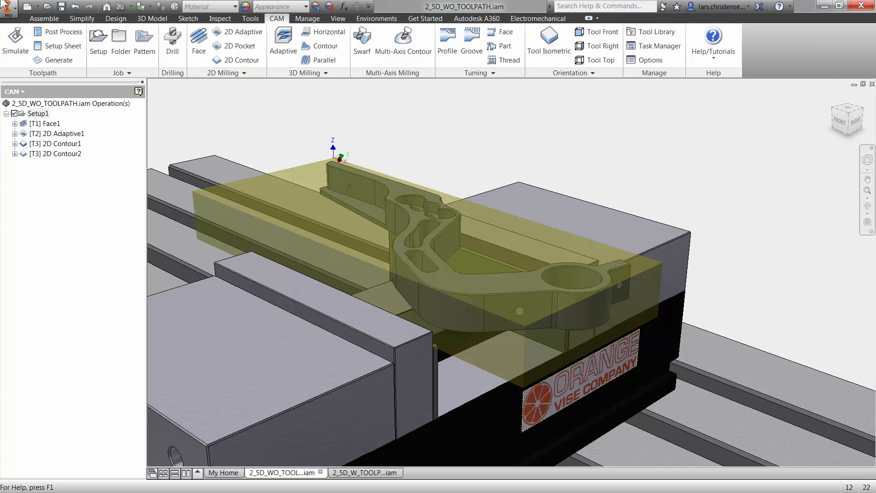
mouse_move(172, 42)
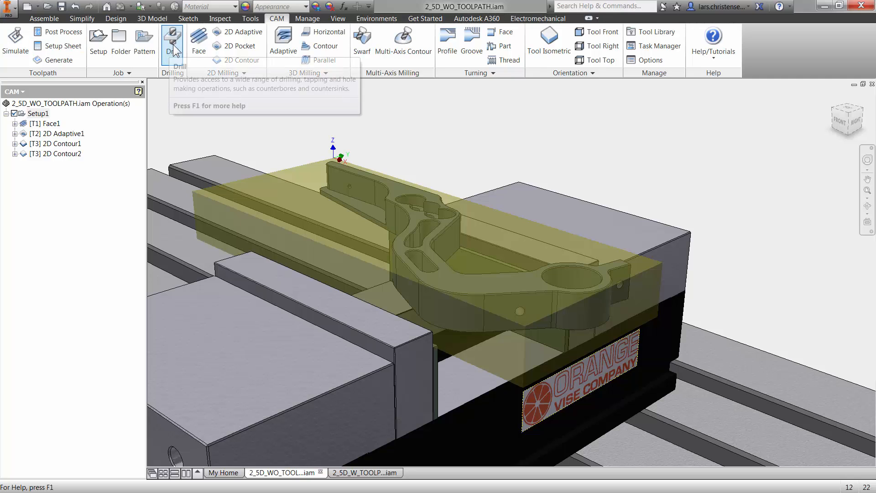
mouse_move(173, 42)
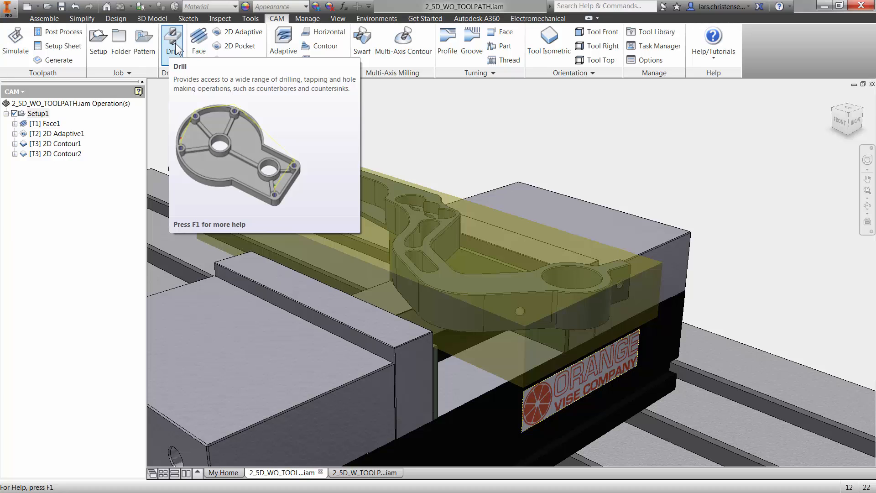
Start a new Drill operation from the CAM tab's Drilling panel.
click(172, 42)
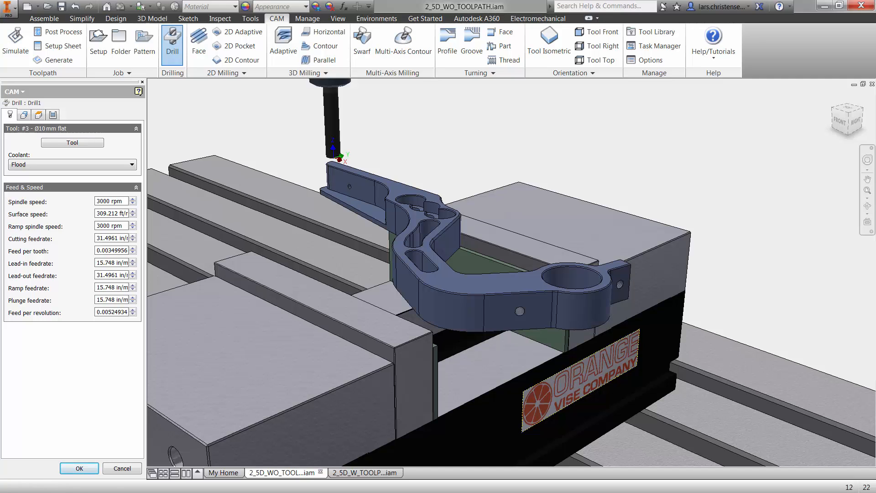
mouse_move(72, 143)
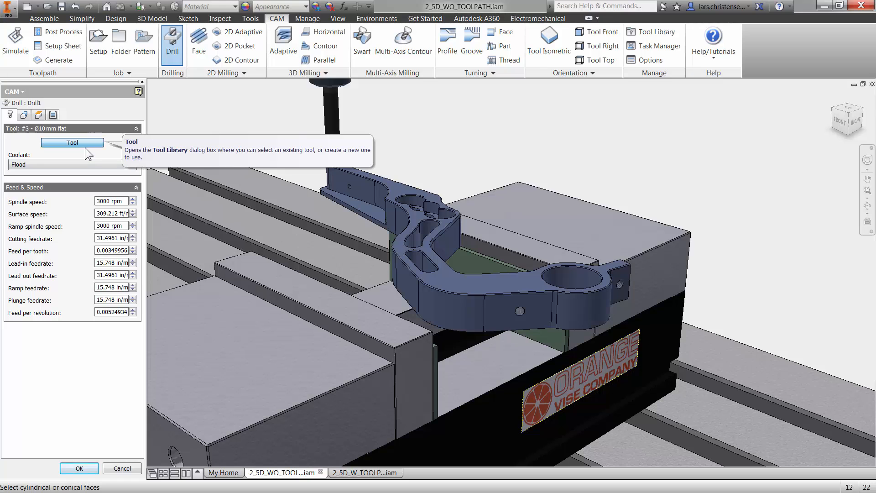
Select tool #70, the Ø10 mm 90° spot drill, from the Tutorial library.
click(73, 142)
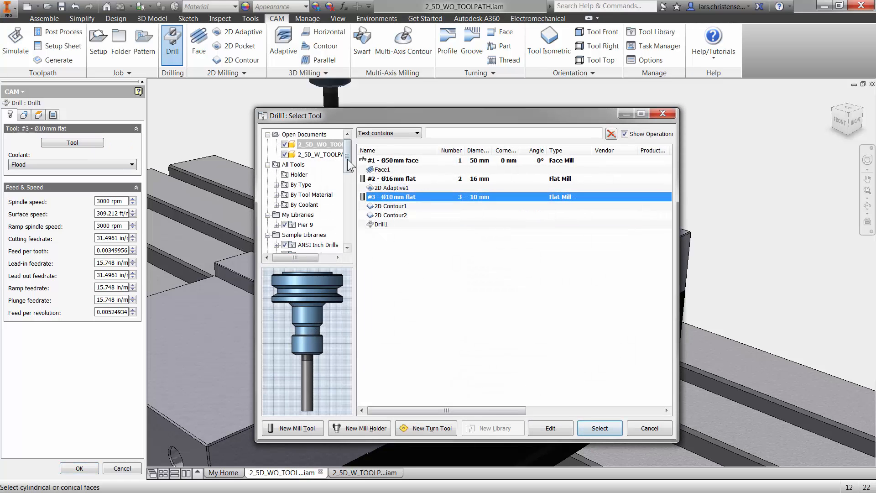
scroll(down, 3)
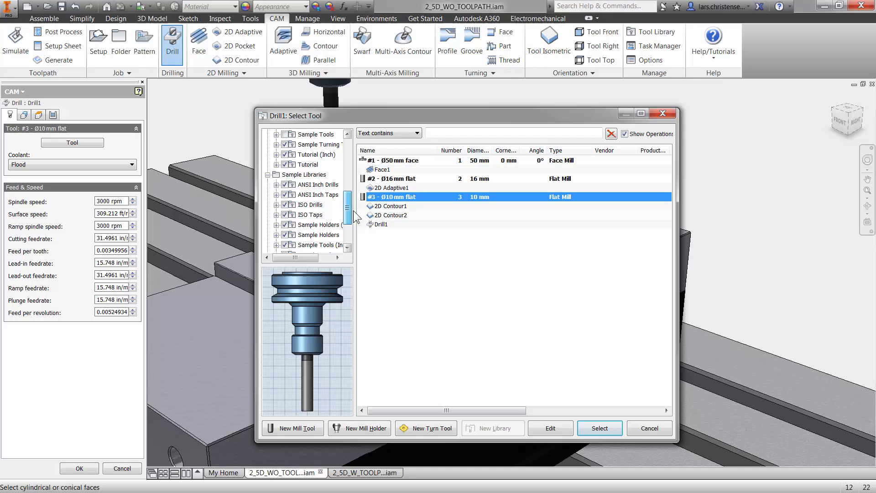
scroll(down, 3)
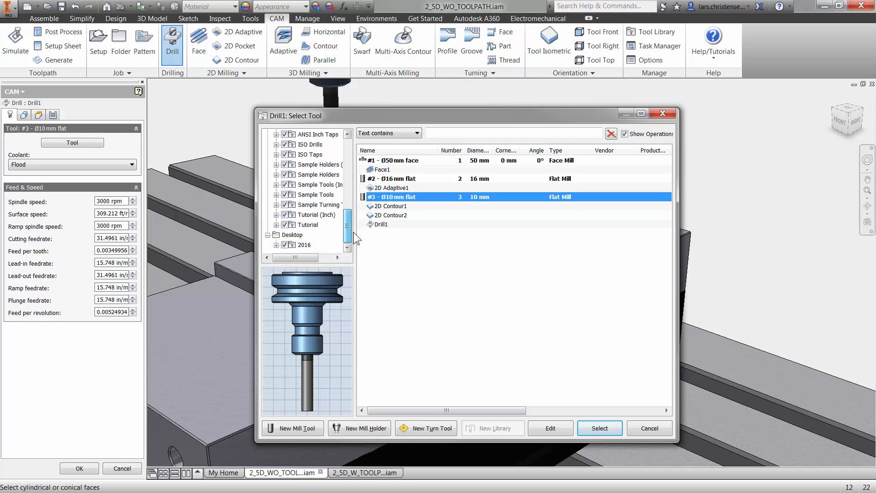
click(308, 224)
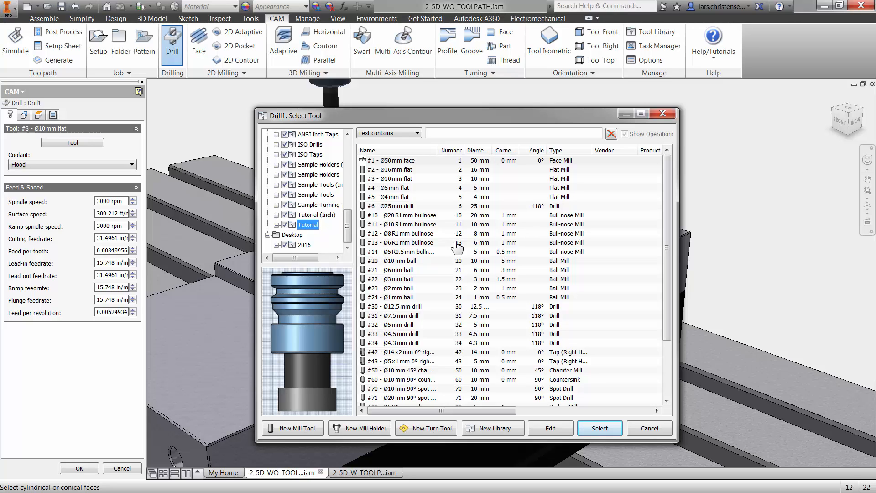
mouse_move(472, 293)
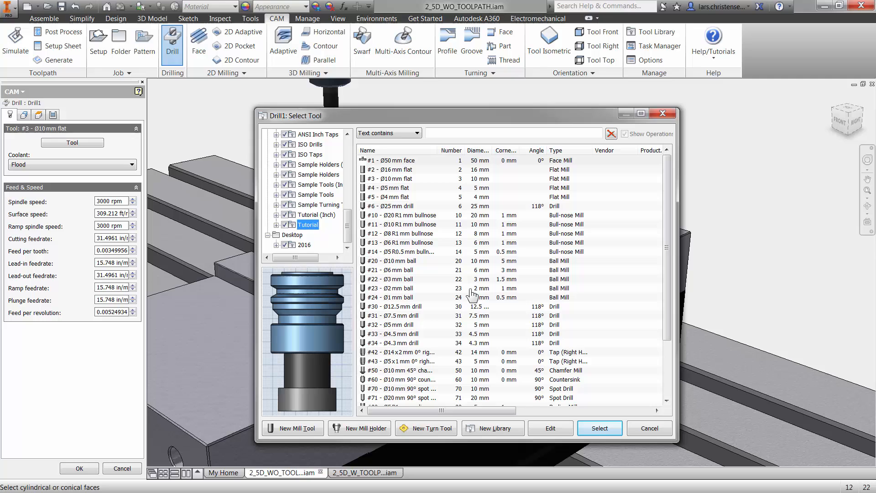
click(400, 389)
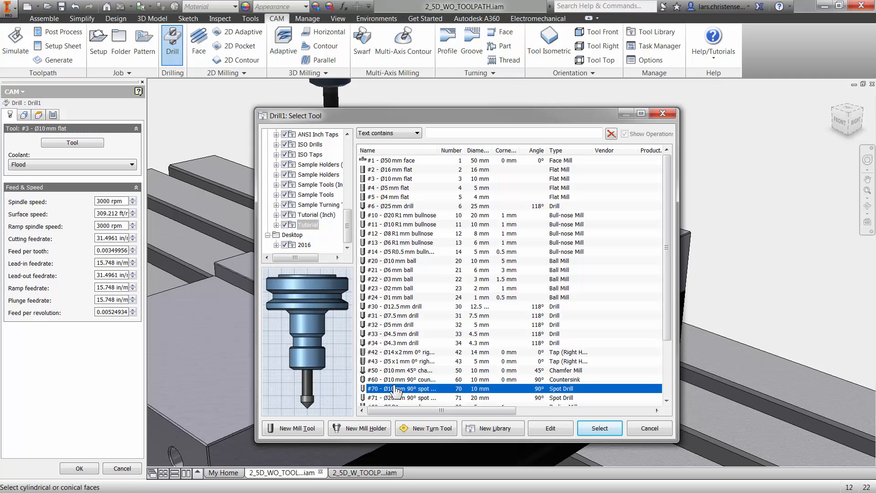
click(402, 388)
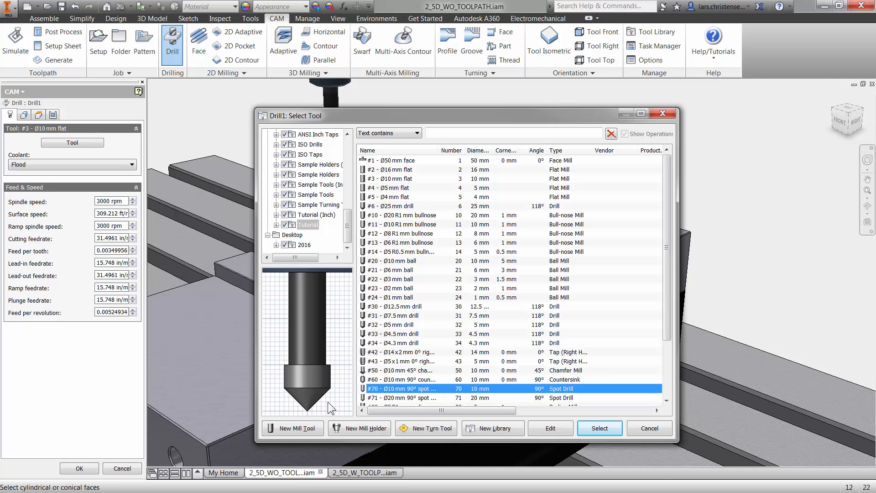
click(598, 429)
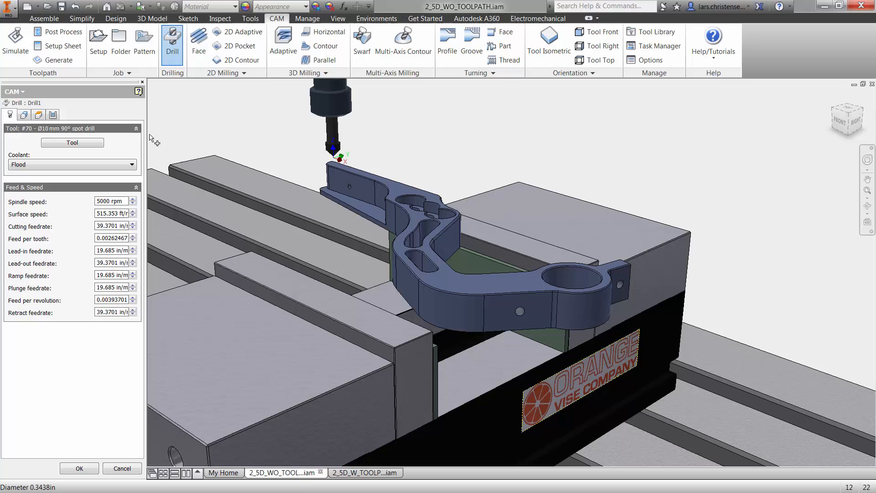
mouse_move(27, 114)
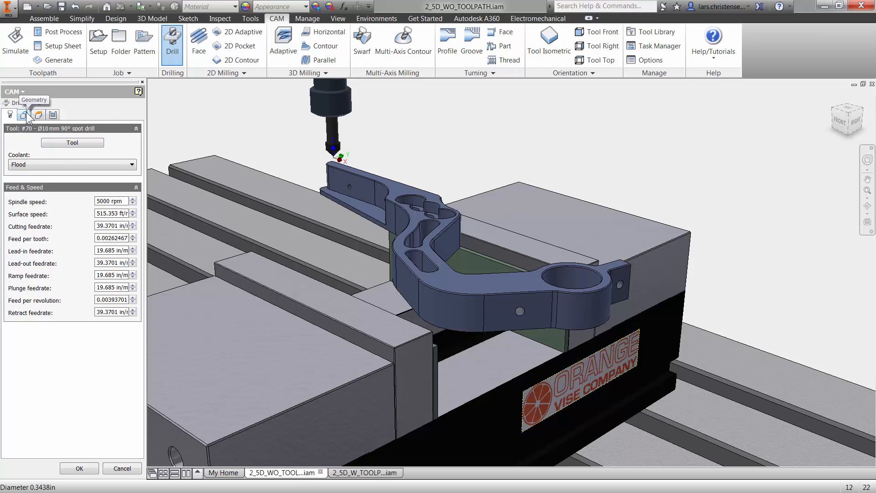
Enable Select same diameter and pick a small hole face plus the large bore as hole faces.
click(25, 115)
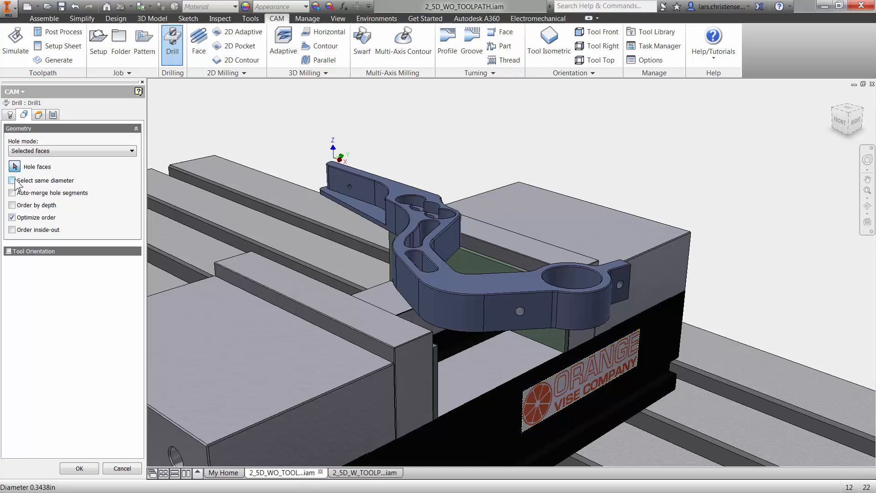
mouse_move(12, 181)
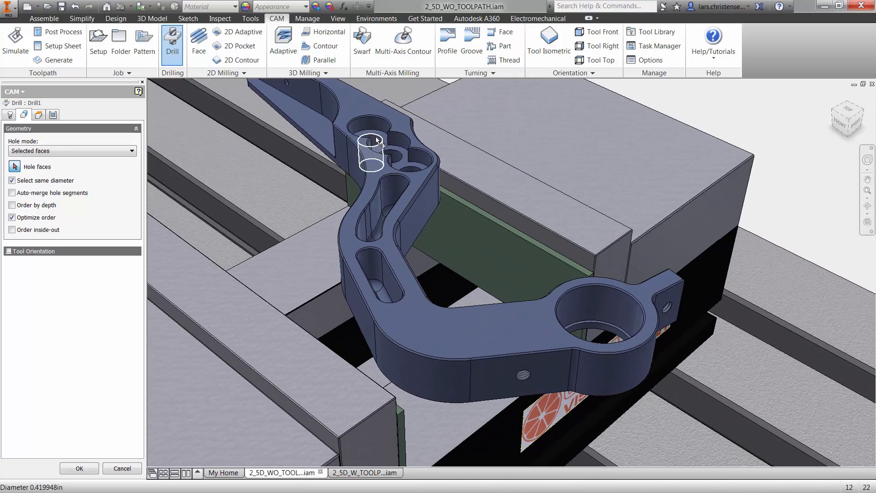
click(371, 143)
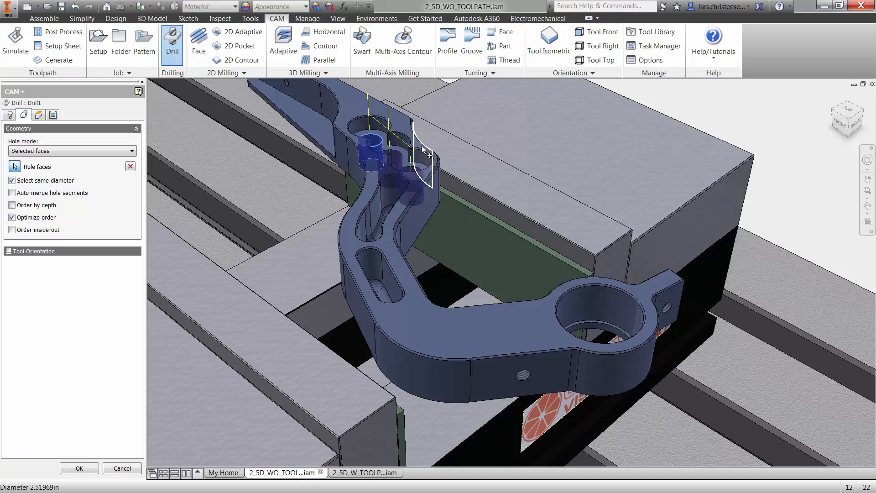
click(419, 171)
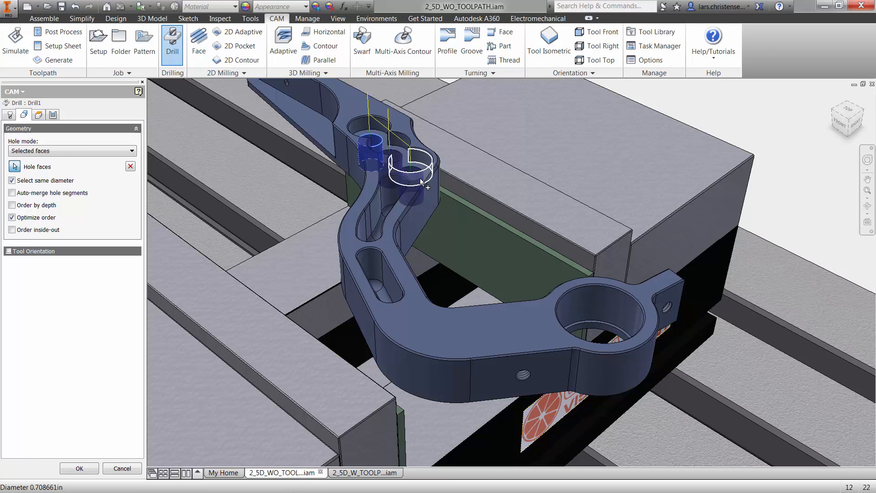
click(413, 168)
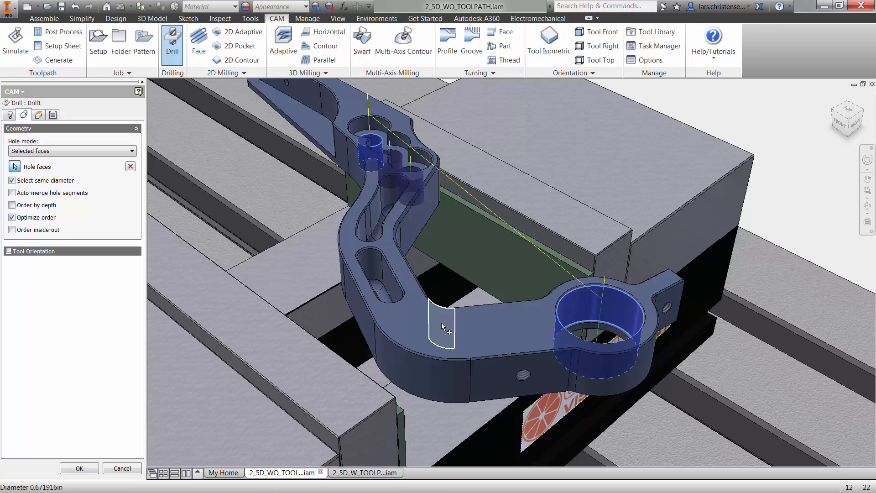
mouse_move(437, 319)
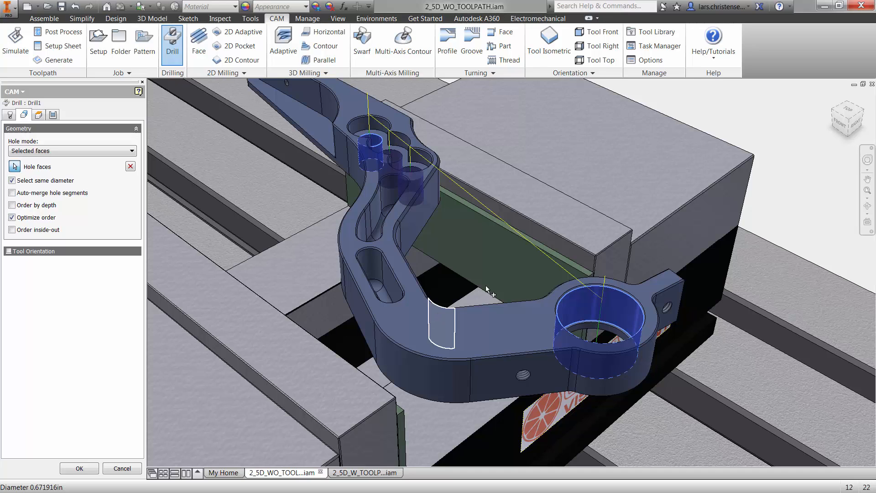
click(611, 324)
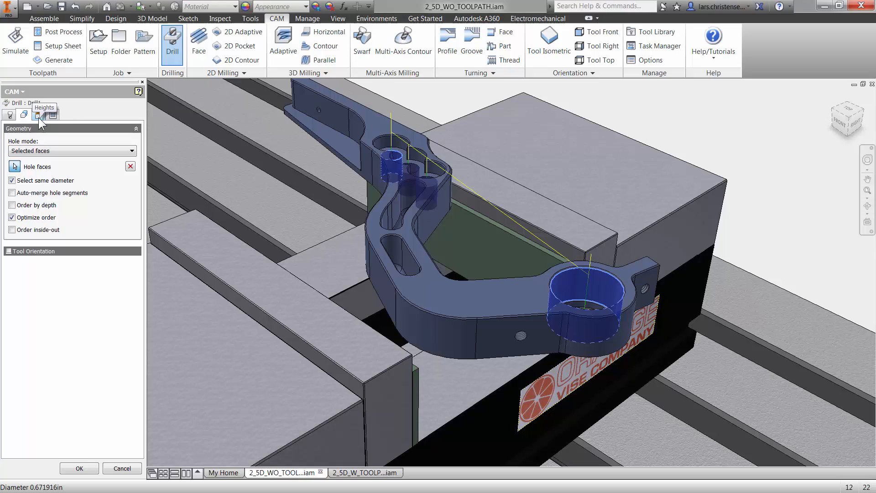
Reference top and bottom heights to Model top with a -2 mm bottom offset.
click(39, 114)
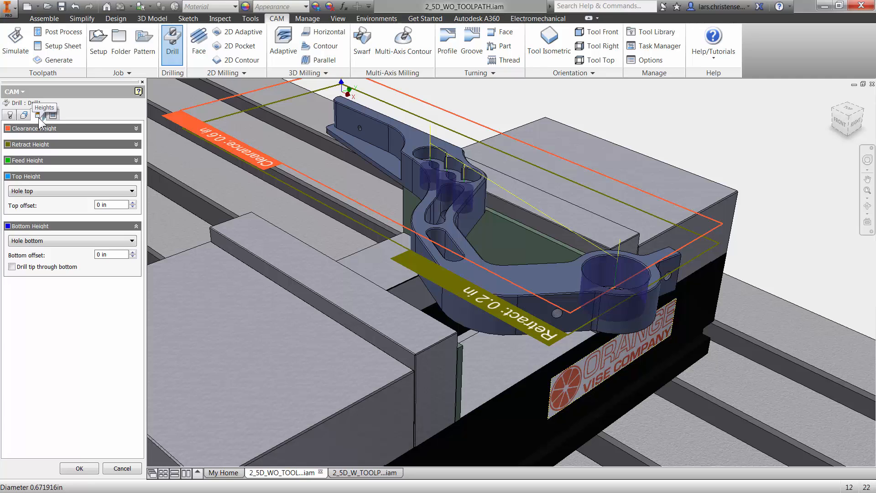
mouse_move(50, 192)
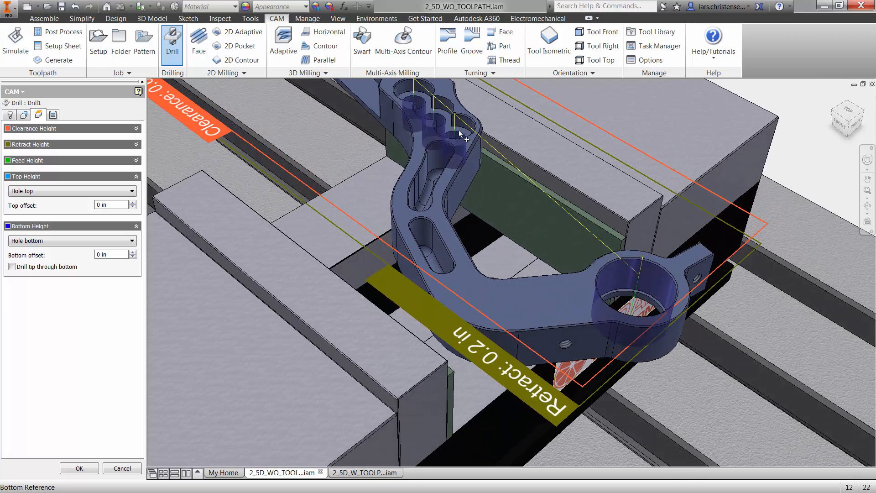
mouse_move(463, 140)
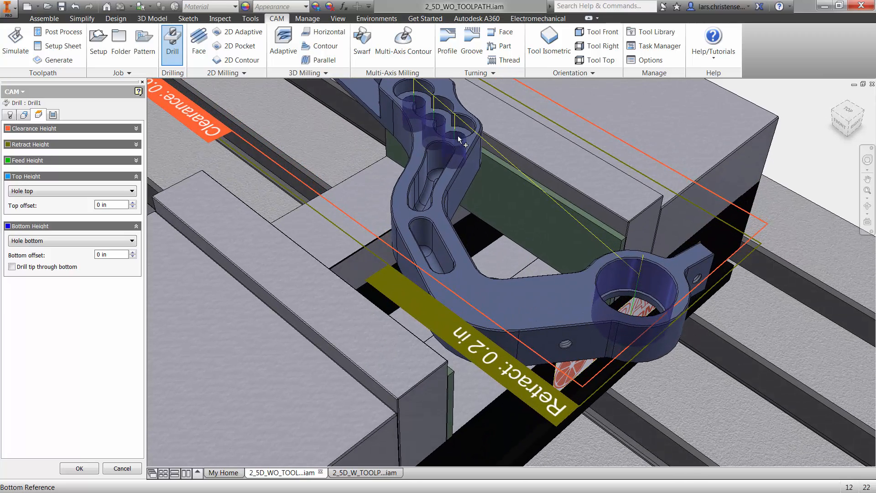
click(130, 191)
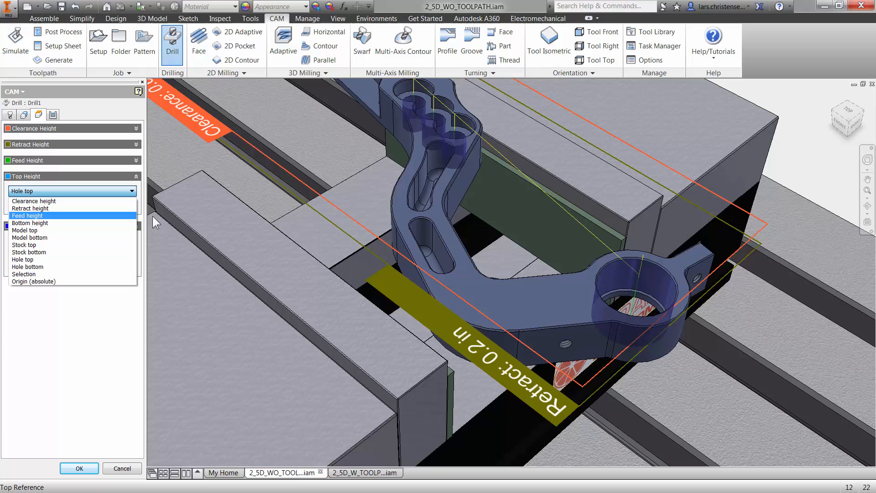
mouse_move(33, 201)
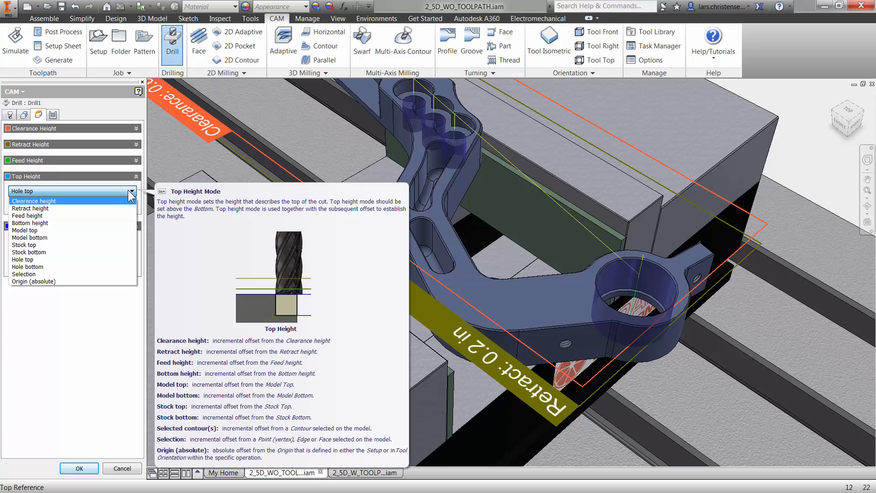
mouse_move(24, 230)
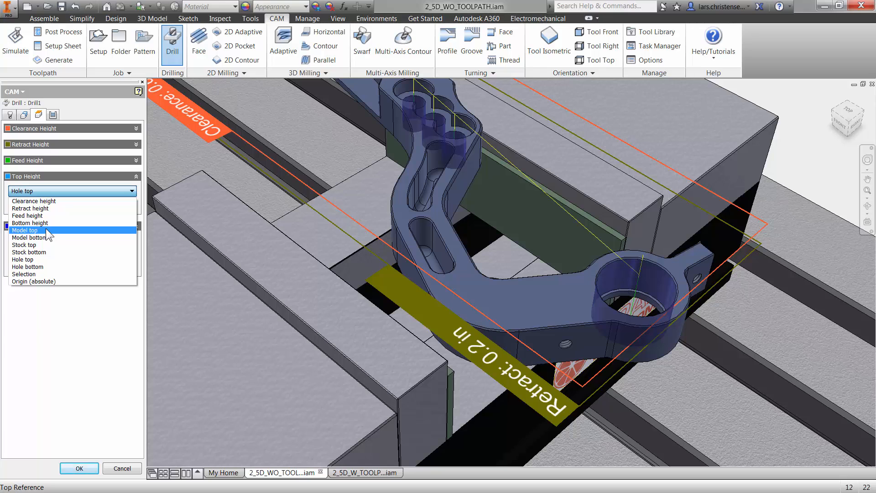
mouse_move(47, 234)
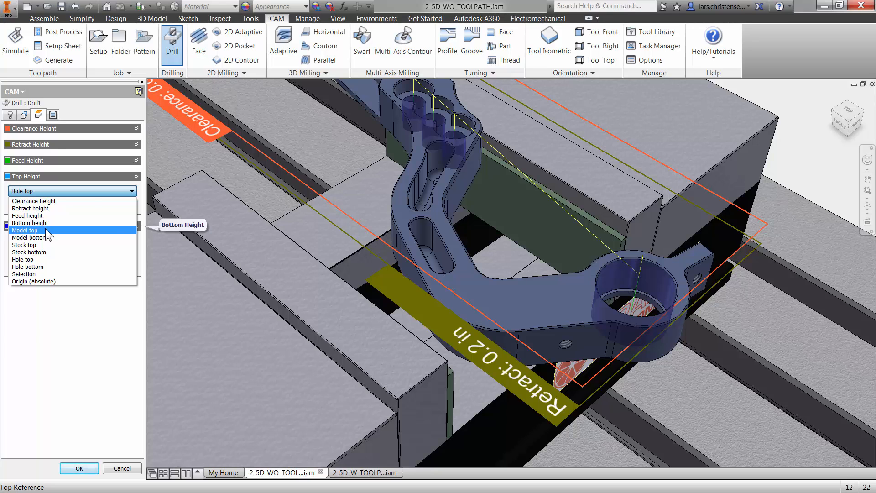
click(25, 230)
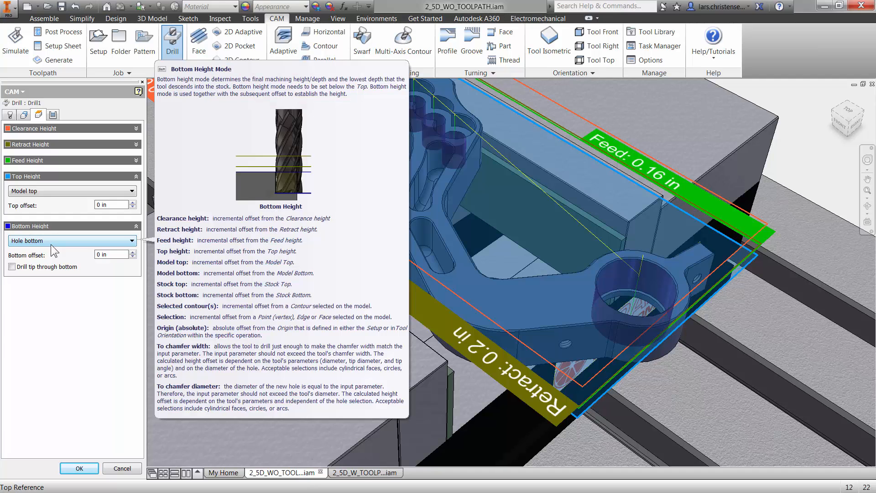
click(131, 240)
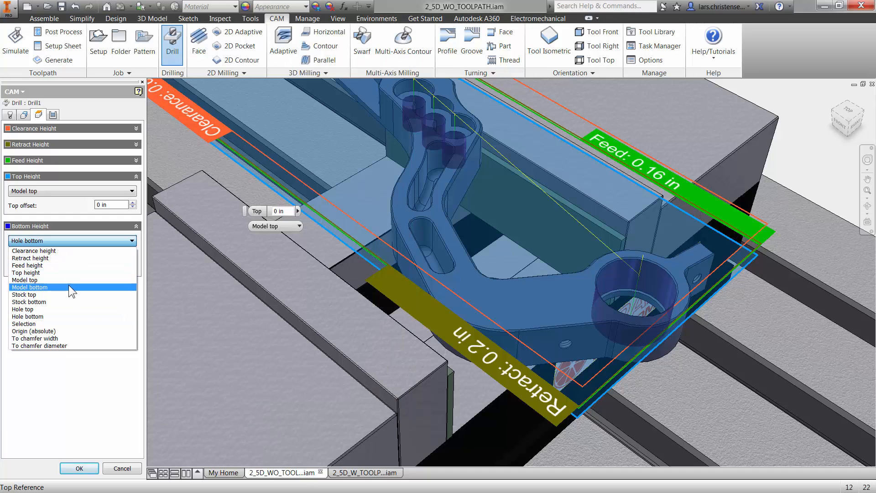
click(31, 287)
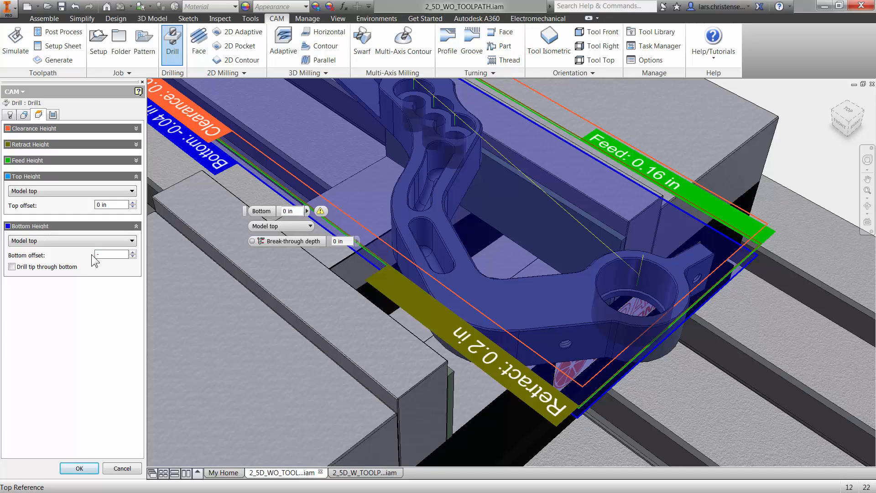
text(-2.)
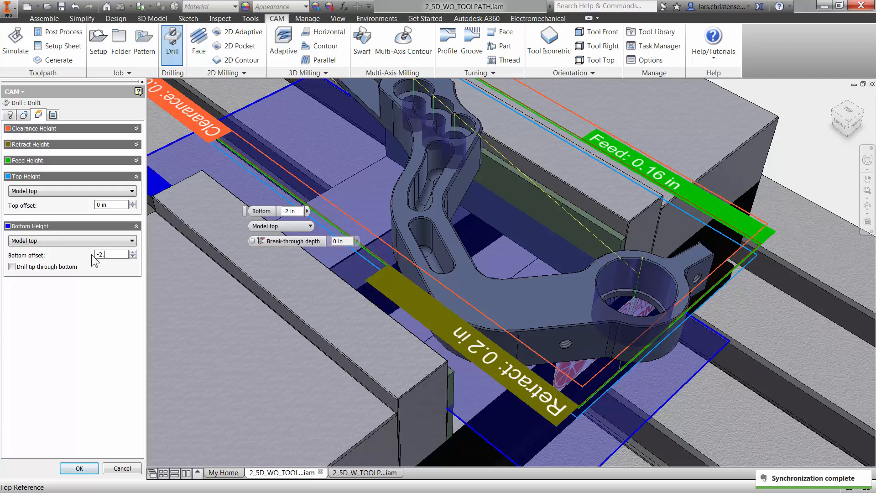
text(mm)
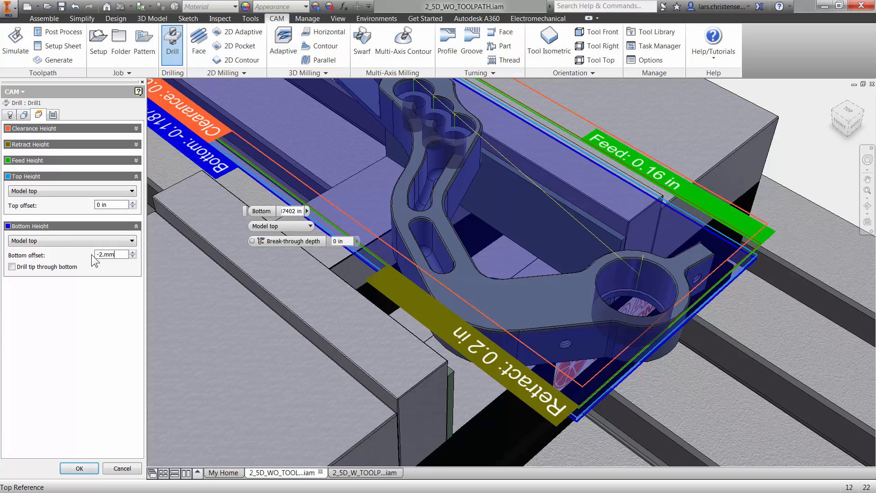
Keep the Drilling - rapid out cycle type and confirm Drill1 with OK.
click(52, 115)
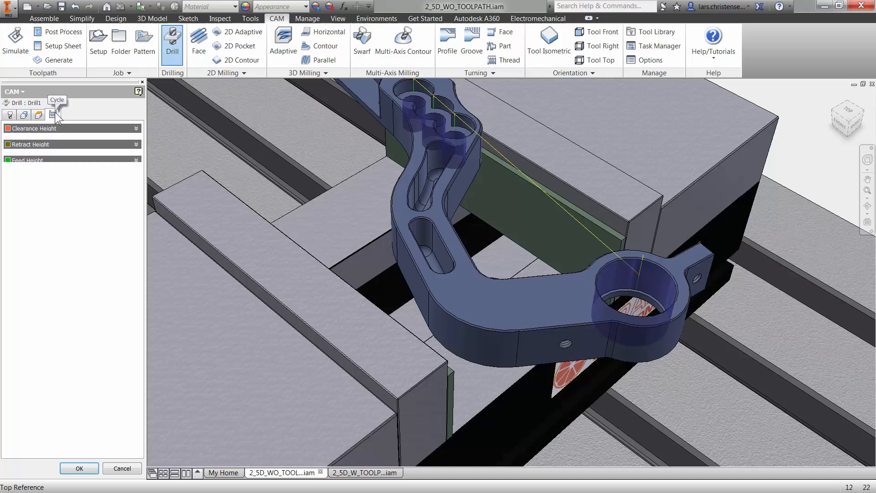
click(53, 115)
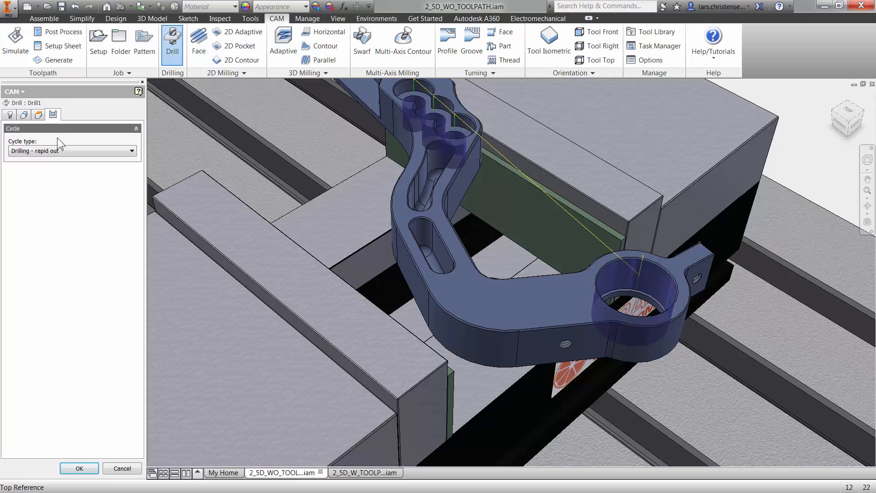
click(71, 150)
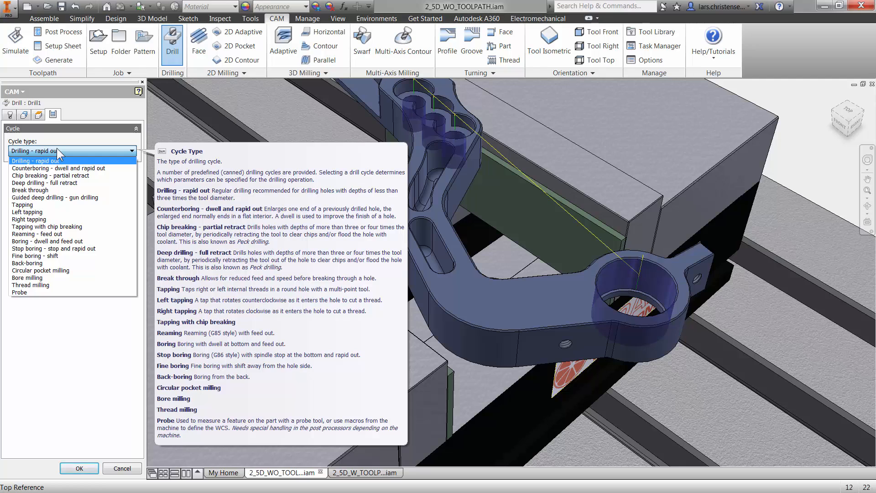
click(35, 161)
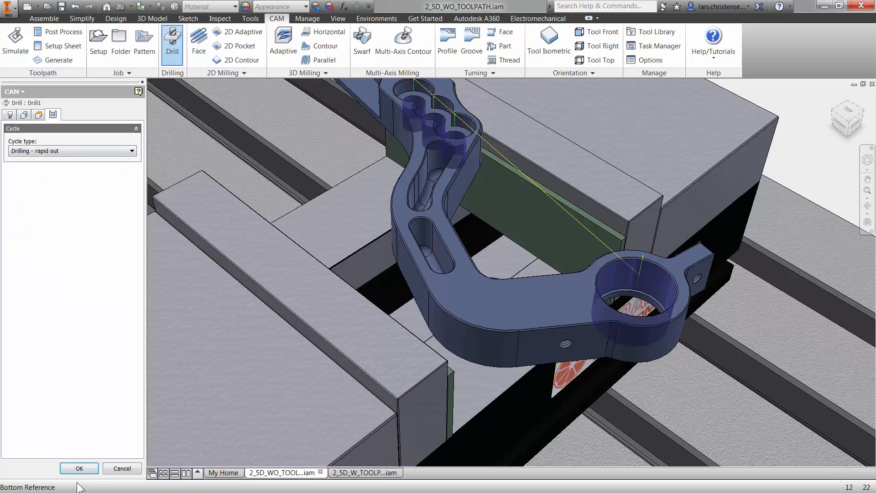
click(78, 468)
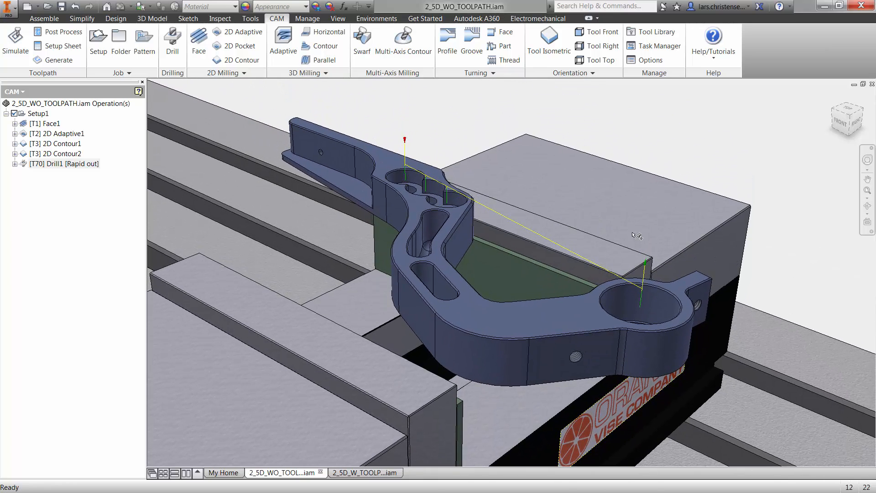
mouse_move(576, 284)
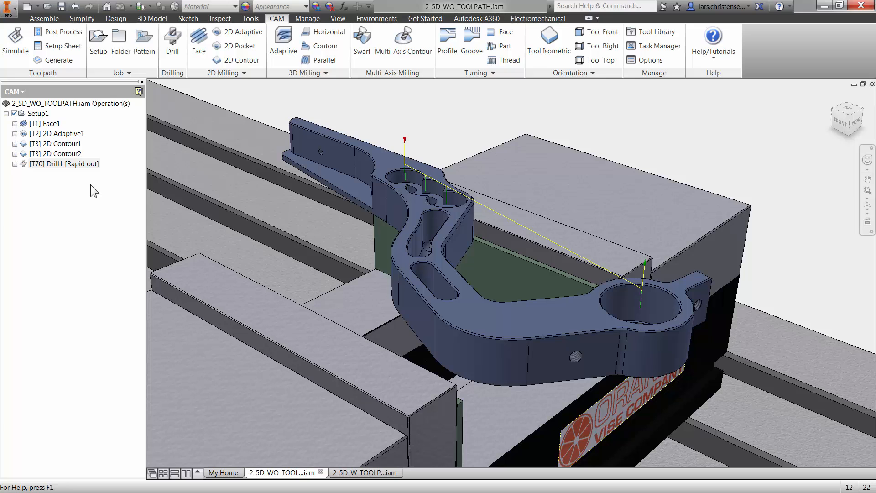
mouse_move(35, 123)
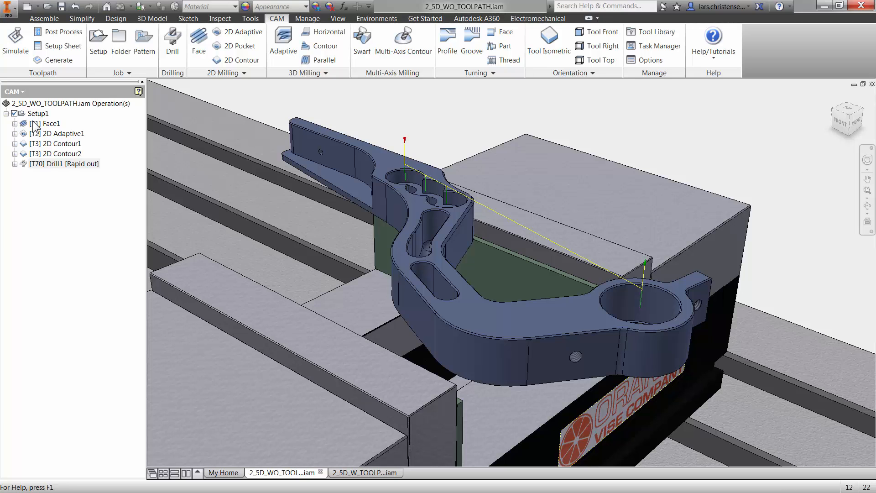
Select Setup1 in the CAM browser so all five operations are highlighted.
click(38, 113)
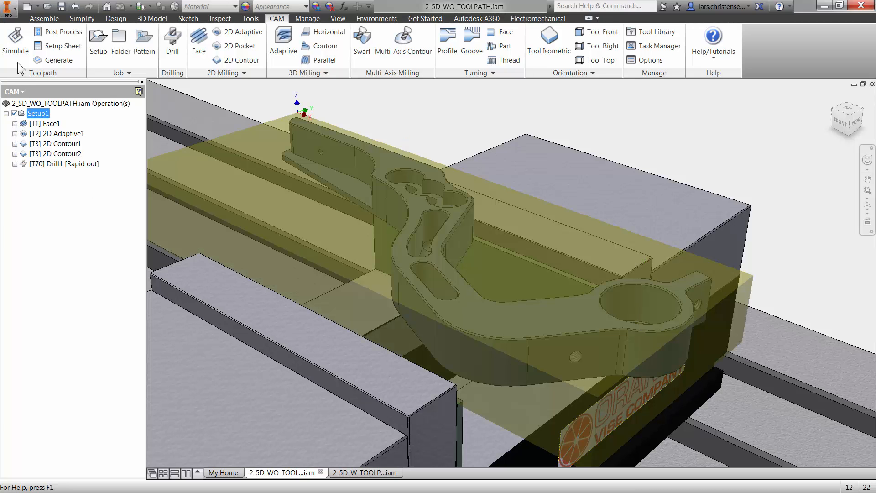
click(16, 45)
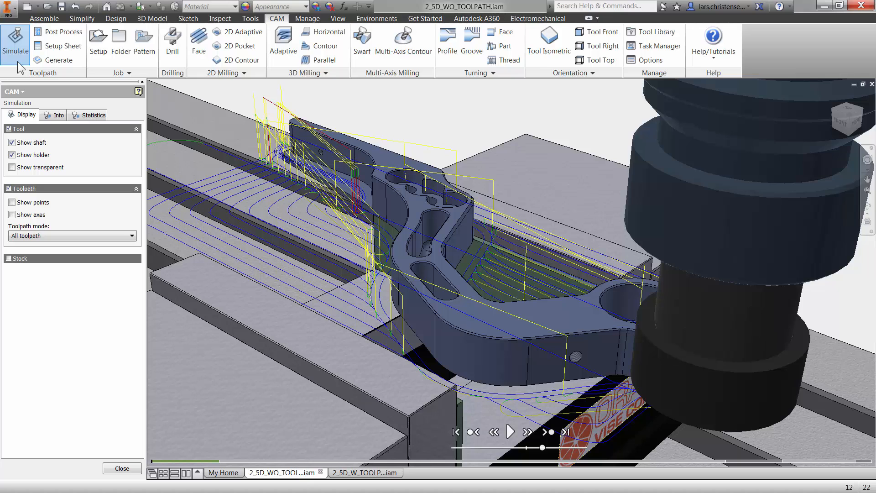
mouse_move(526, 439)
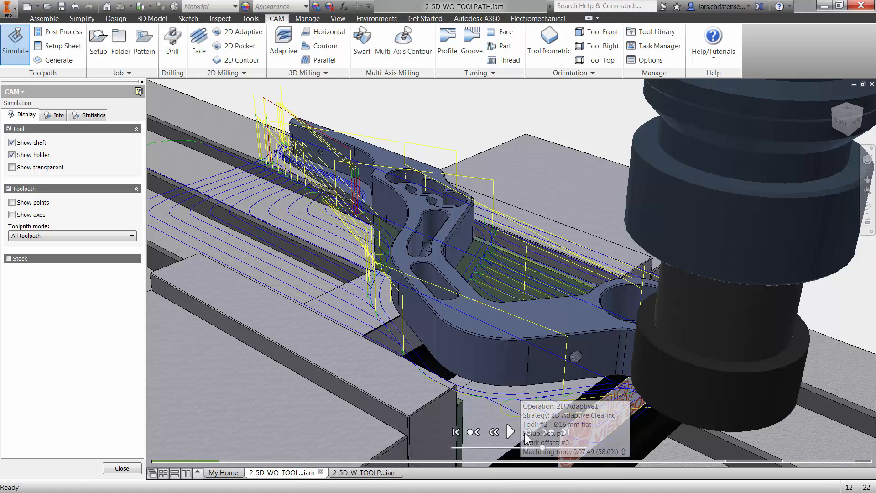
click(509, 431)
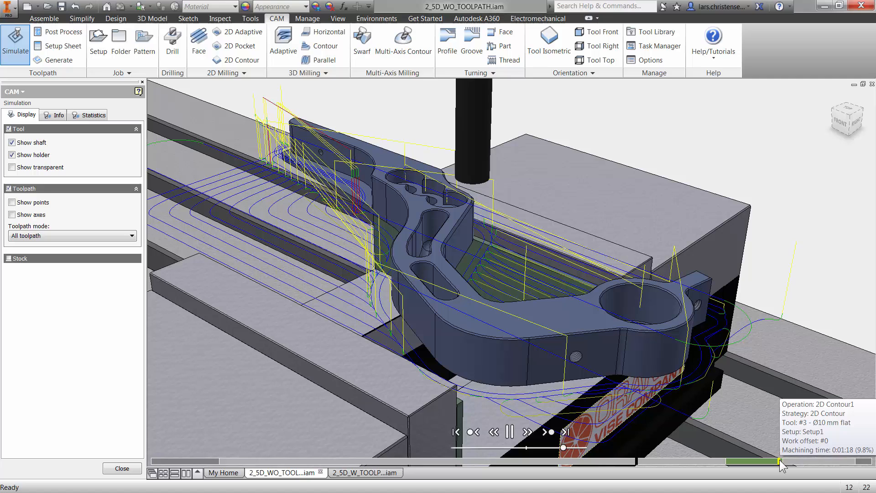
click(509, 431)
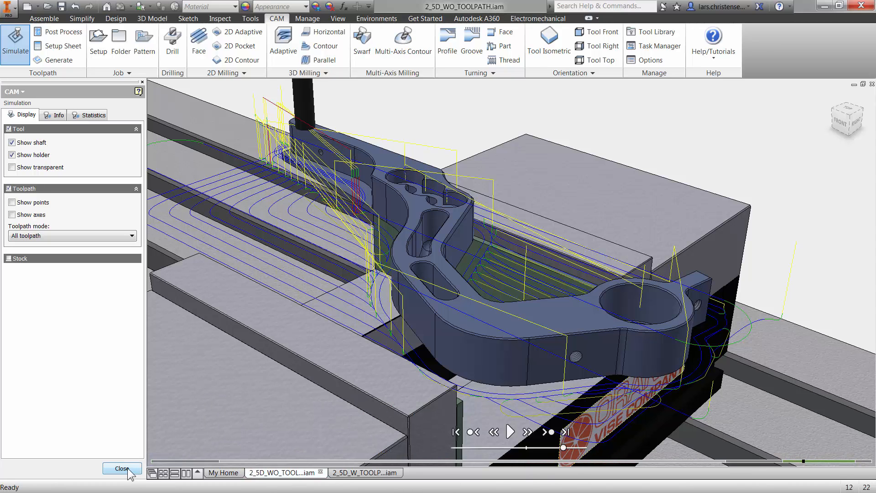
click(121, 468)
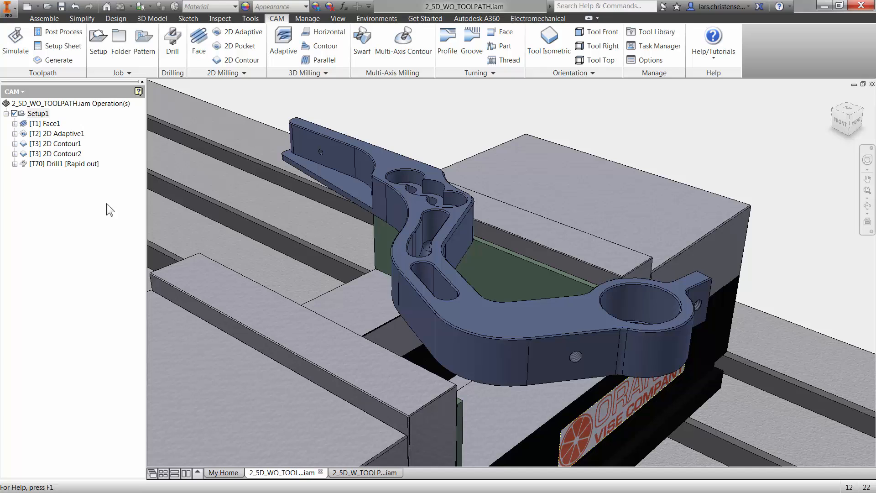
mouse_move(173, 42)
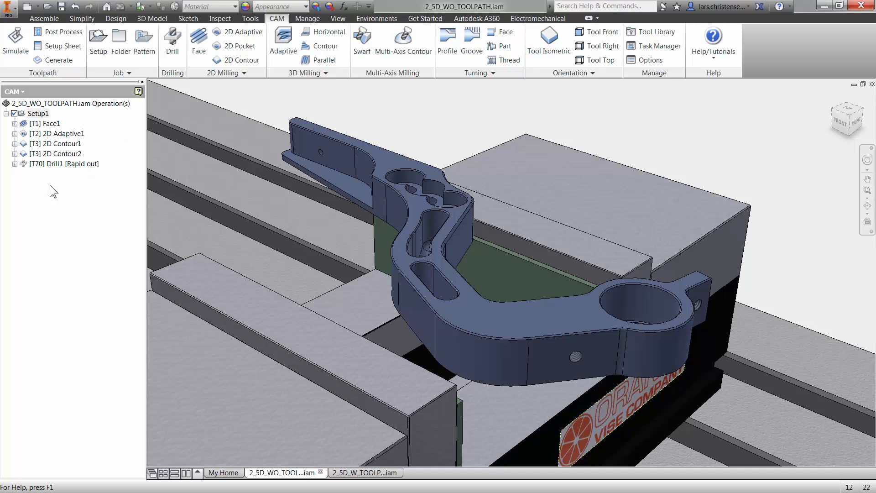
mouse_move(51, 169)
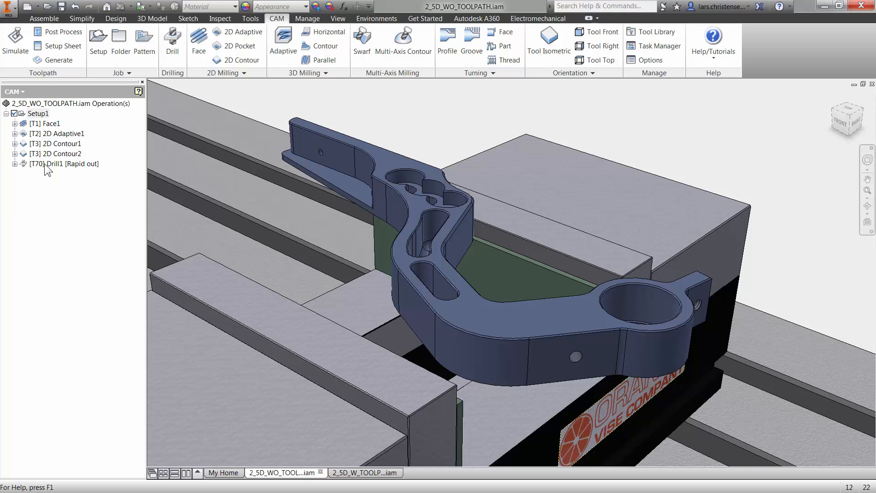
Create a derived Drill operation from Drill1 via its context menu.
right_click(64, 163)
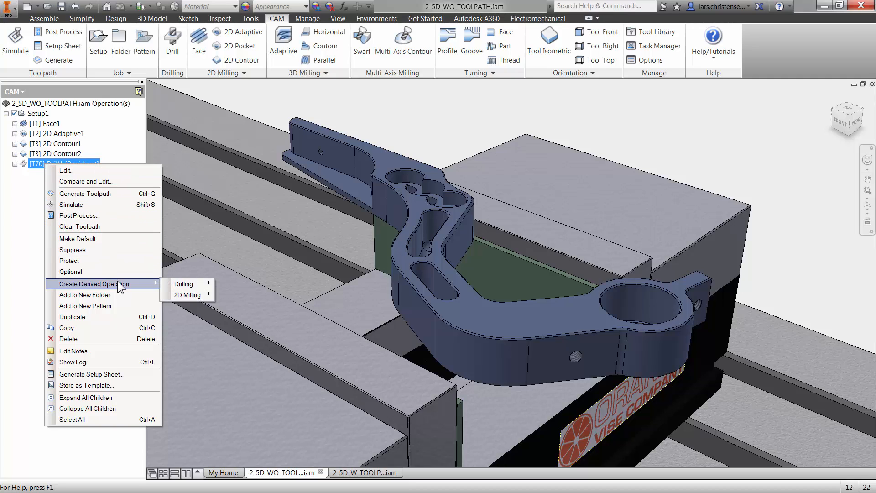
mouse_move(133, 287)
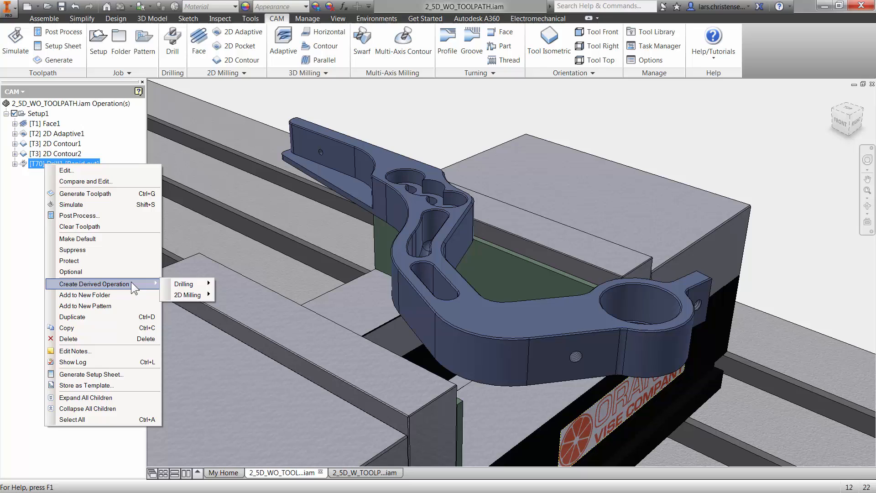
mouse_move(184, 284)
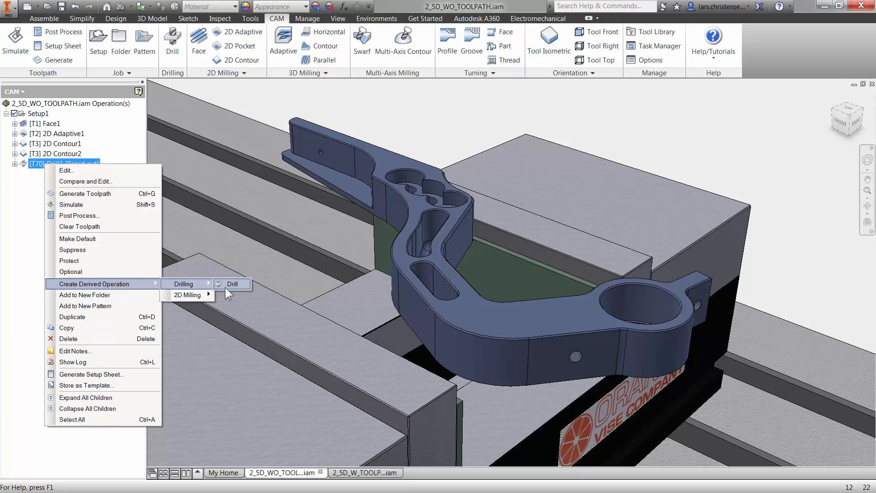
click(233, 284)
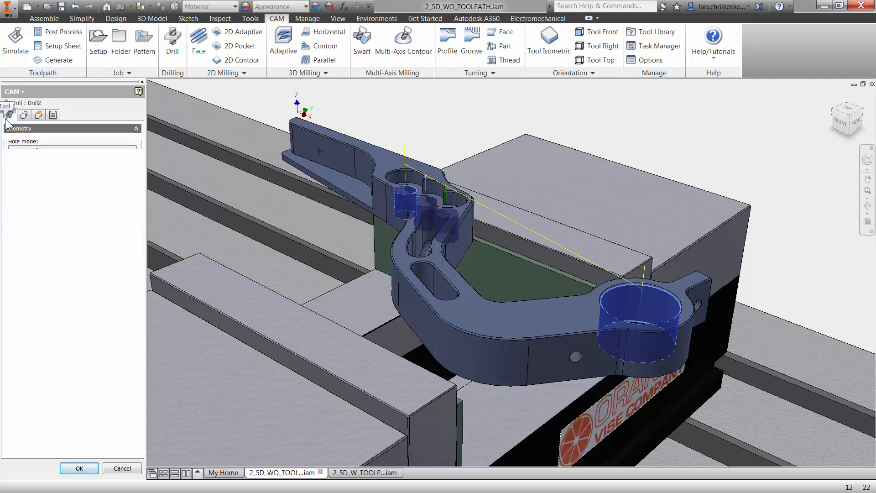
Bring up the Select Tool library window from Drill2's Tool settings.
click(9, 115)
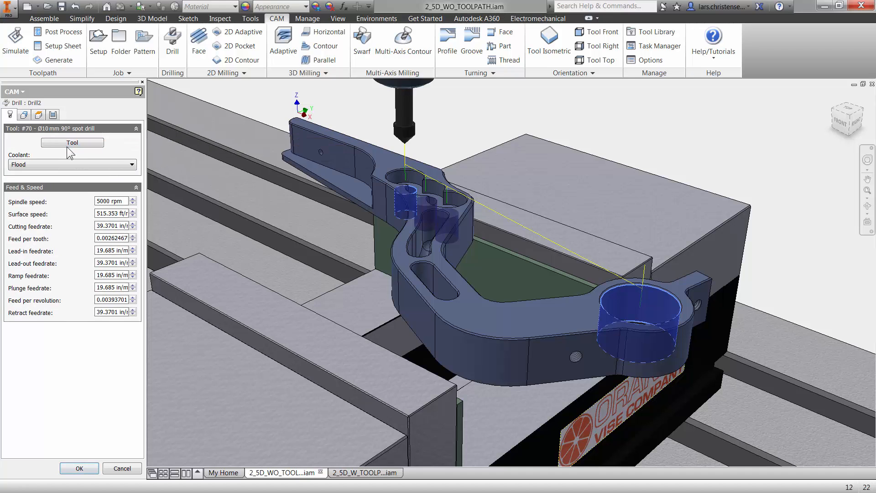
click(71, 143)
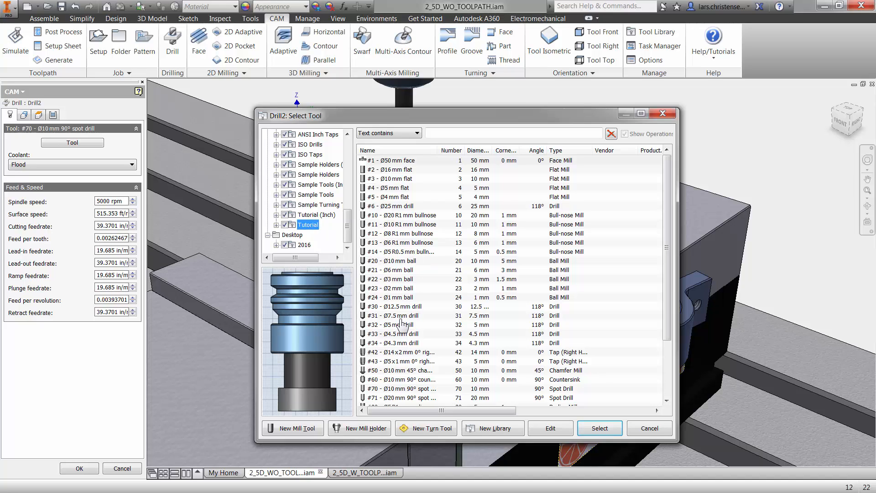
Edit drill #31's cutter diameter from 7.5 mm to 10 mm and select it for Drill2.
click(397, 316)
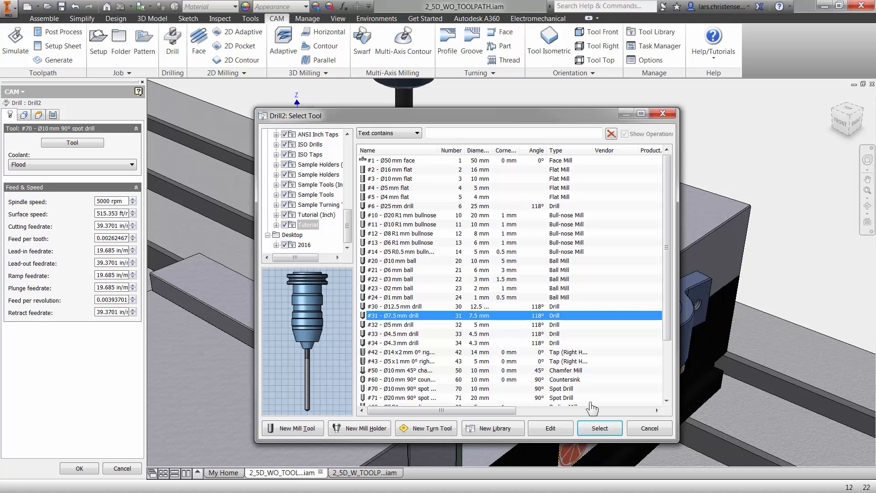
click(549, 428)
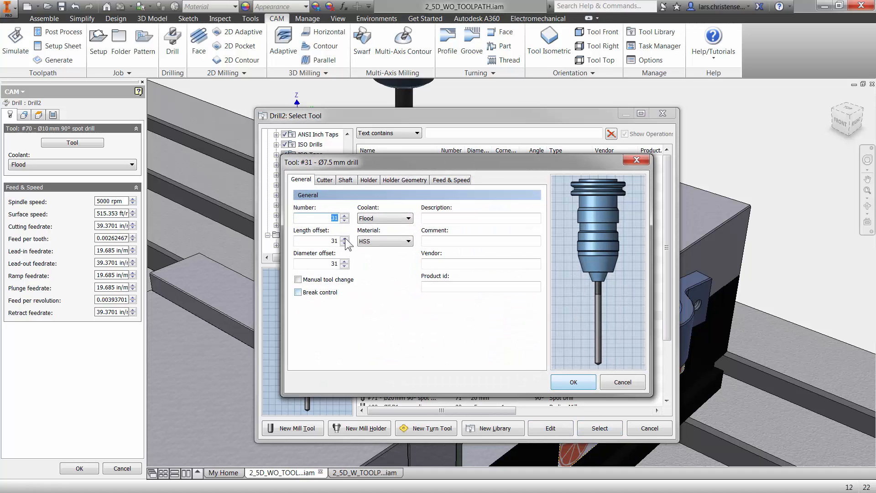
click(324, 180)
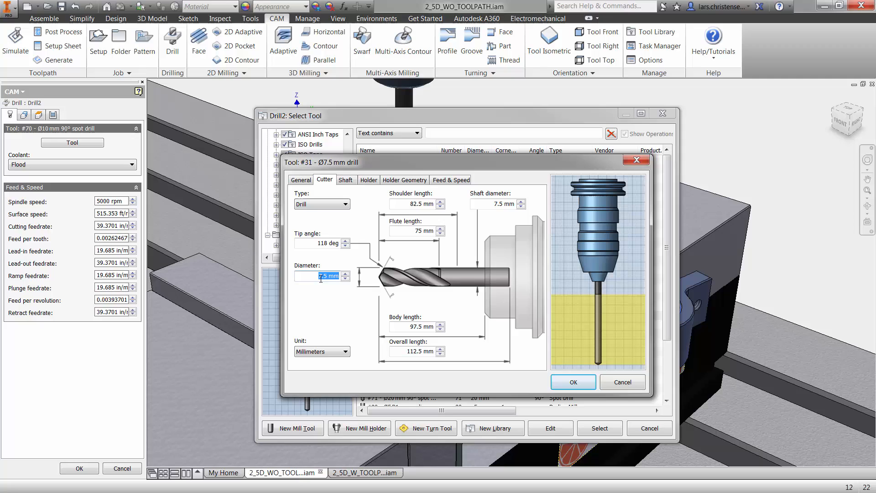
text(10.)
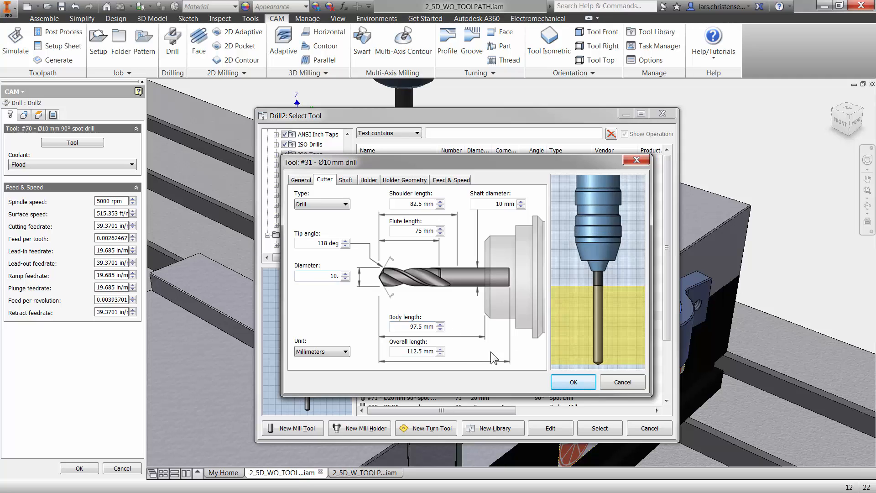
click(574, 381)
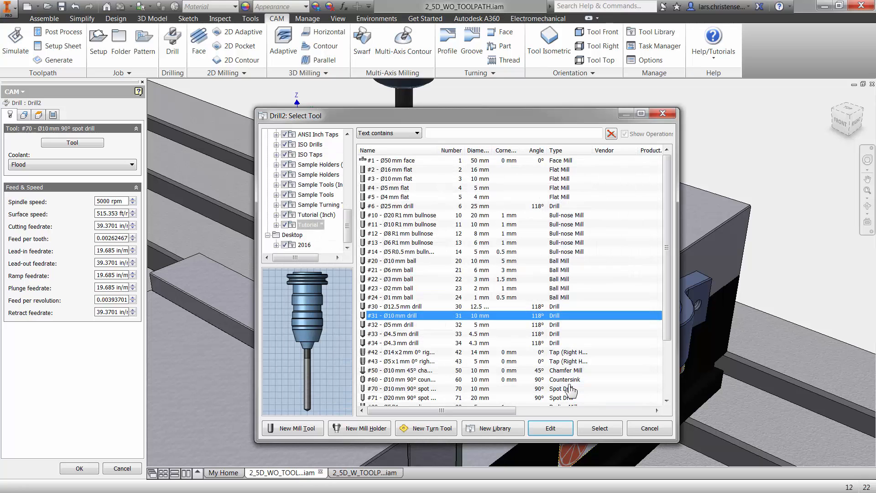
mouse_move(439, 322)
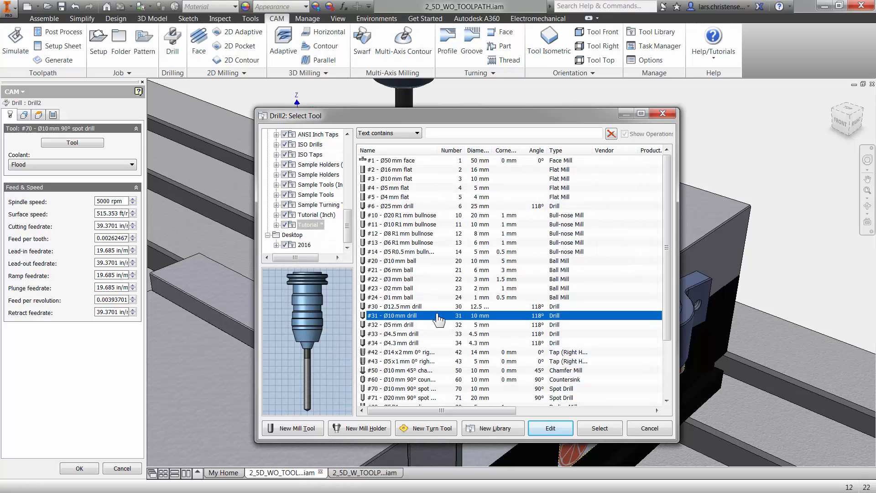
click(599, 428)
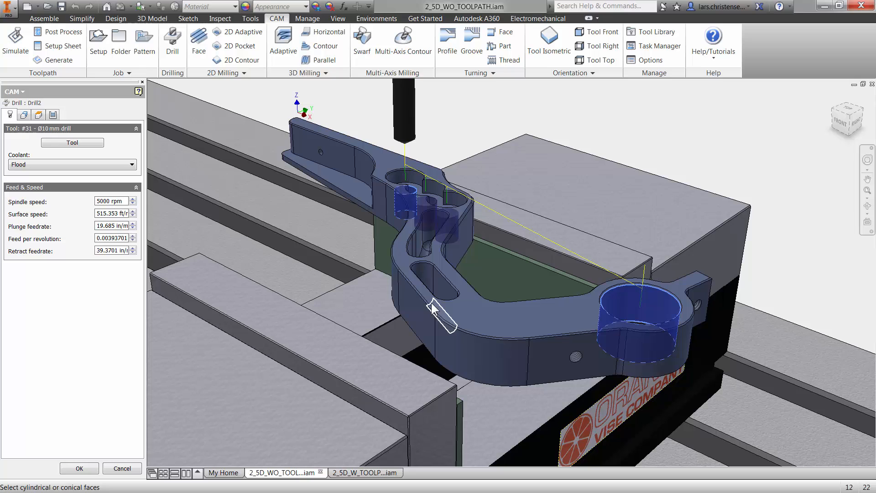
mouse_move(450, 133)
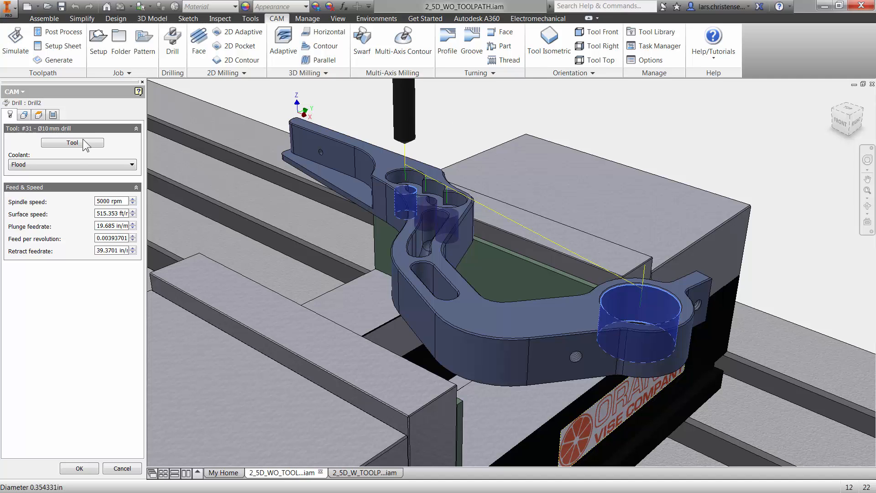
mouse_move(24, 163)
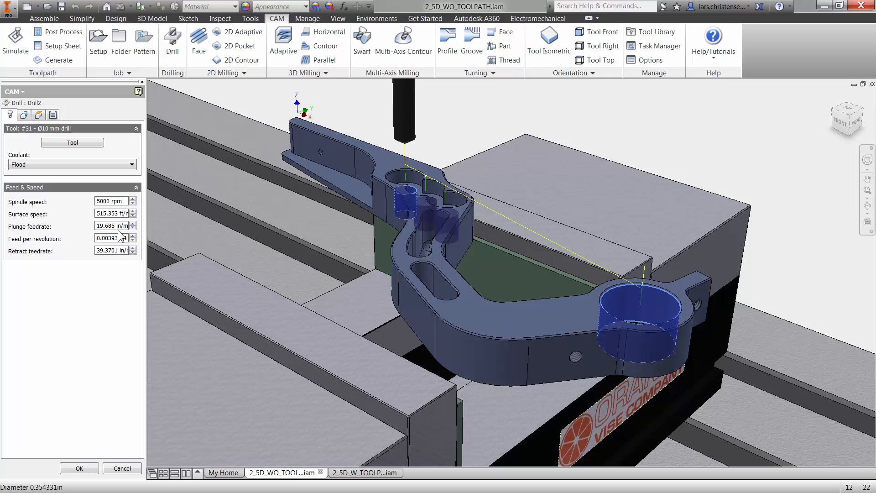
mouse_move(115, 238)
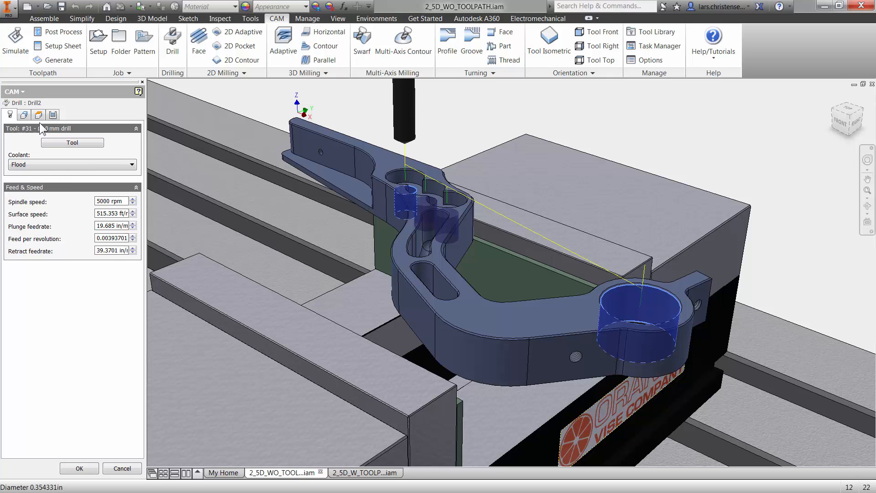
click(23, 115)
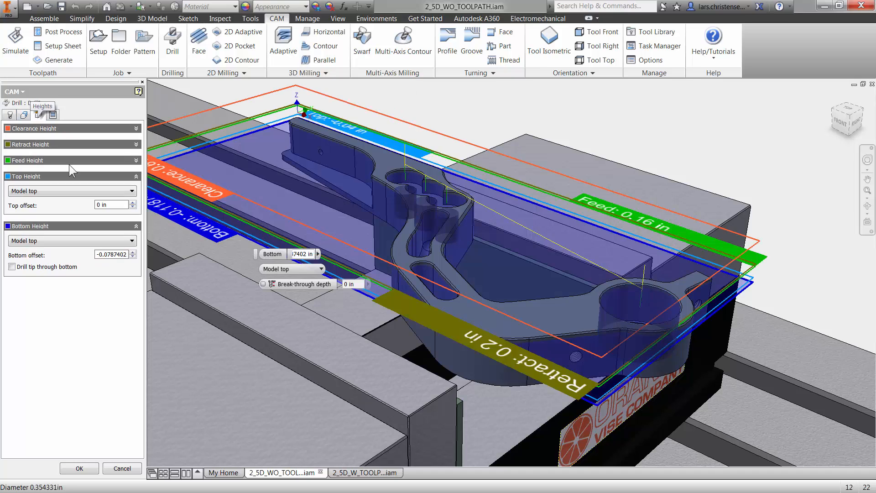
mouse_move(118, 260)
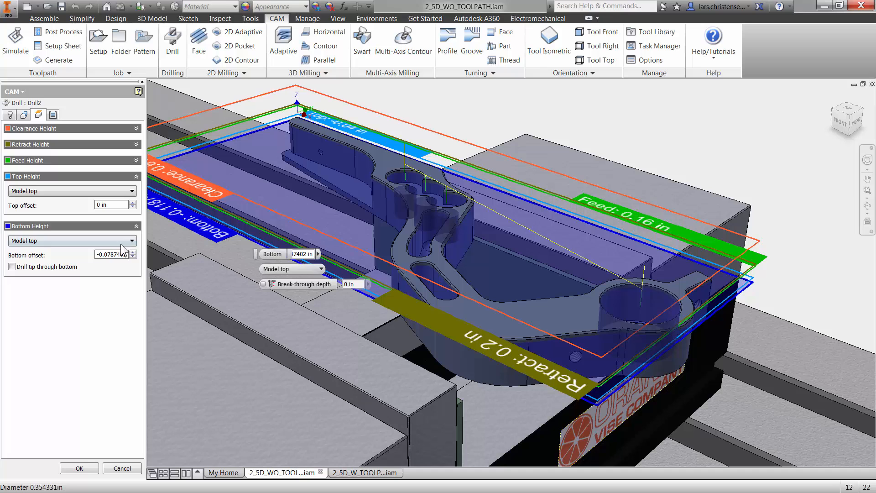
Set bottom height to Model bottom at 0 offset with Drill tip through bottom enabled.
click(132, 240)
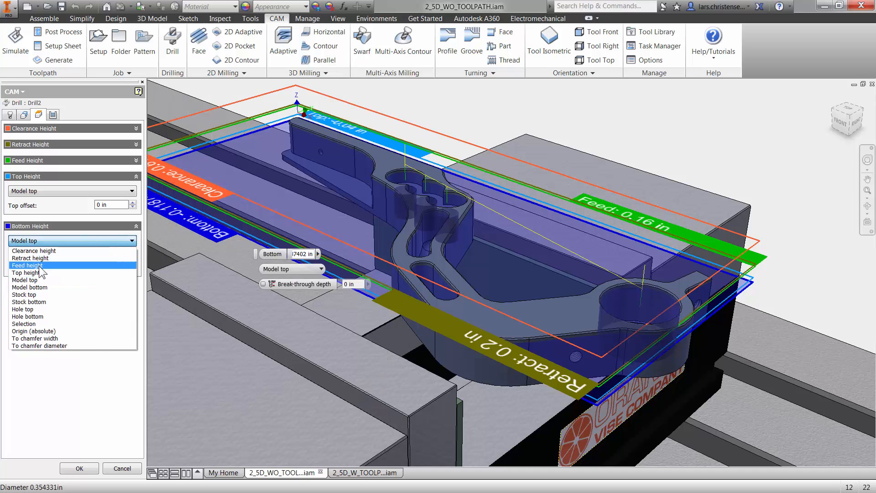
click(29, 288)
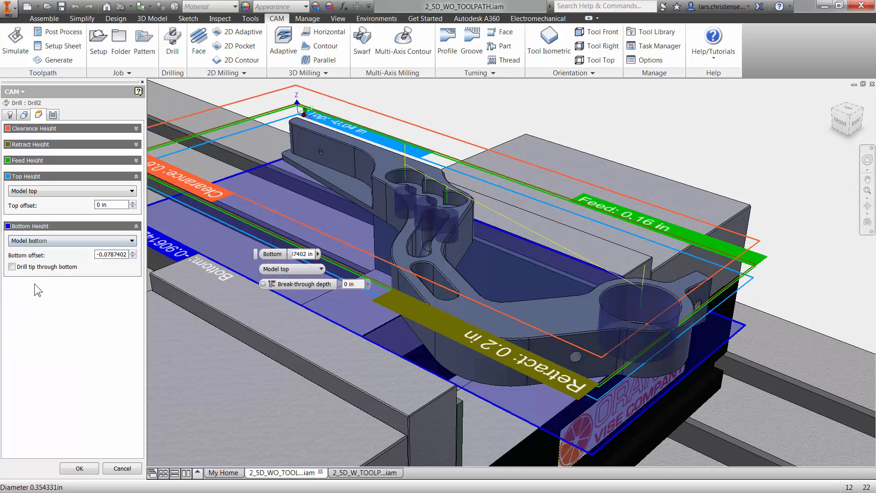
mouse_move(12, 267)
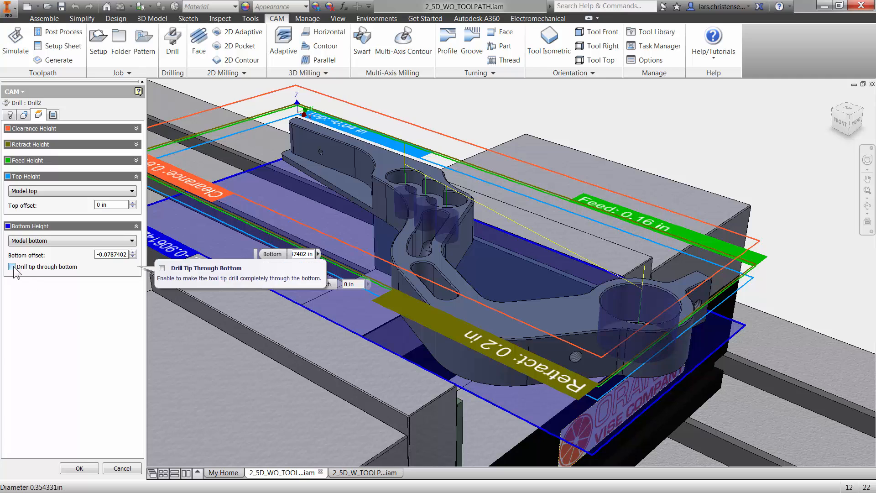
click(11, 267)
text(0.)
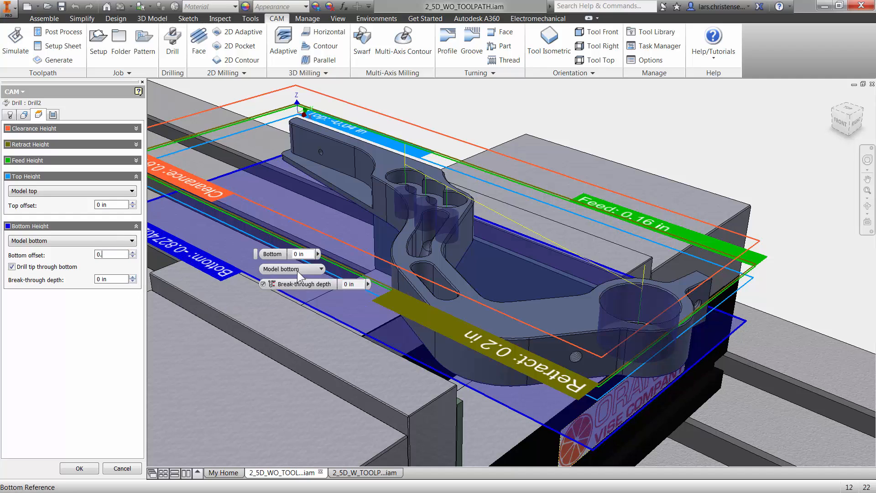
mouse_move(118, 279)
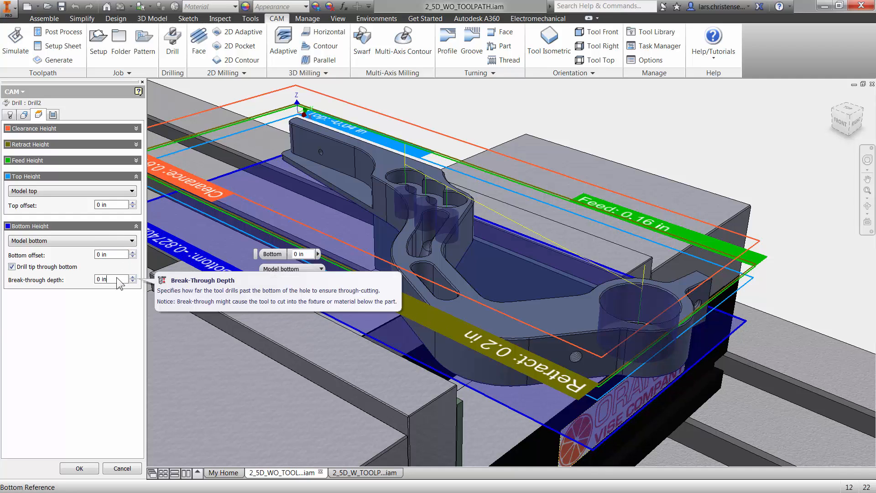
mouse_move(45, 267)
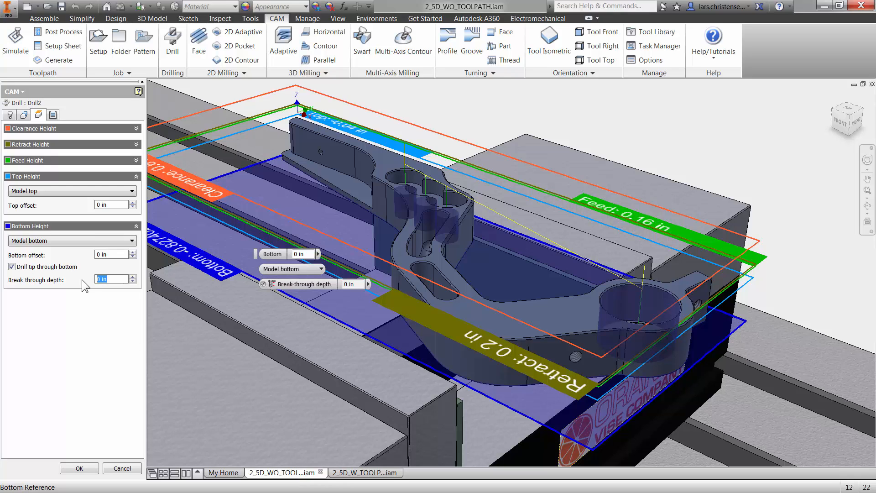
mouse_move(44, 284)
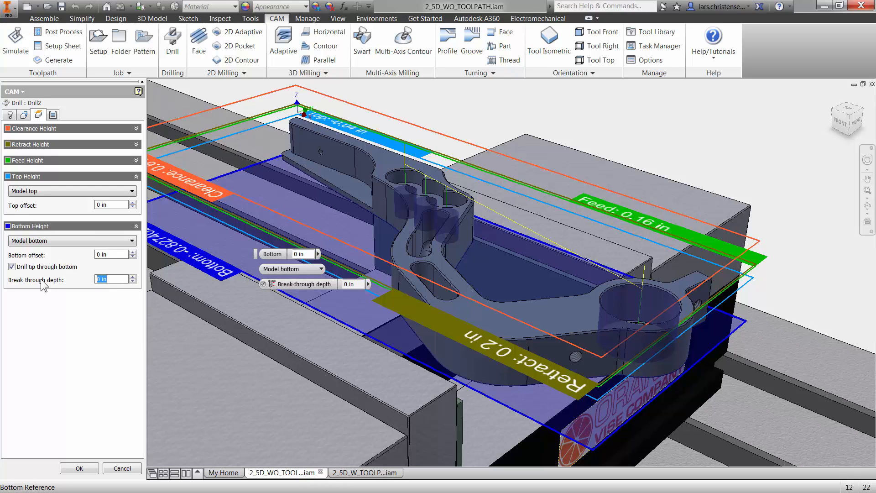
click(52, 115)
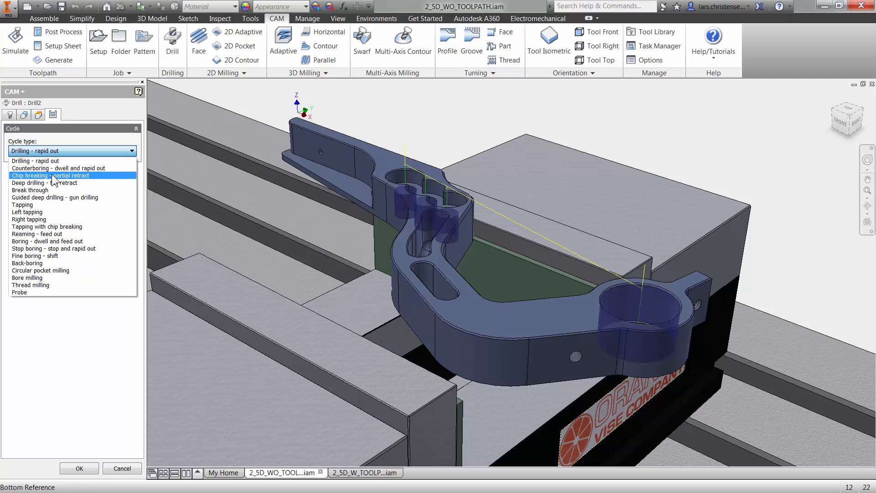
Set Drill2's cycle type to Chip breaking - partial retract.
click(53, 175)
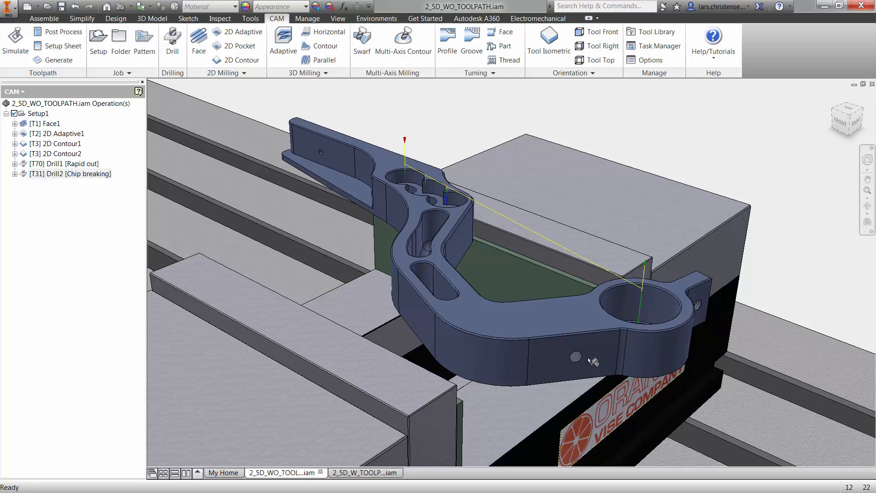
mouse_move(613, 289)
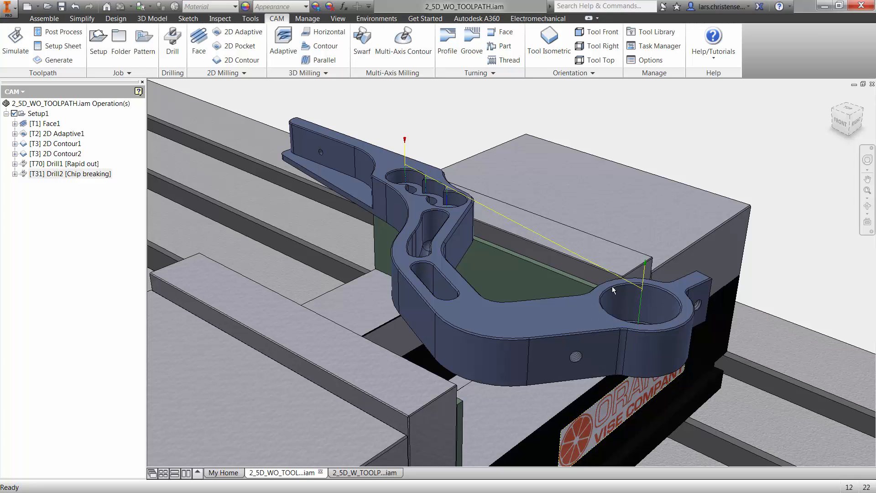
mouse_move(643, 313)
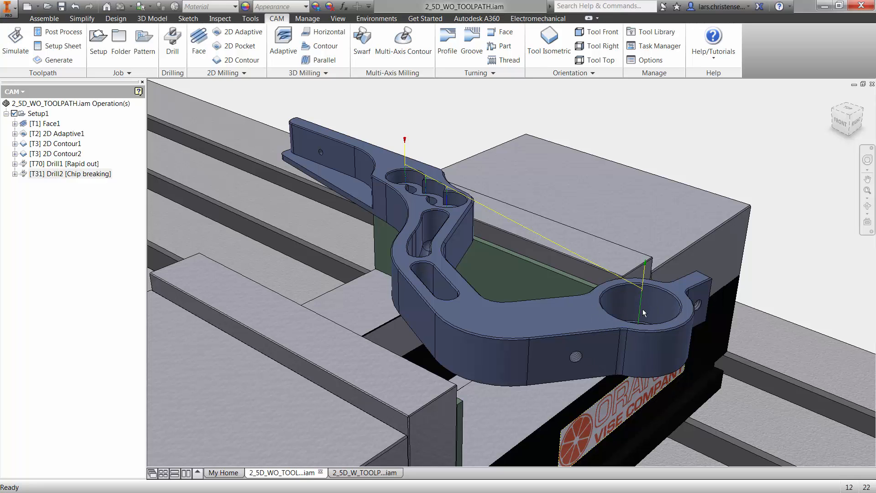
Deselect the part and expand the 2D Milling list showing Slot, Trace, Thread, Circular and Bore.
click(643, 313)
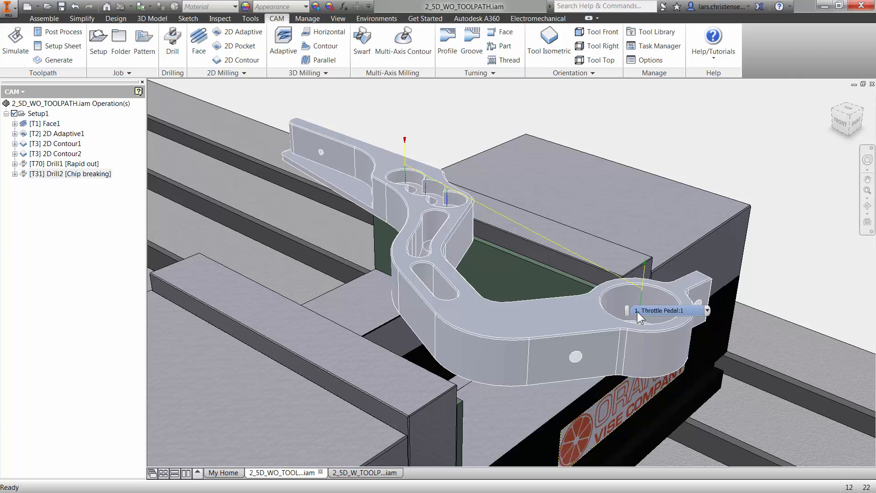
click(638, 313)
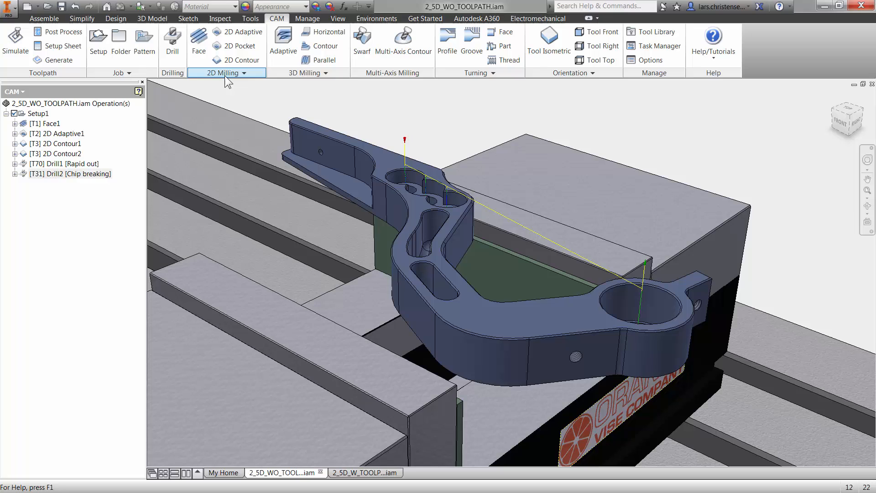
click(226, 73)
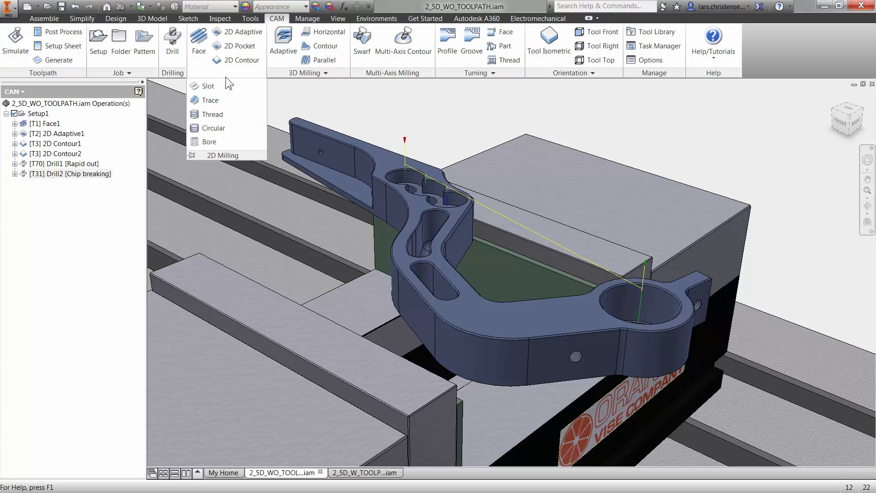
mouse_move(235, 123)
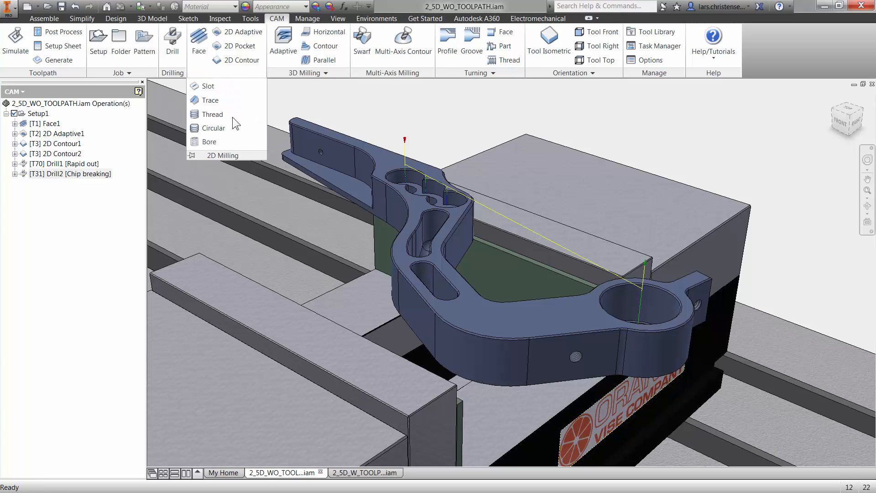
mouse_move(210, 141)
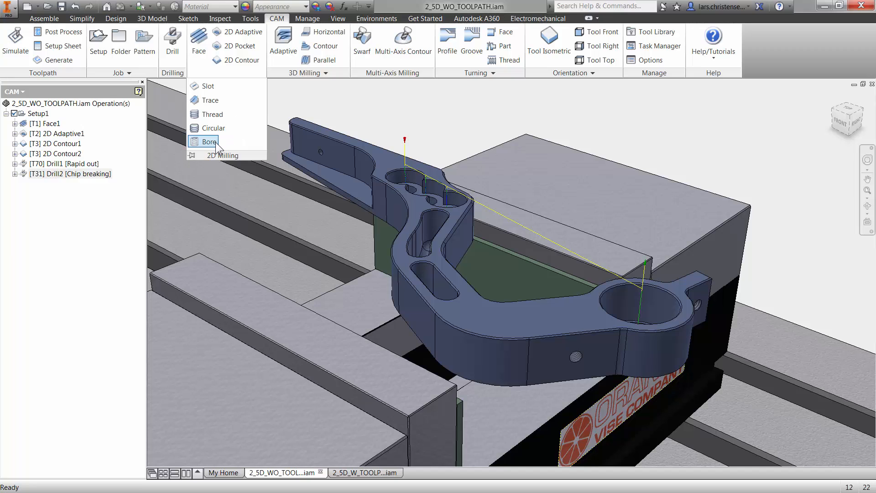
mouse_move(213, 128)
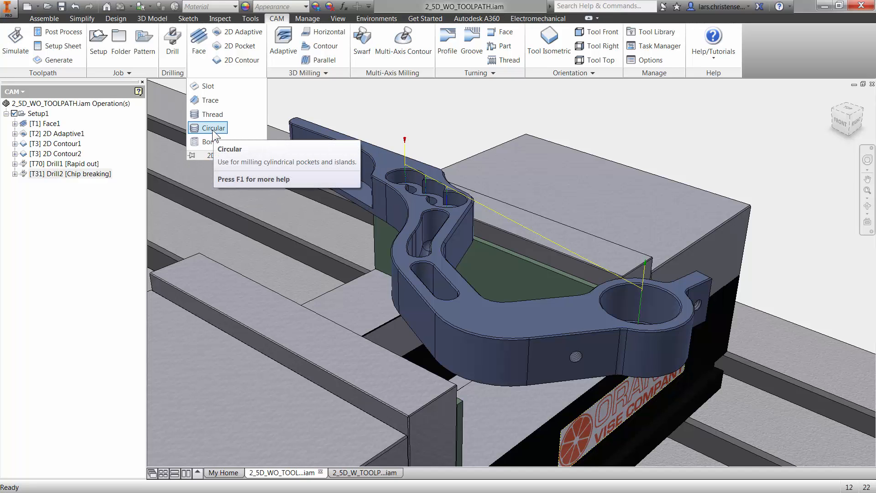
mouse_move(214, 127)
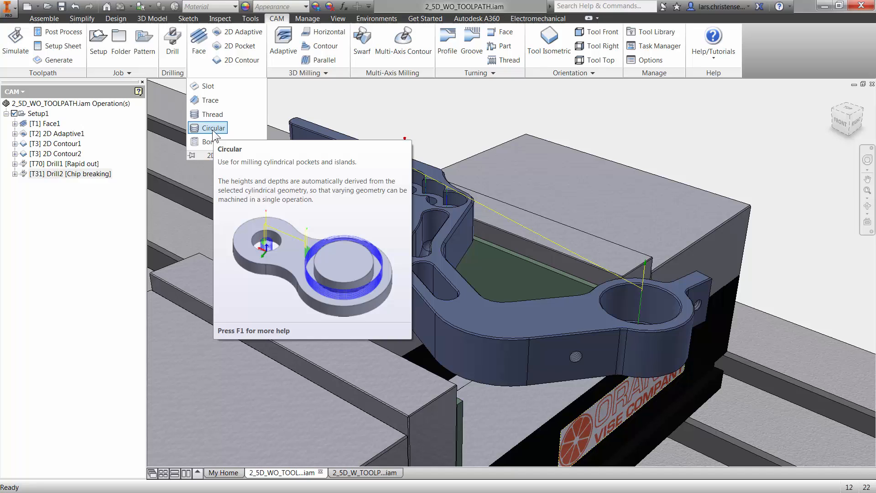
Start a Circular operation with the Ø10 mm flat tool and flood coolant.
click(213, 128)
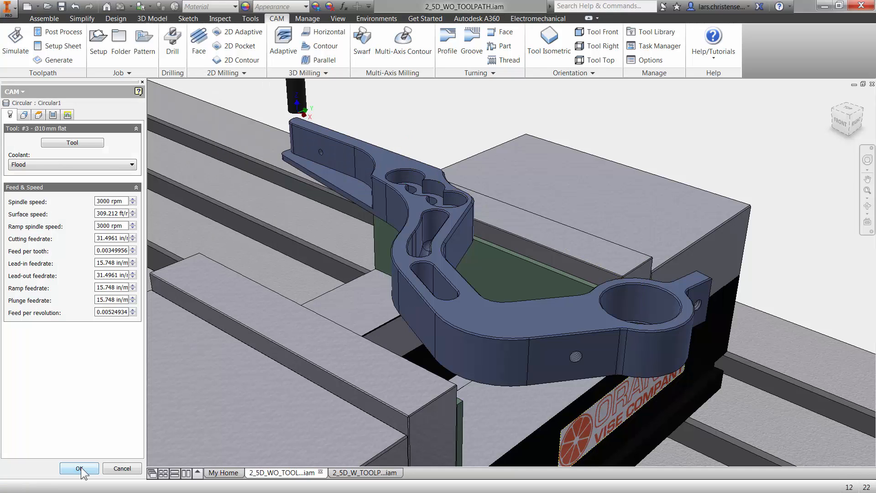
mouse_move(100, 288)
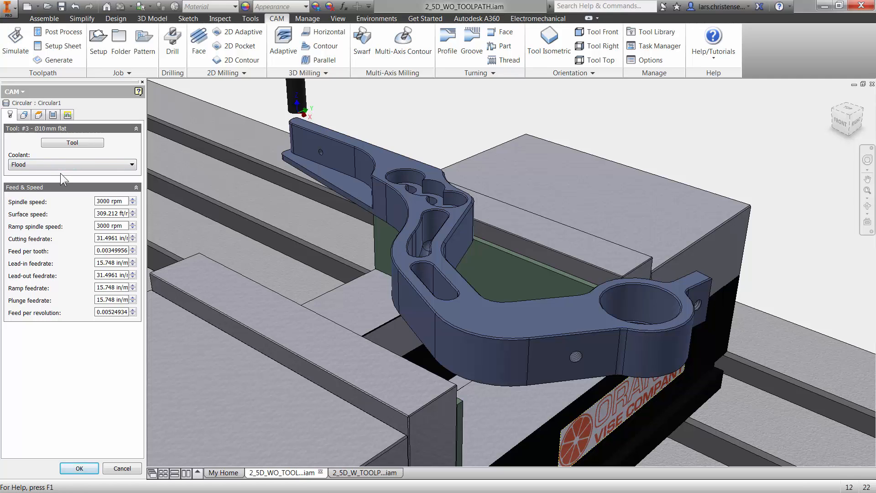
mouse_move(72, 143)
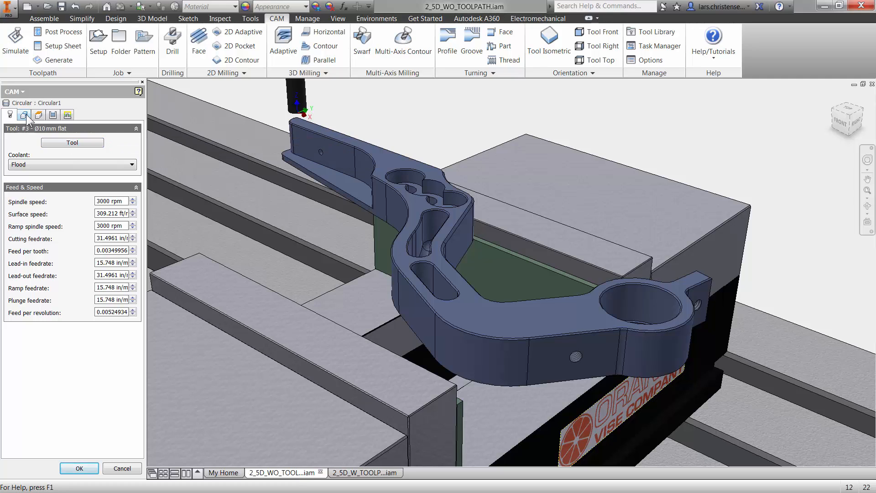
Target Circular1 at the large end bore and leave Multiple passes off for a single spiral pass.
click(24, 115)
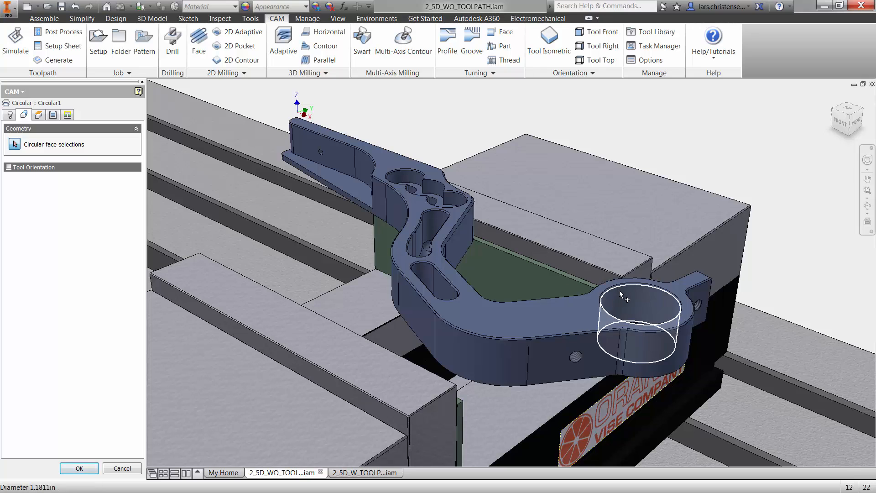
click(639, 310)
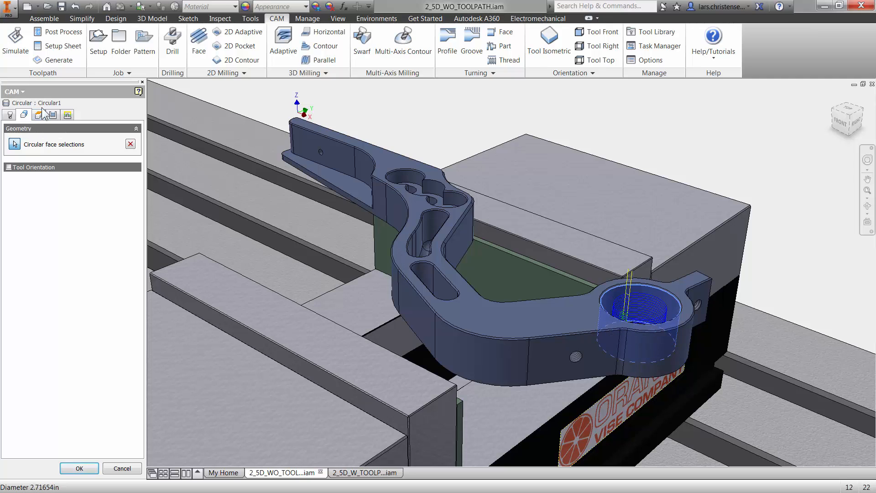
click(52, 116)
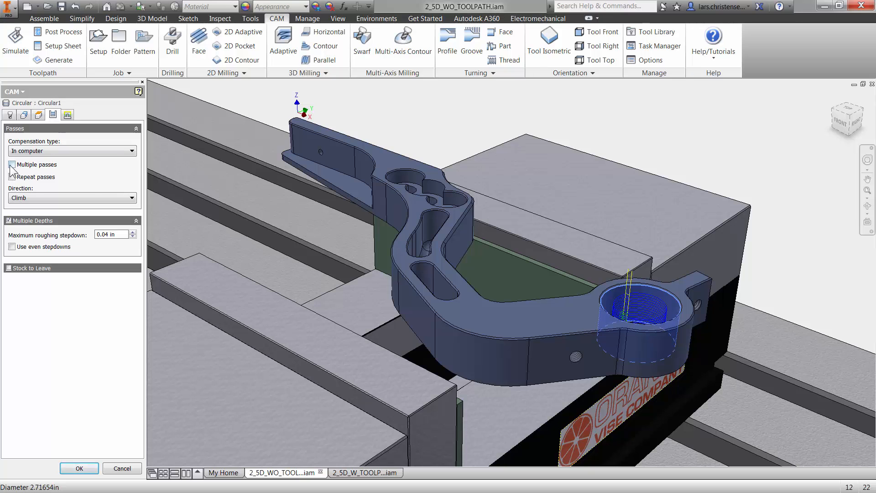
click(12, 164)
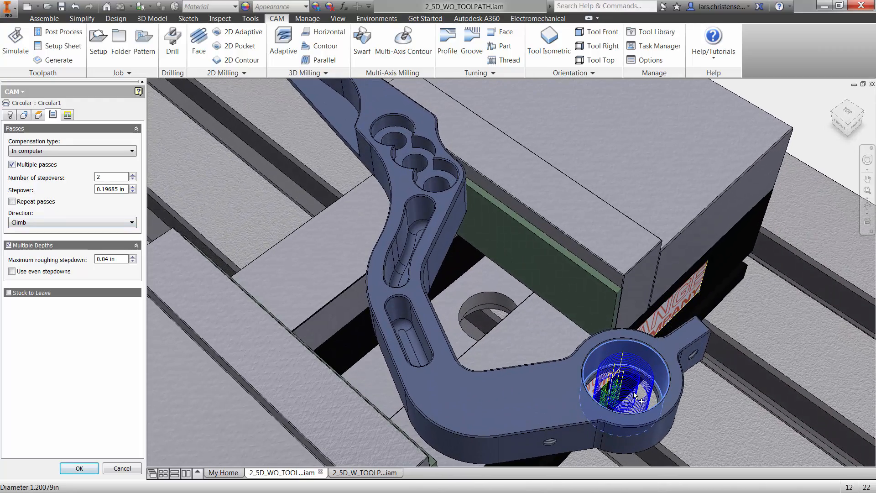
mouse_move(628, 387)
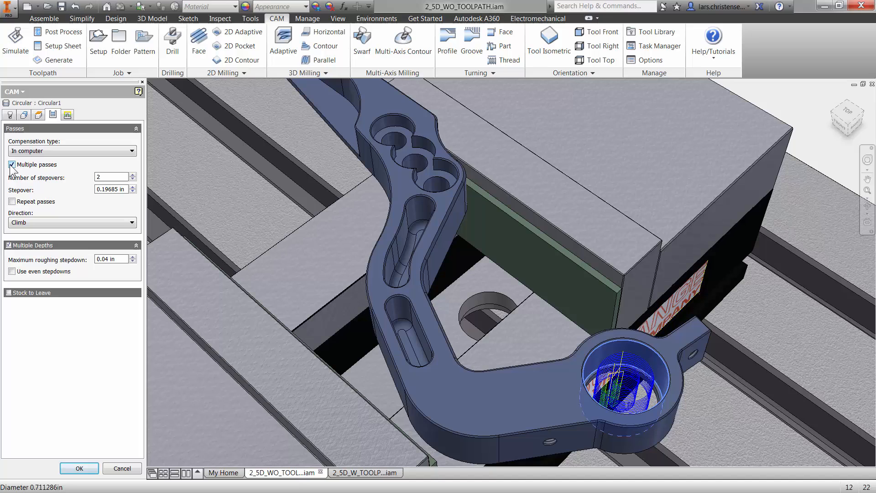
mouse_move(11, 164)
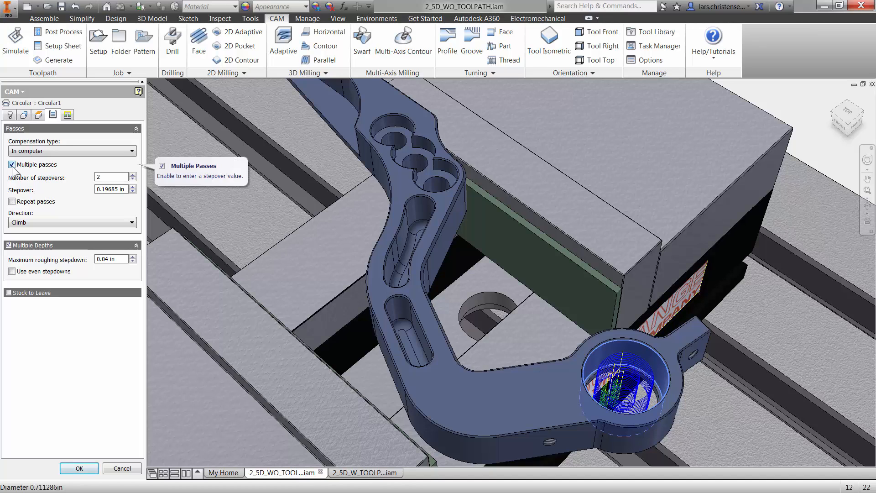
mouse_move(45, 173)
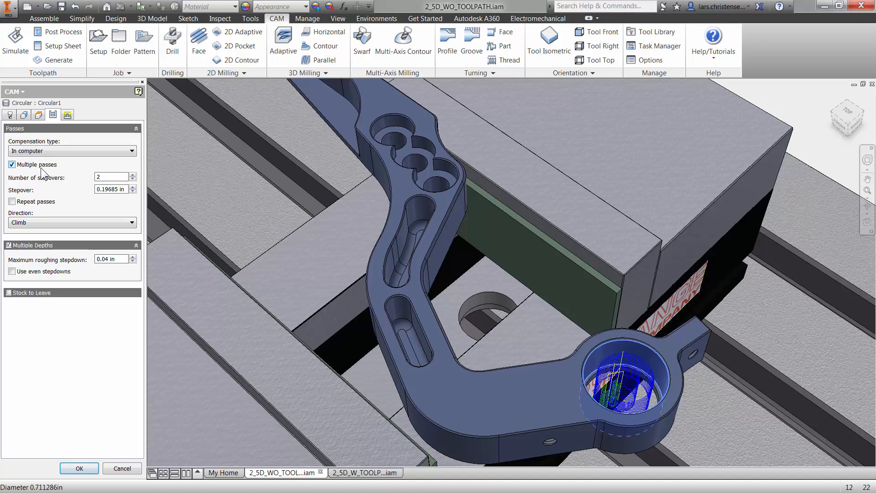
mouse_move(12, 163)
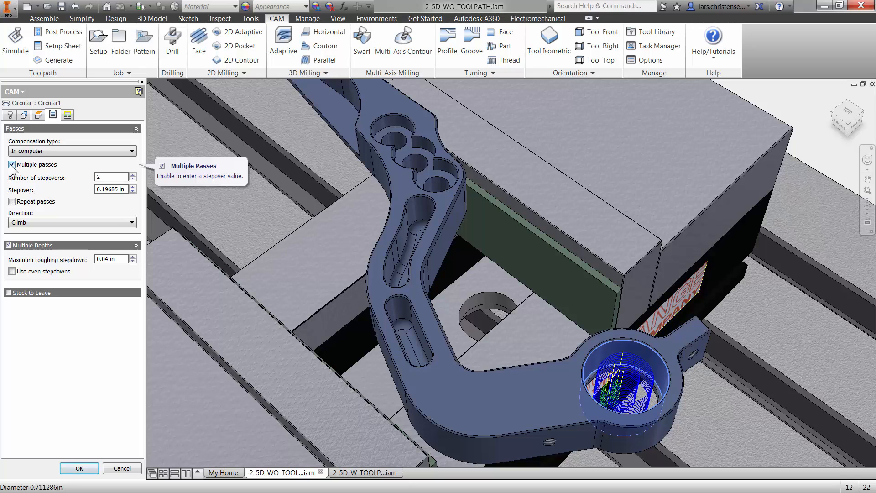
click(12, 164)
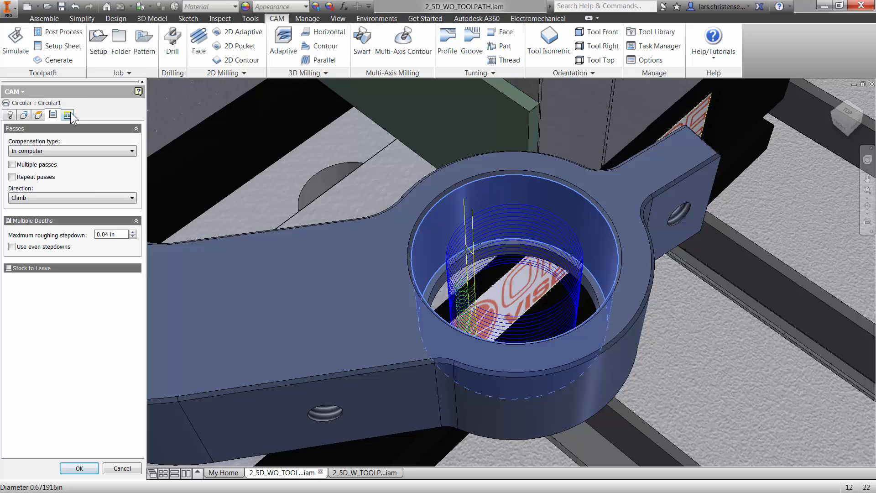
Enable Lead to center and re-enable Multiple passes with two stepovers for Circular1.
click(66, 115)
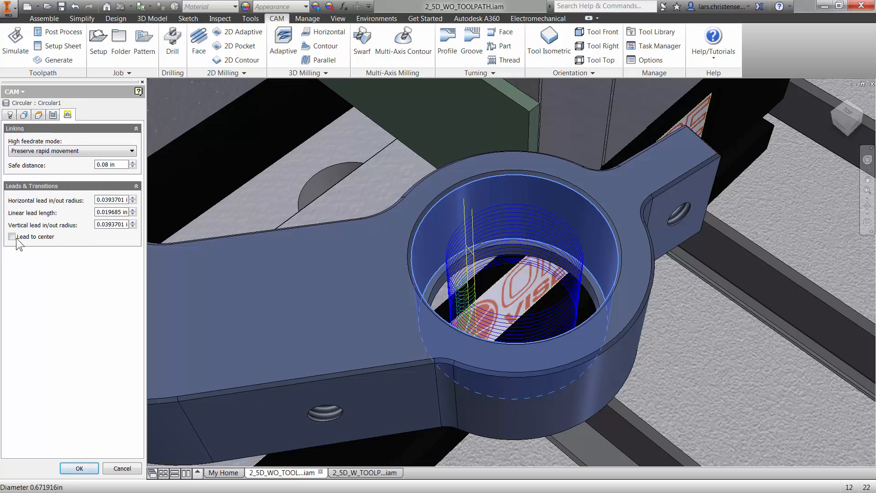
mouse_move(12, 236)
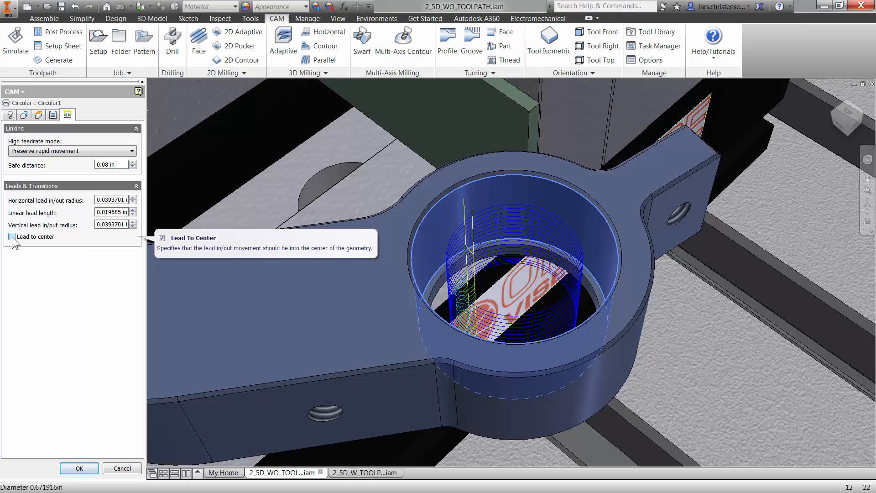
click(11, 236)
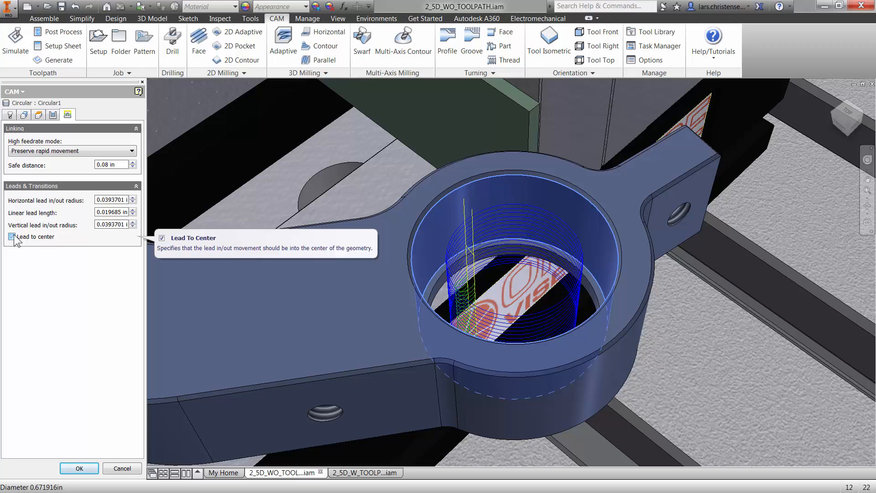
click(12, 236)
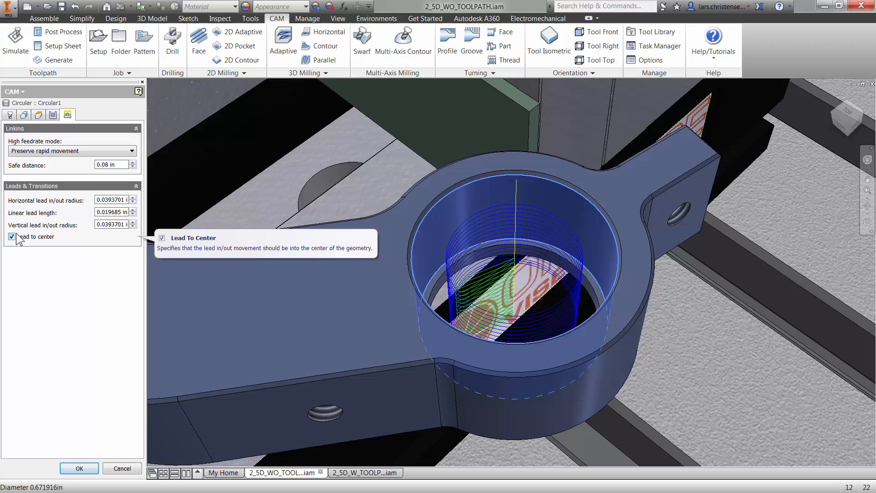
mouse_move(55, 122)
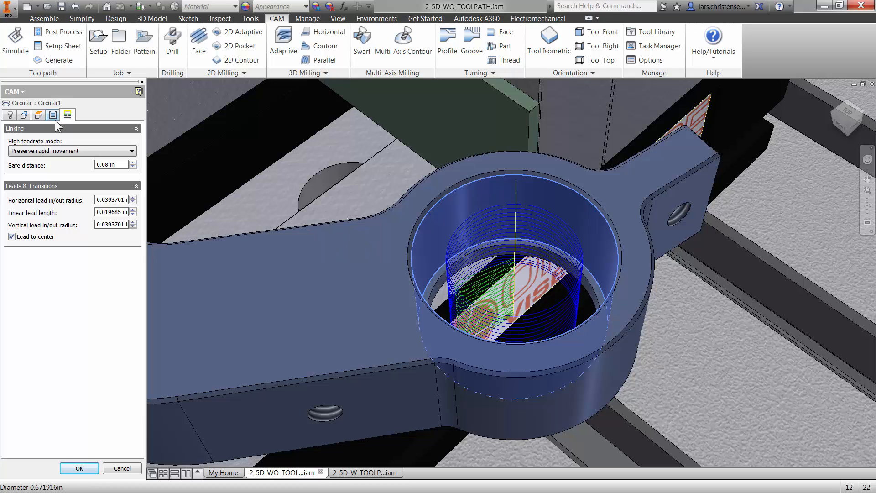
click(53, 115)
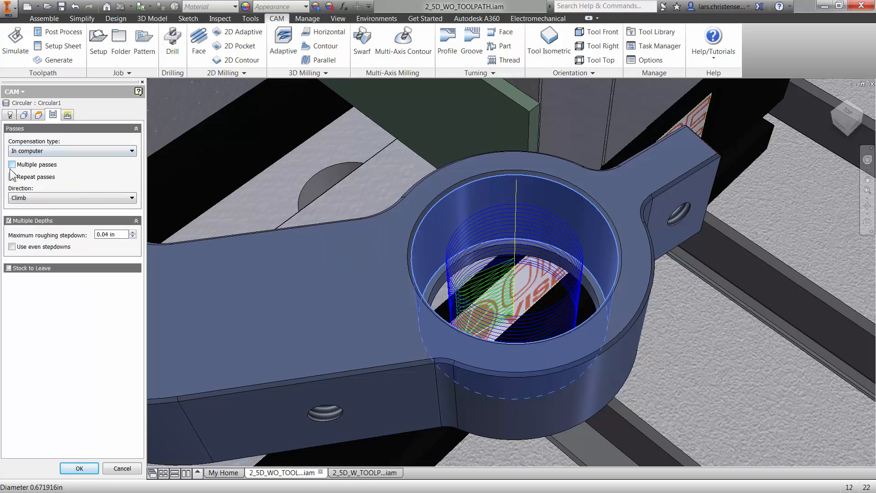
click(12, 165)
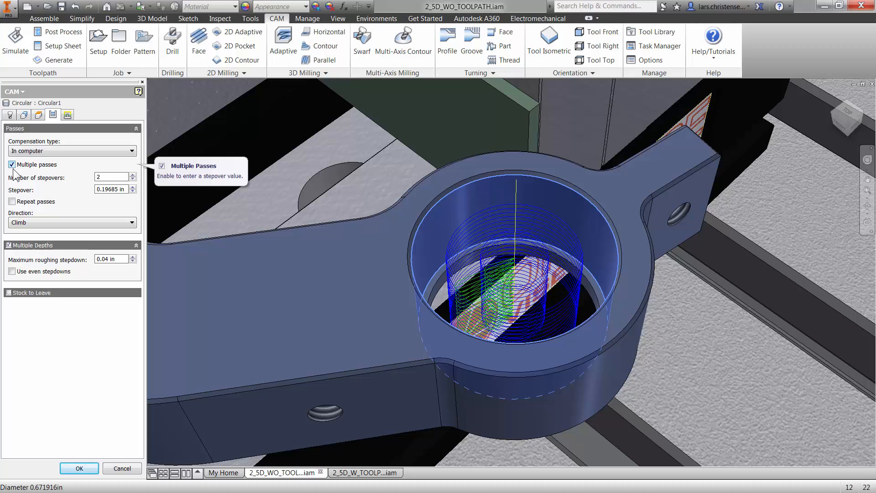
mouse_move(81, 468)
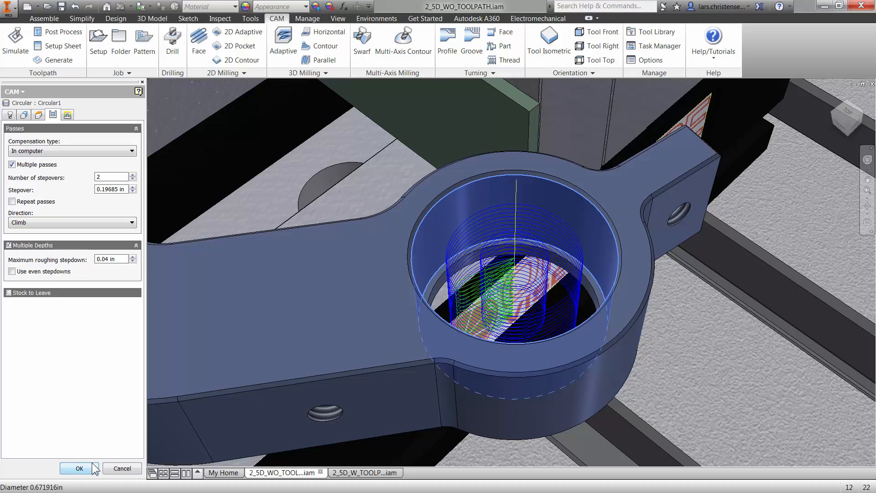
Accept Circular1 into Setup1 and select it to review its bore toolpath.
click(77, 469)
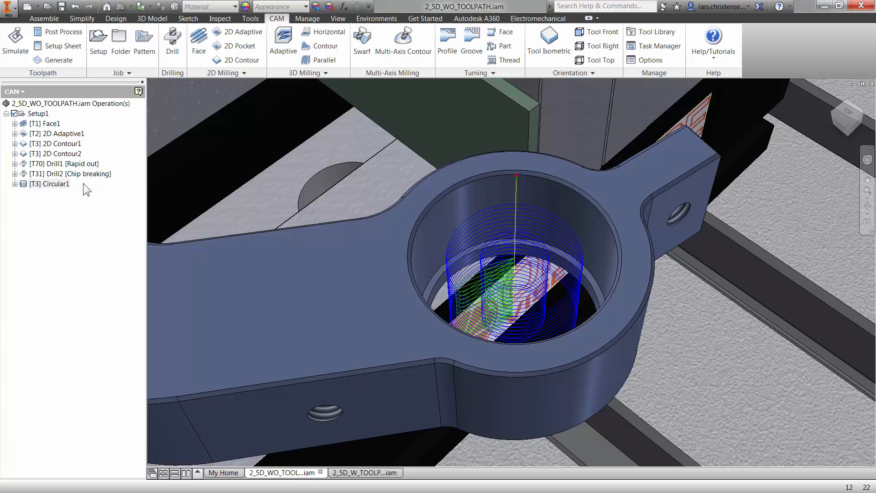
mouse_move(60, 196)
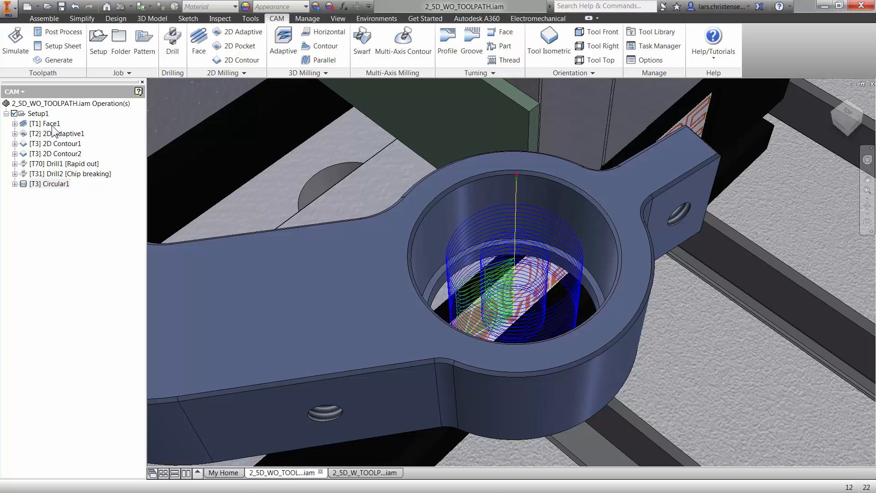
mouse_move(53, 177)
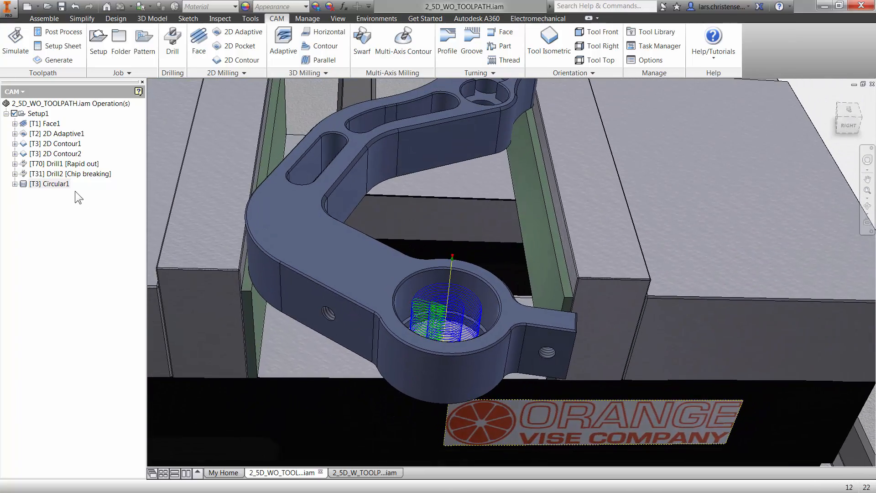
mouse_move(76, 198)
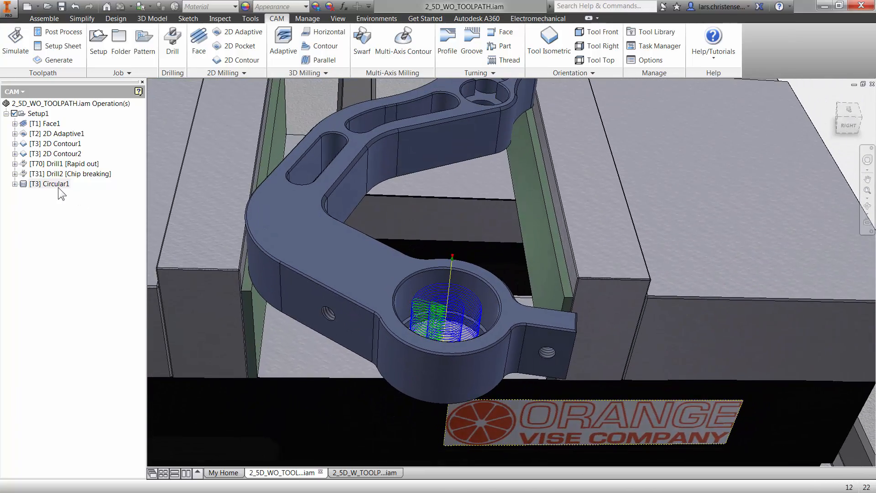
click(50, 183)
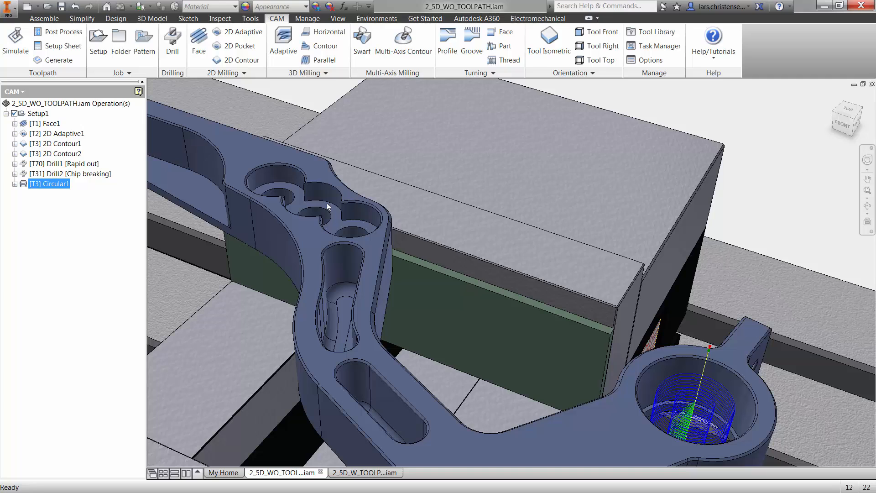
mouse_move(241, 60)
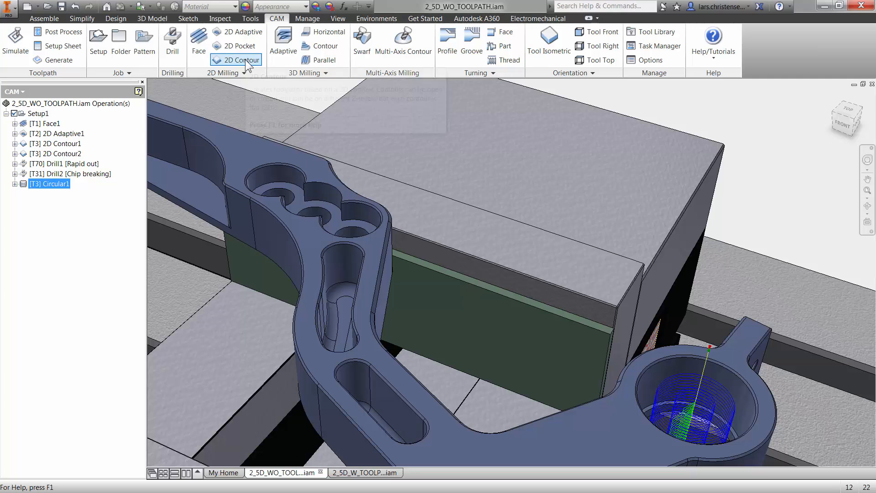
Begin a 2D Contour and assign tool #4, the Ø5 mm flat mill from the Tutorial library.
click(241, 60)
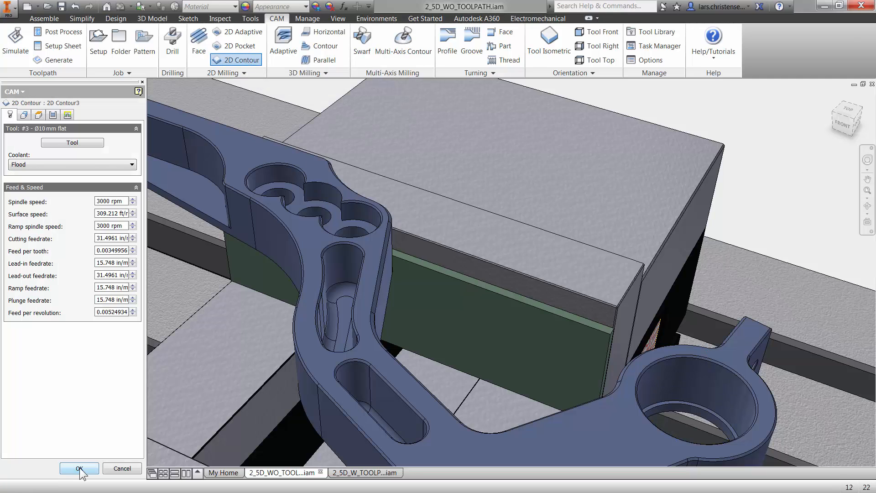
mouse_move(71, 193)
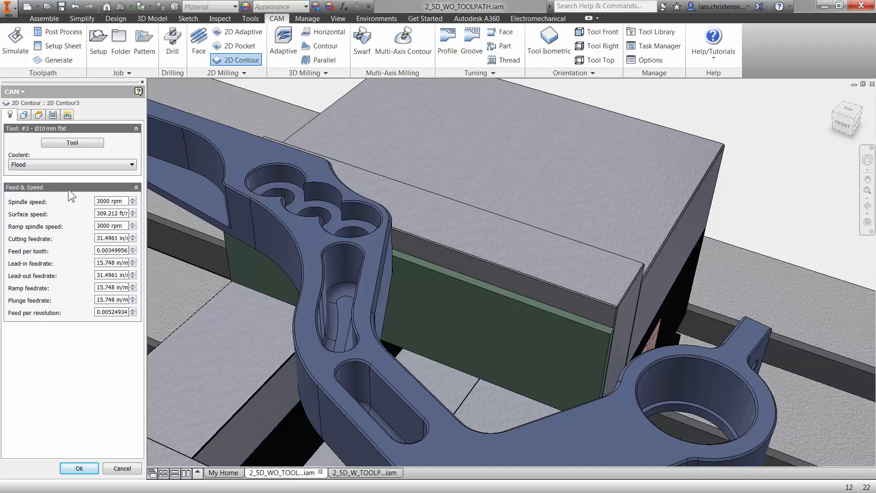
click(72, 143)
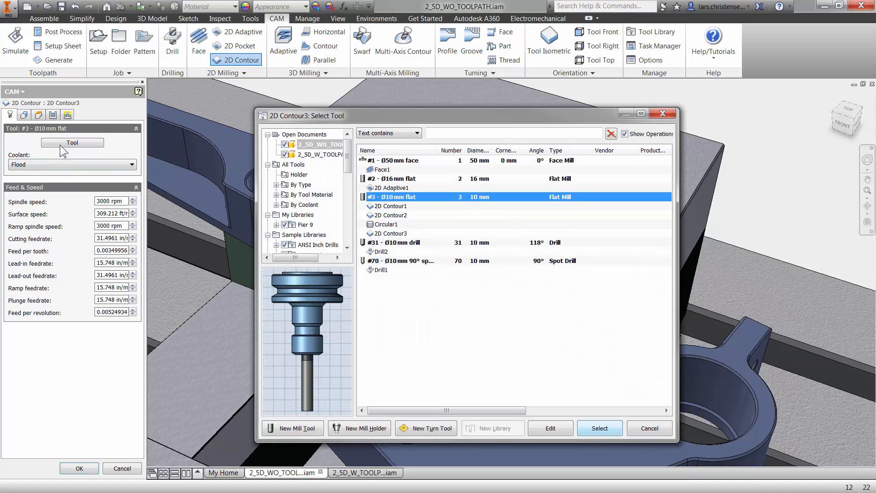
scroll(down, 3)
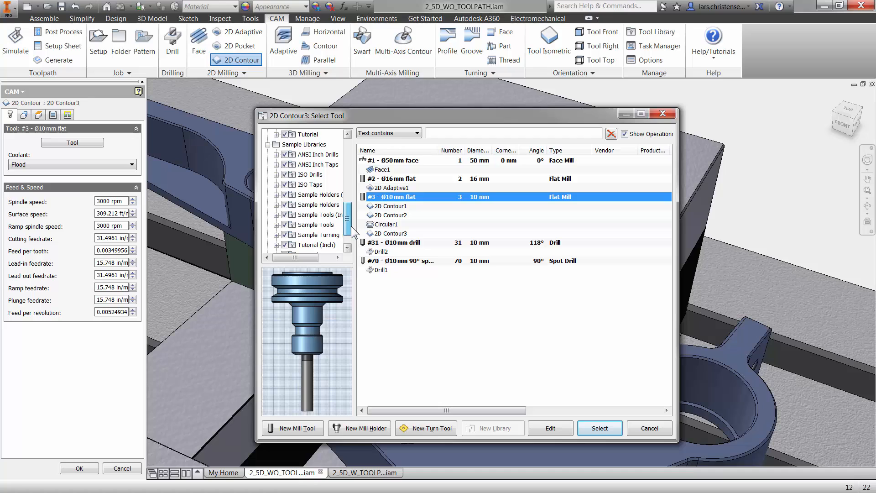
click(317, 245)
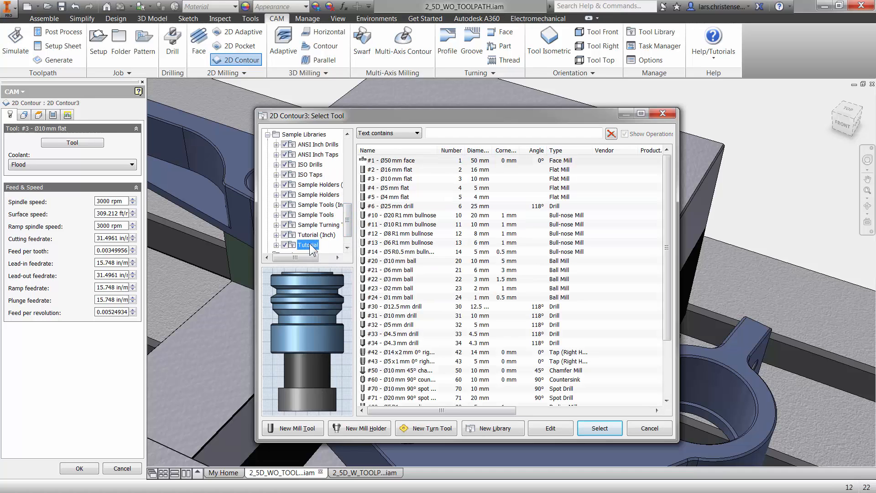
click(397, 187)
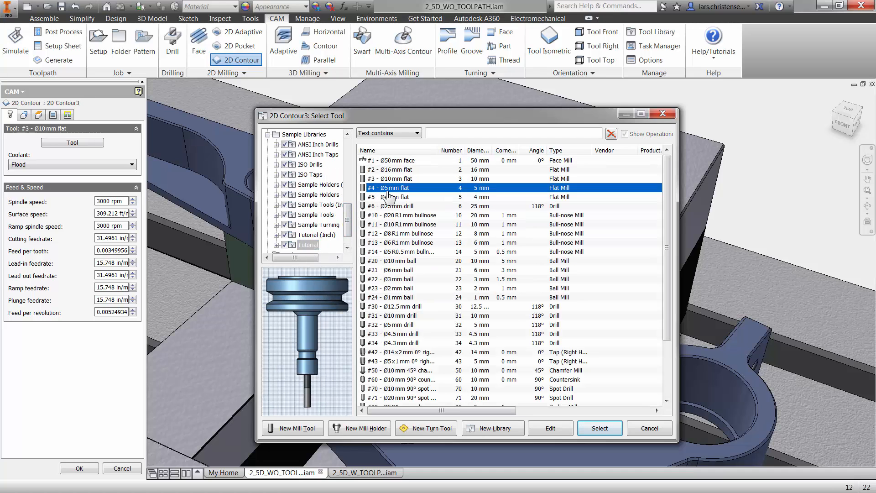
mouse_move(405, 200)
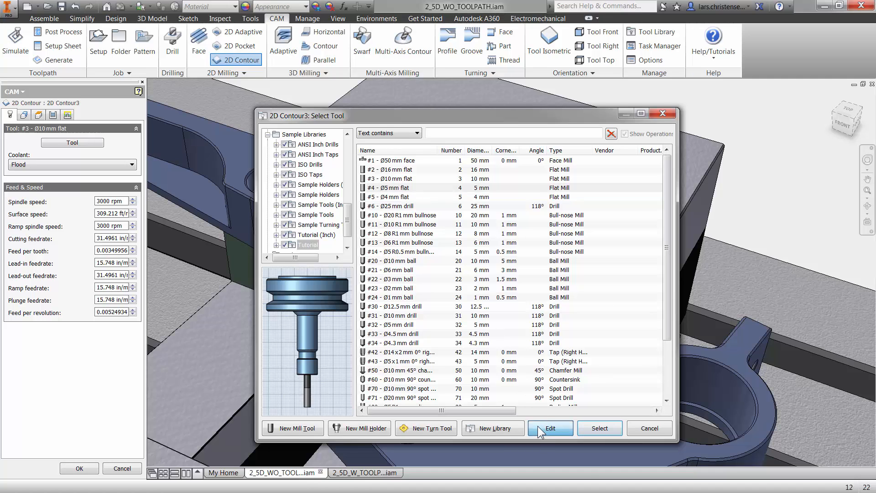
click(549, 428)
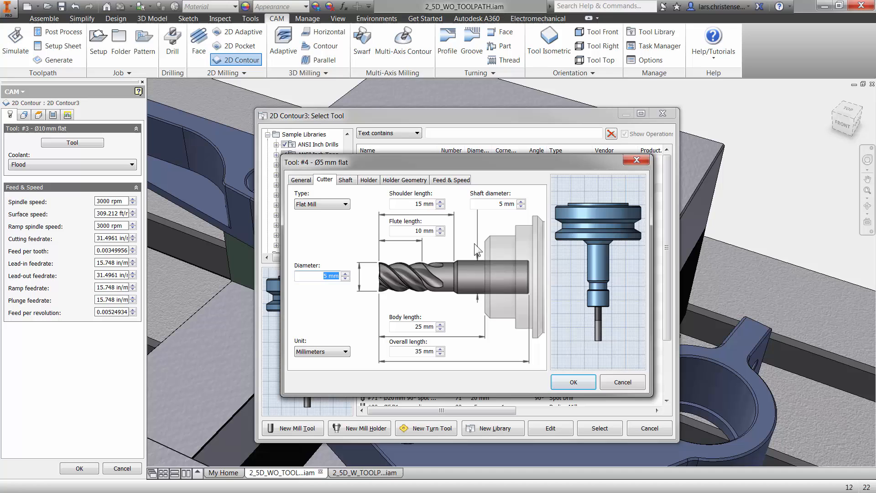
click(572, 381)
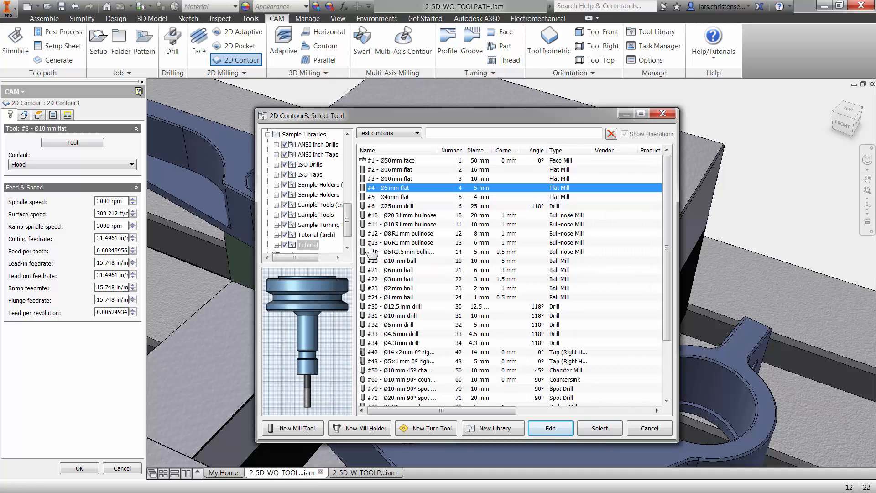
click(598, 429)
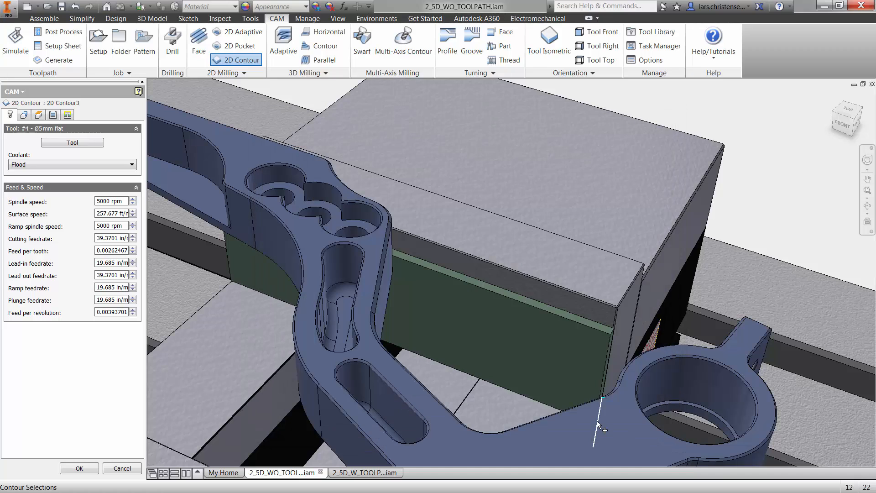
Select the three overlapping holes' edge as contour geometry and accept 2D Contour3.
click(23, 115)
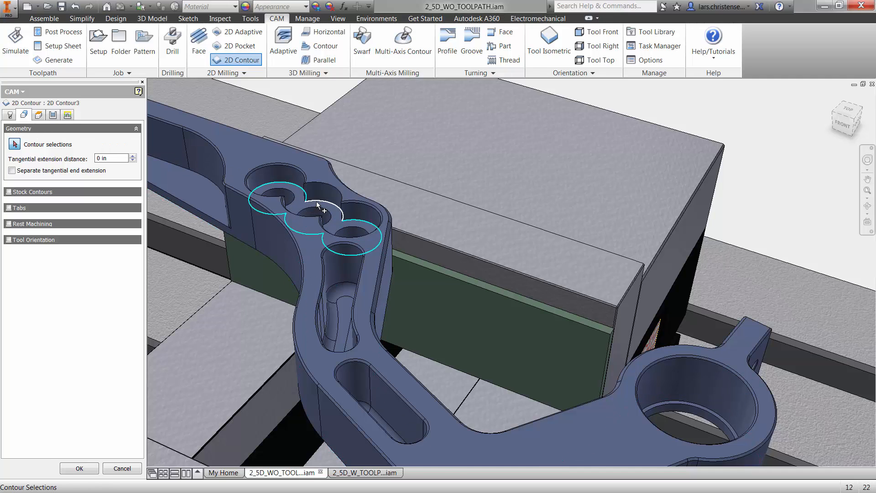
click(329, 223)
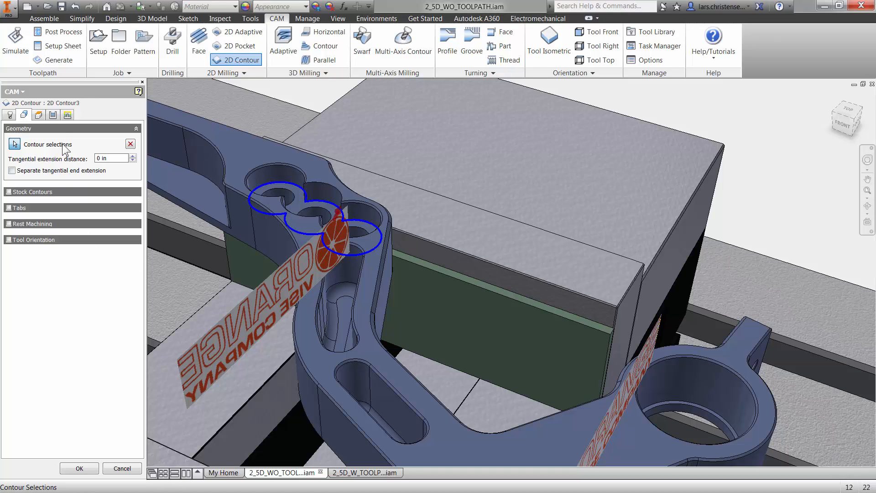
click(53, 114)
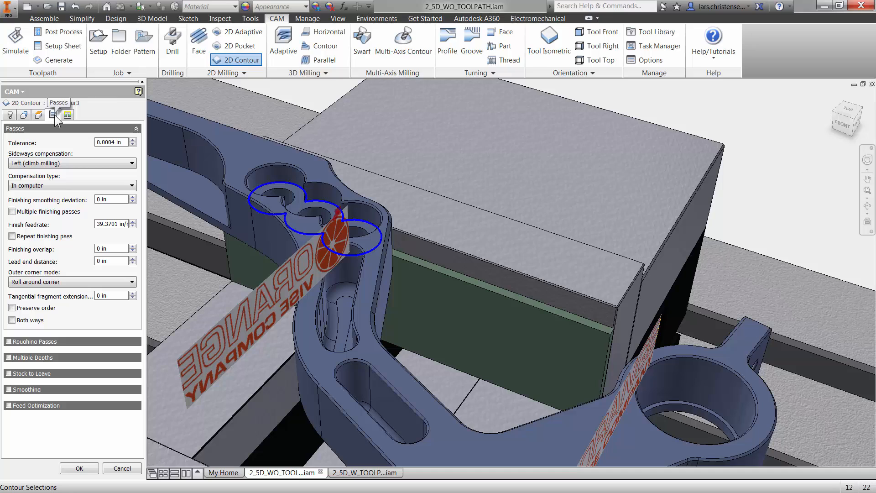
mouse_move(12, 211)
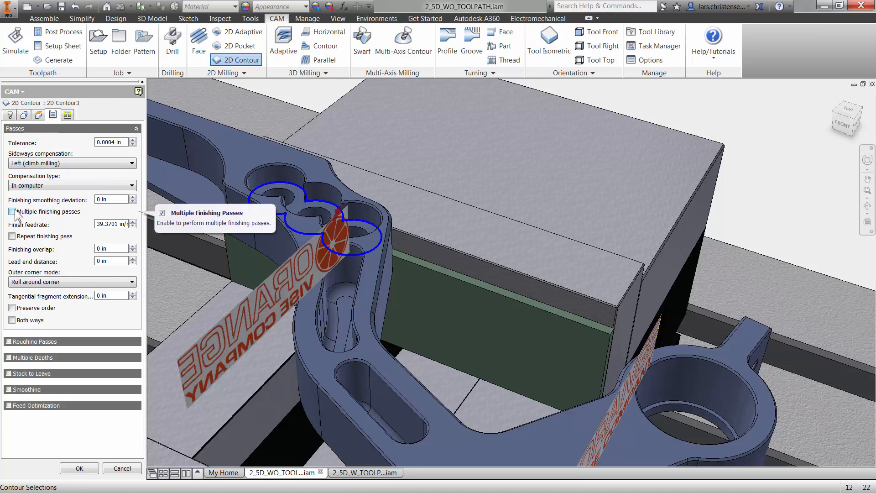
click(12, 211)
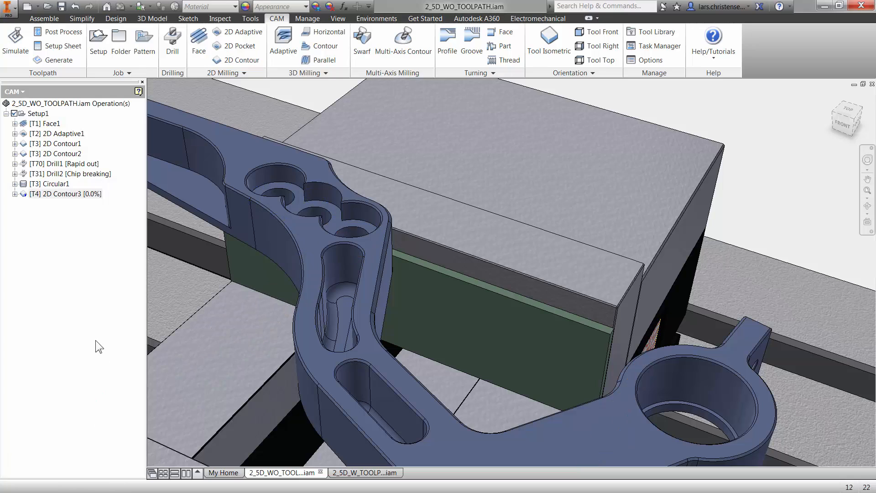
Simulate Setup1 with stock shown until the three-hole counterbores are cut, then close the simulation.
click(66, 193)
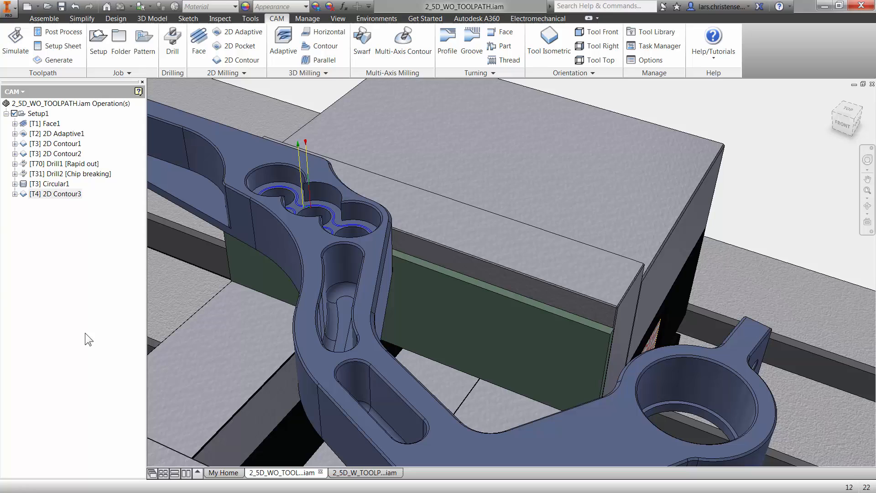
mouse_move(46, 275)
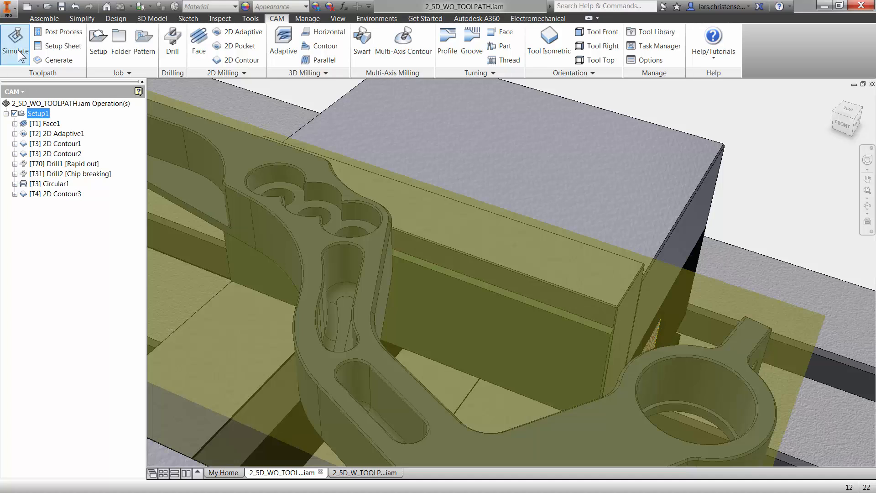
click(16, 44)
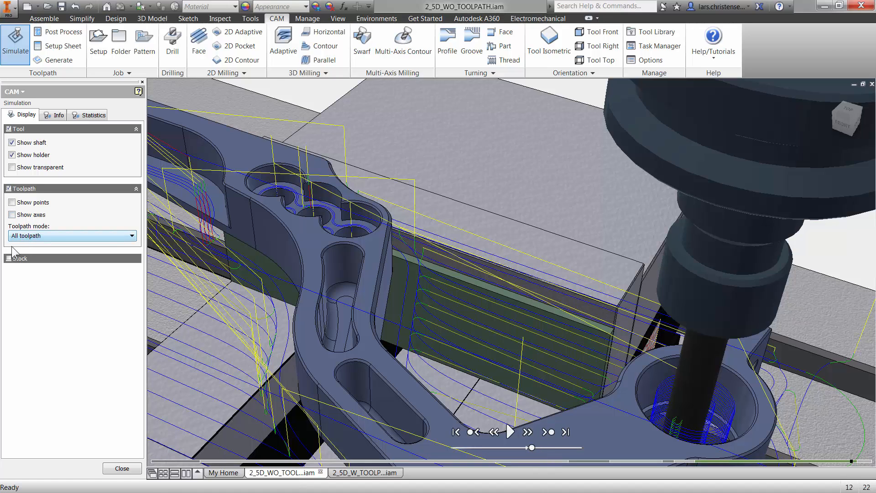
click(12, 258)
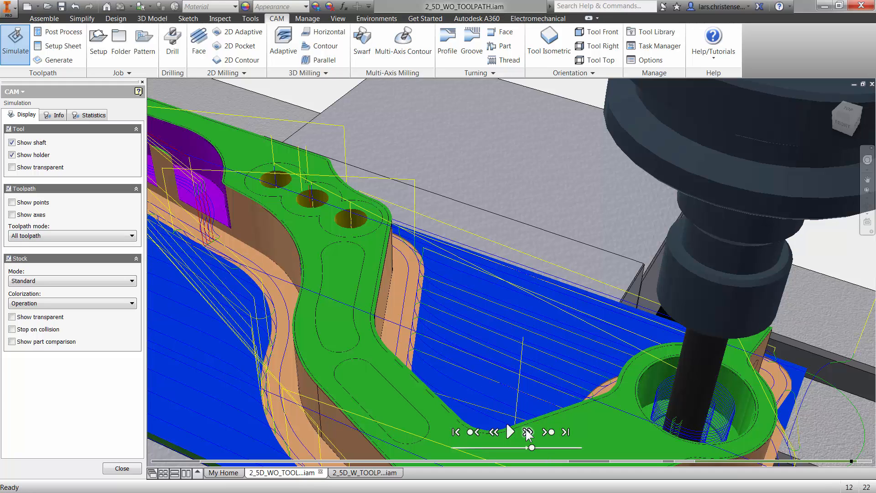
click(509, 432)
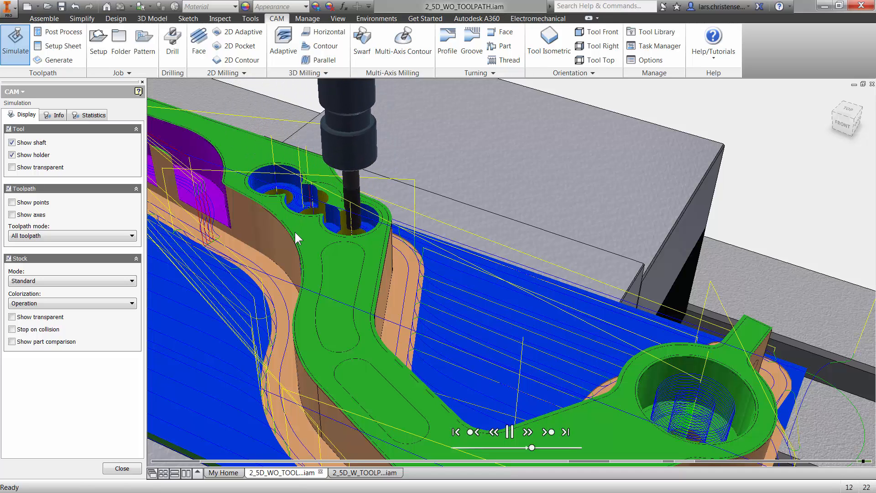
click(509, 432)
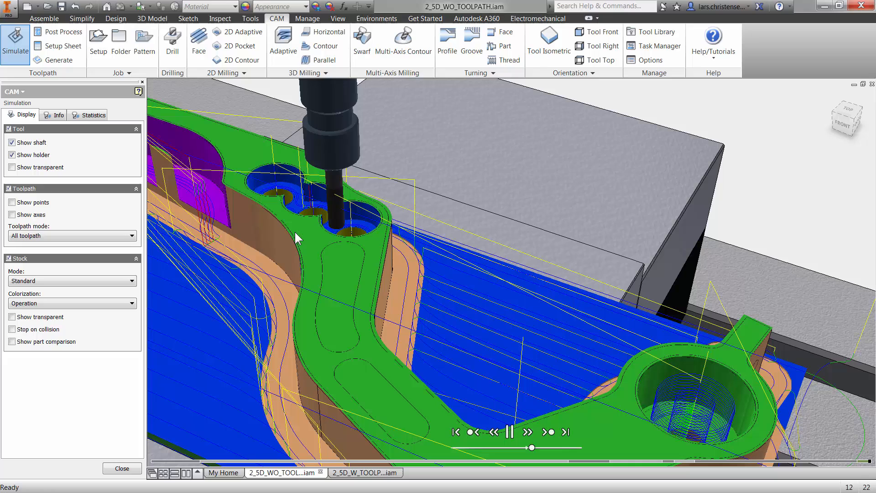
click(510, 432)
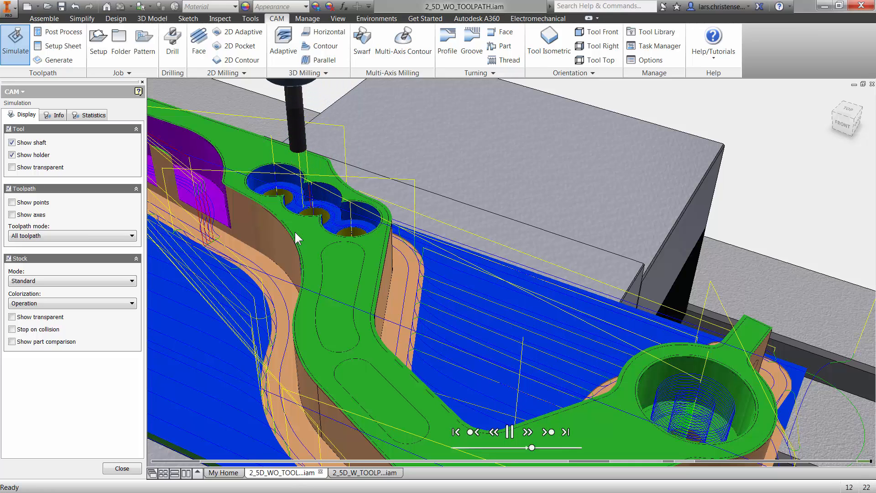
click(509, 432)
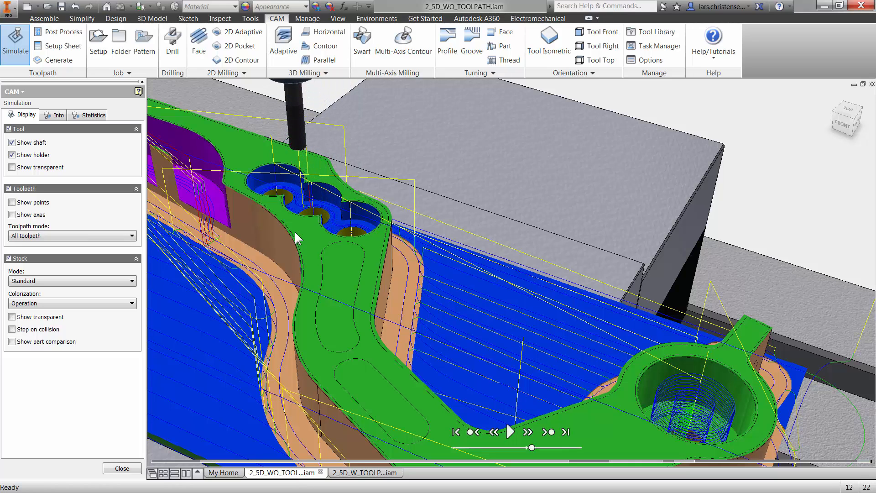
click(122, 469)
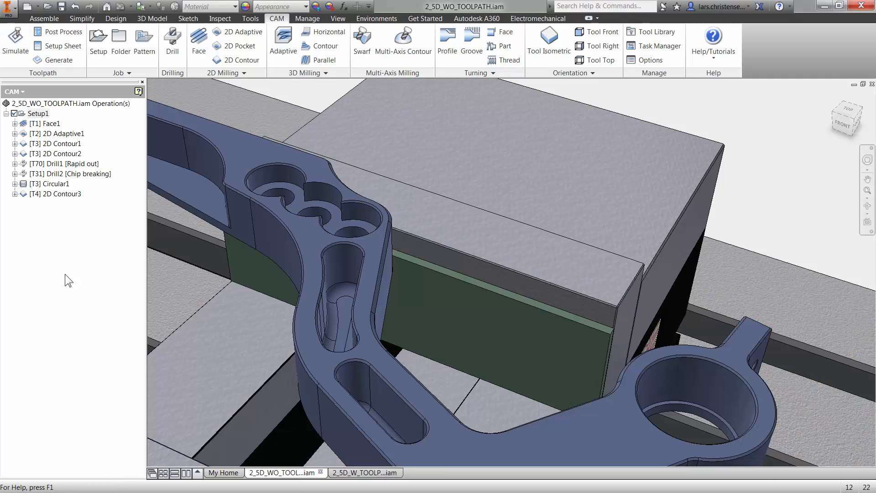
right_click(56, 193)
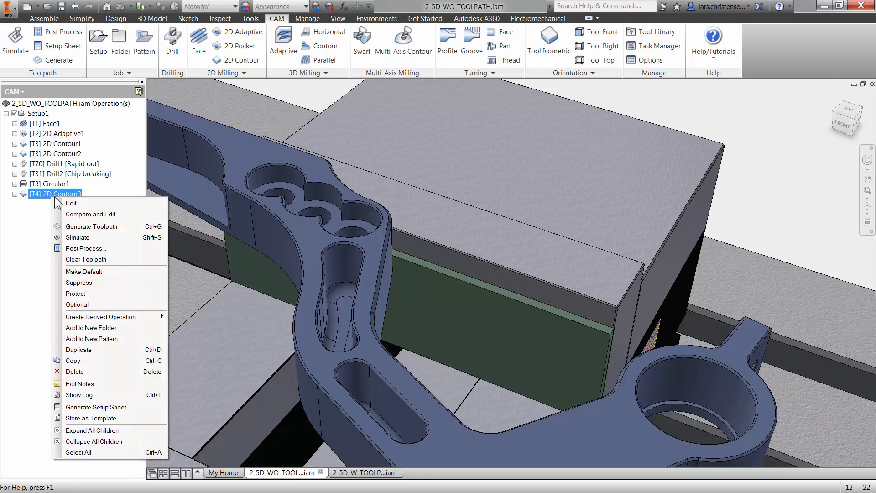
click(72, 203)
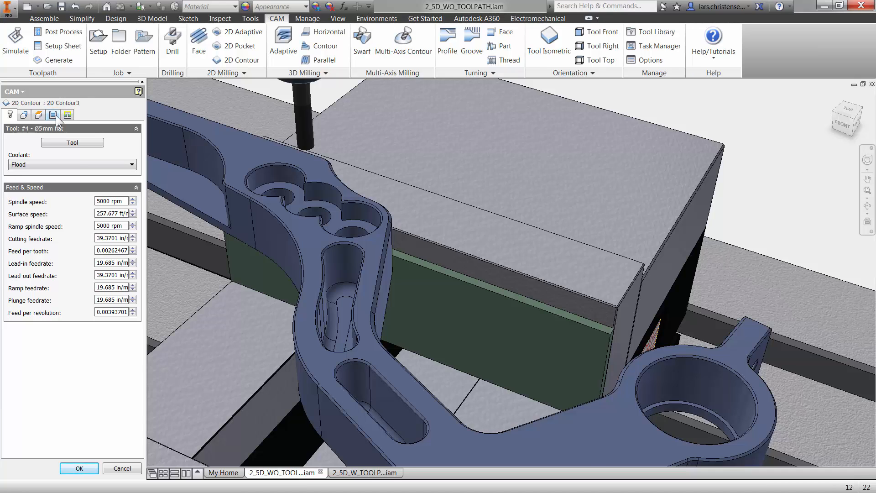
click(66, 115)
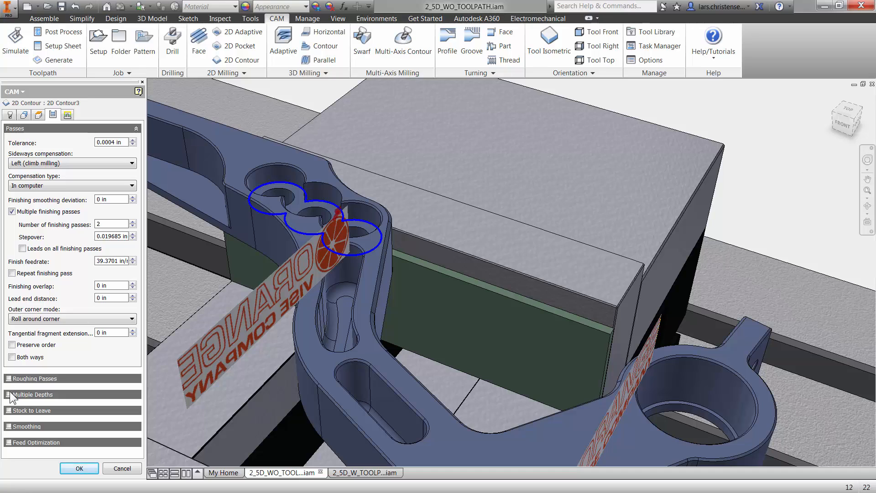
mouse_move(32, 394)
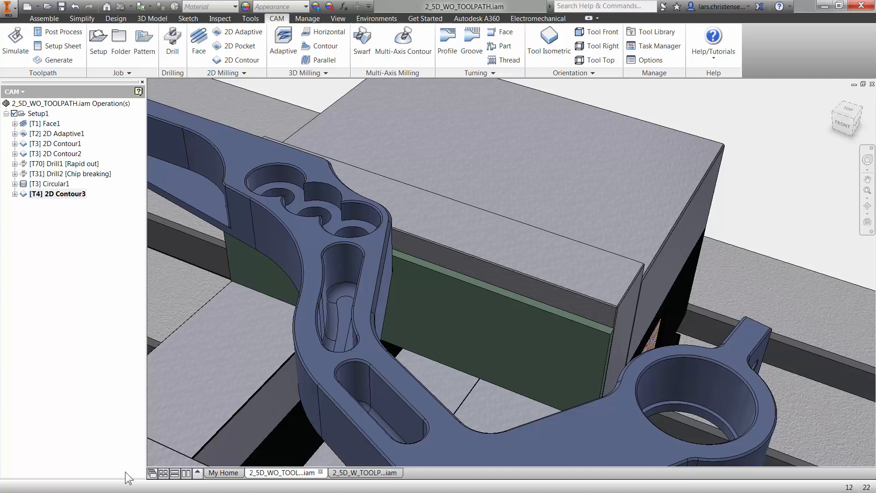
Create 2D Pocket1 on the curved and straight slots with Multiple Depths enabled.
click(235, 46)
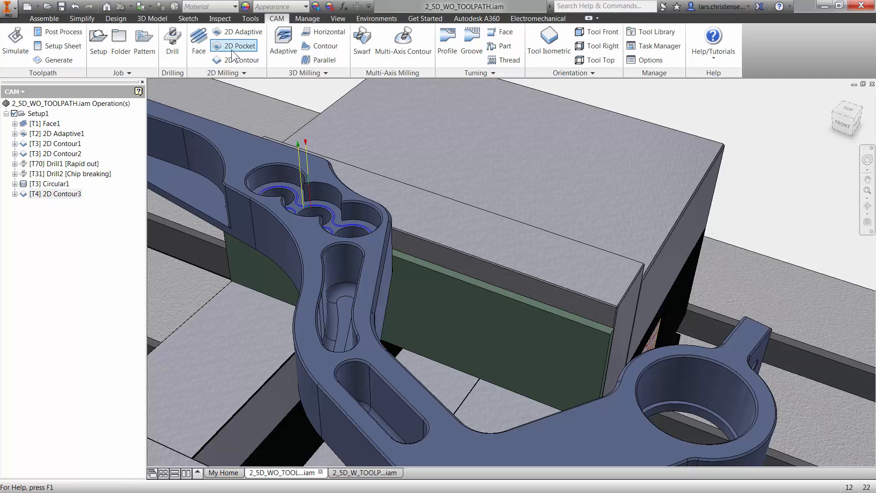
mouse_move(234, 46)
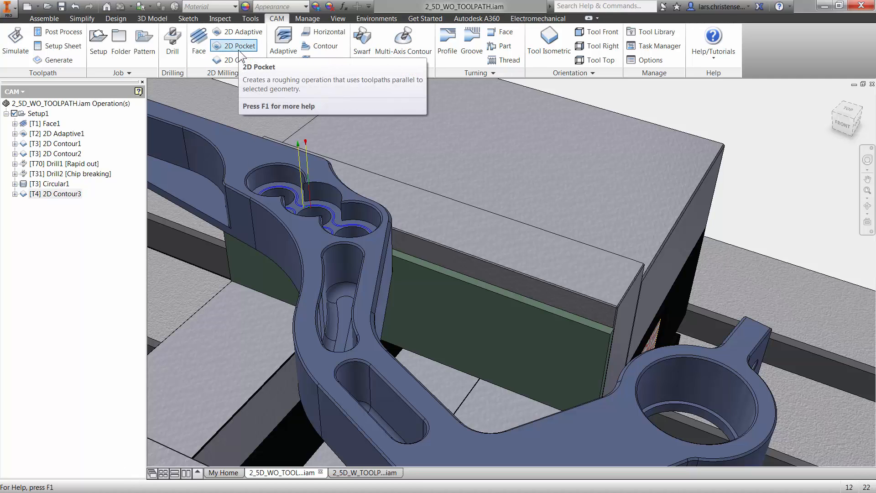
mouse_move(234, 45)
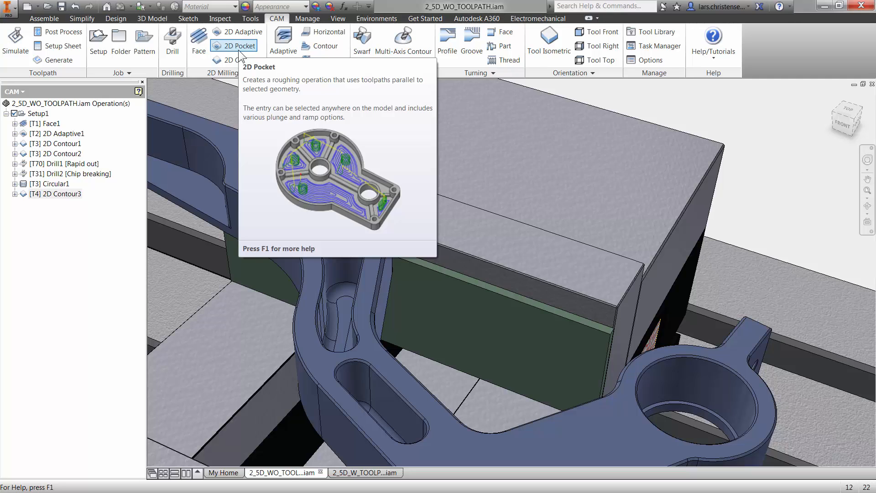
mouse_move(246, 56)
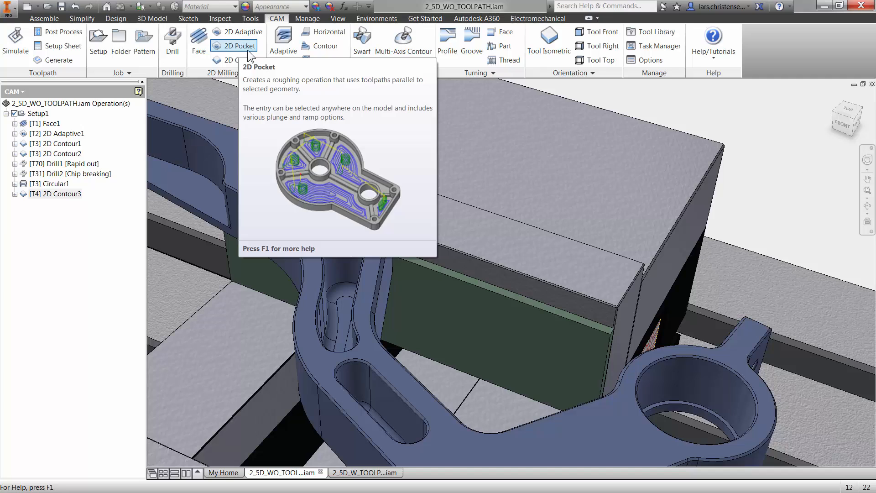
click(234, 46)
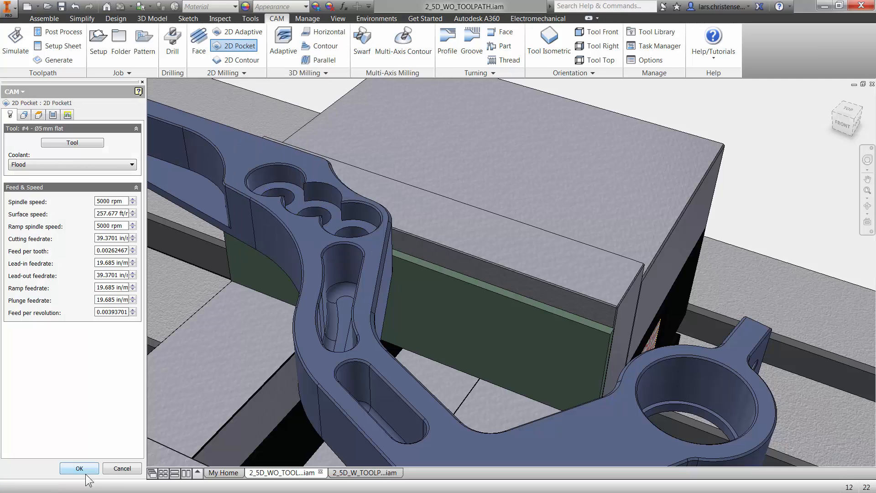
mouse_move(71, 142)
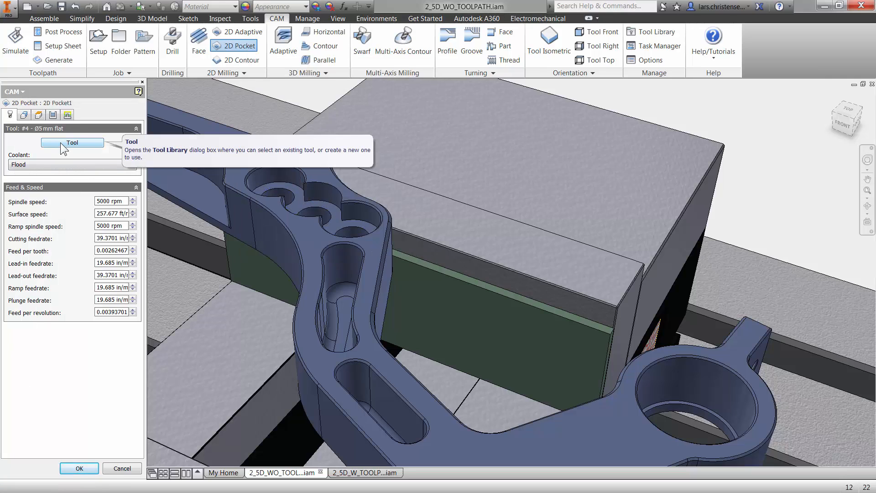
mouse_move(26, 124)
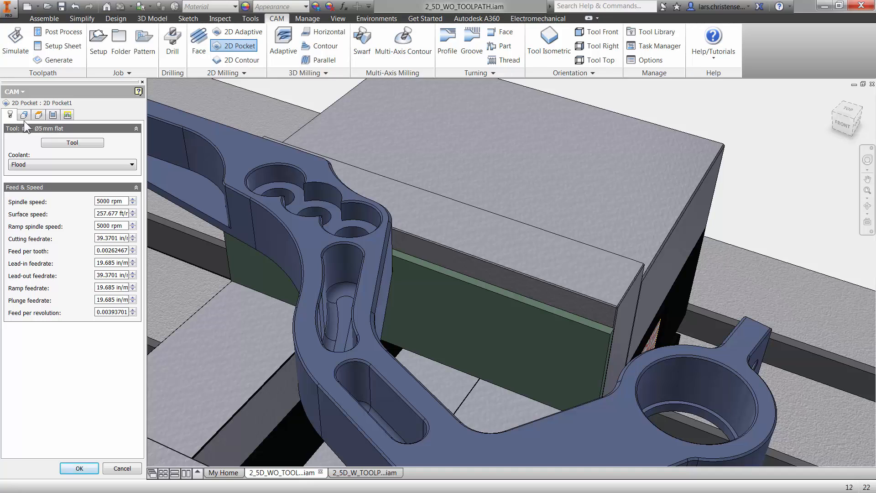
click(24, 115)
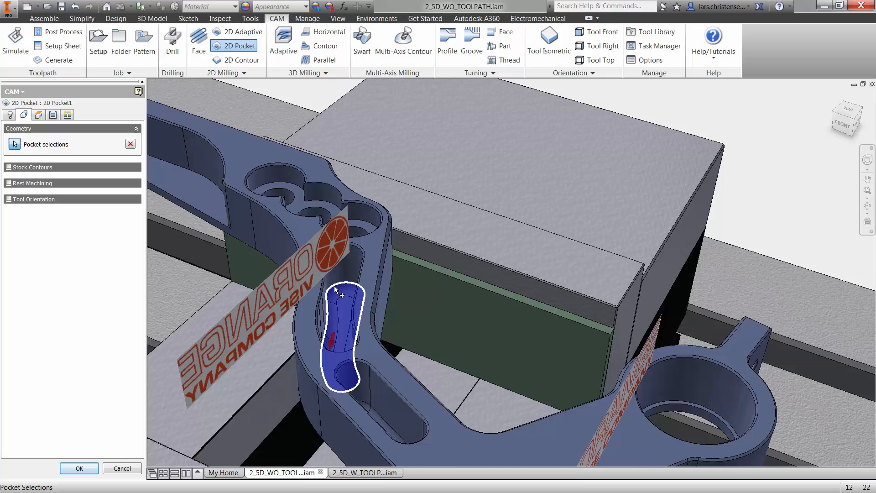
click(379, 422)
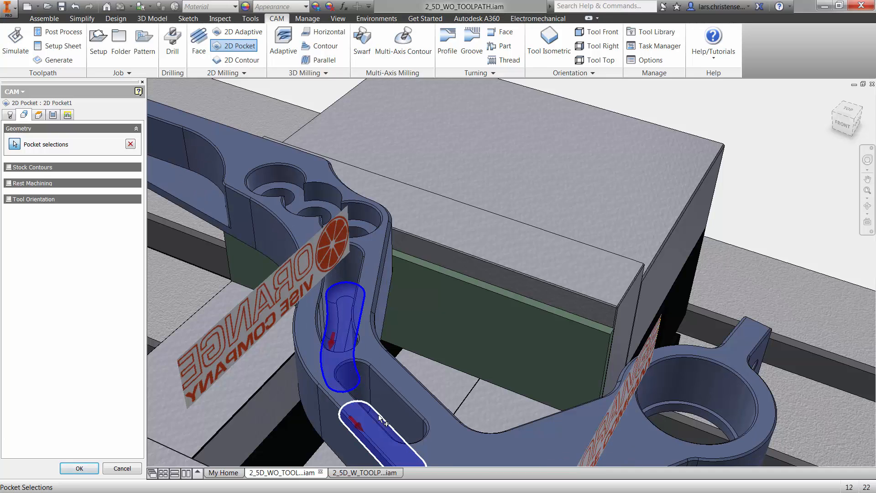
click(379, 424)
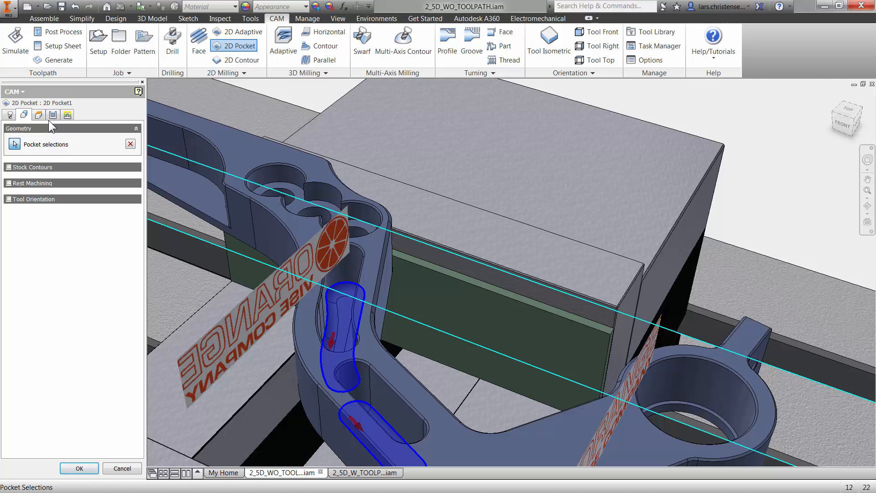
click(53, 114)
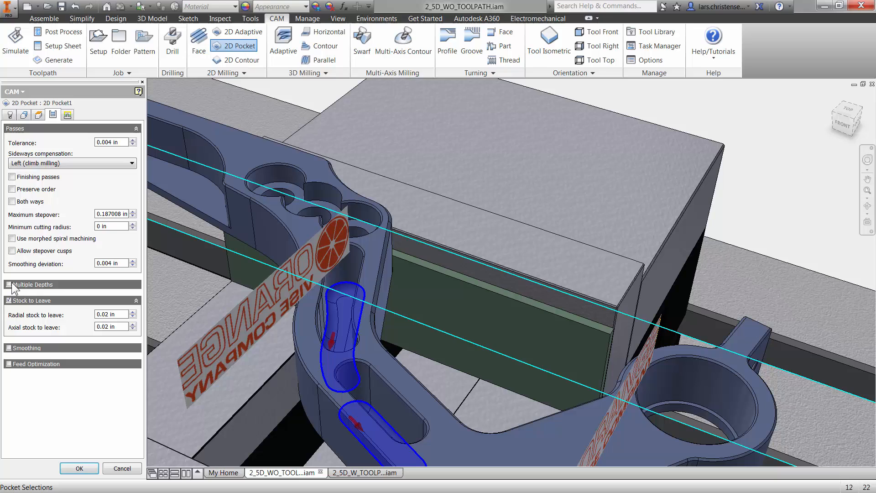
click(9, 285)
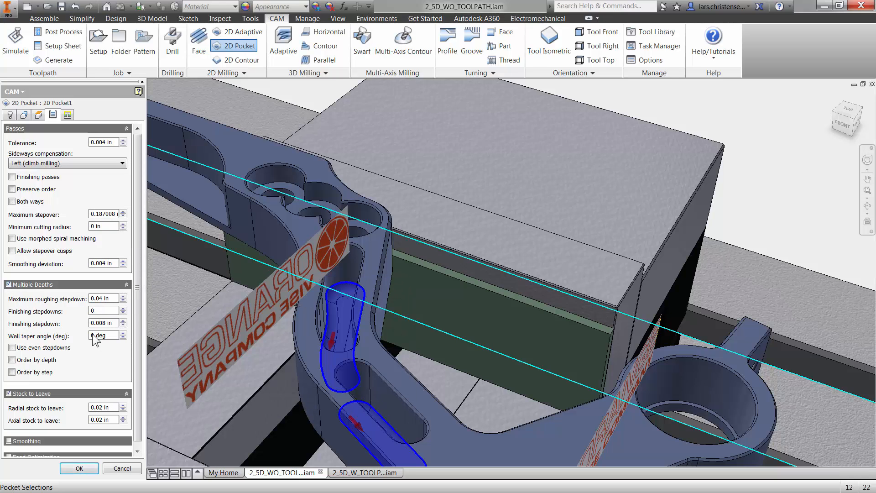
mouse_move(75, 344)
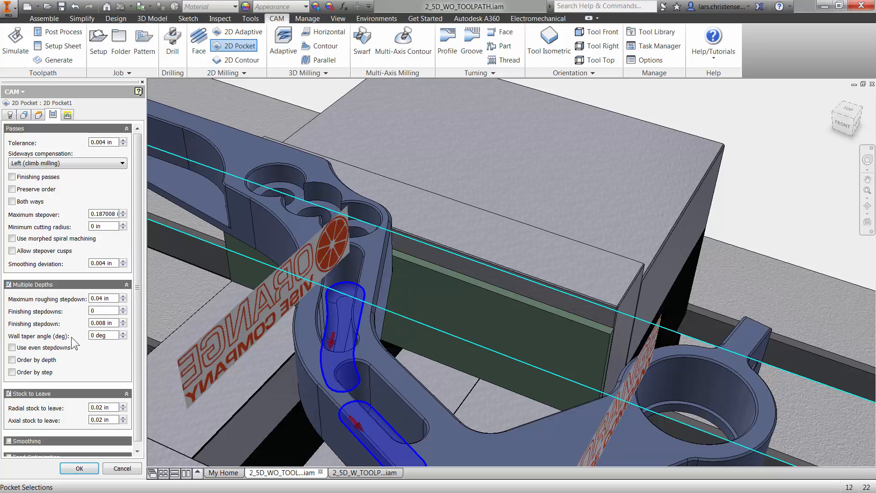
mouse_move(100, 445)
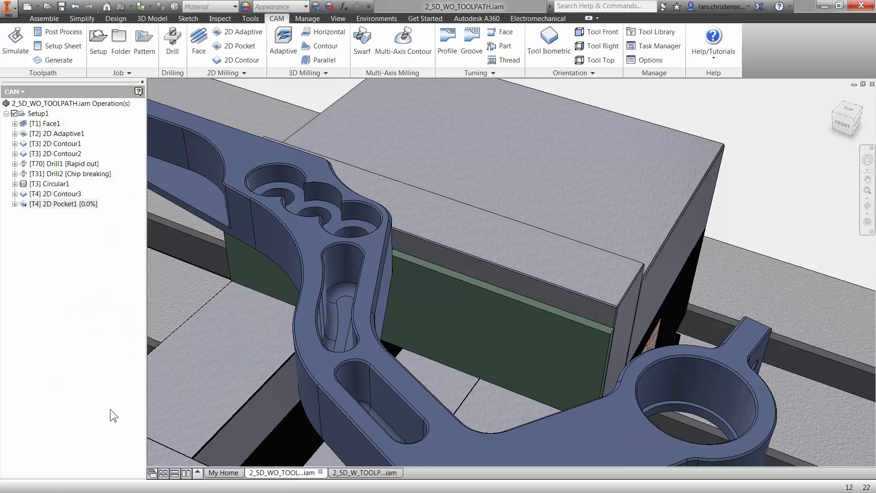
Accept 2D Pocket1 and play the full-setup simulation in Tail toolpath mode at raised speed.
click(59, 204)
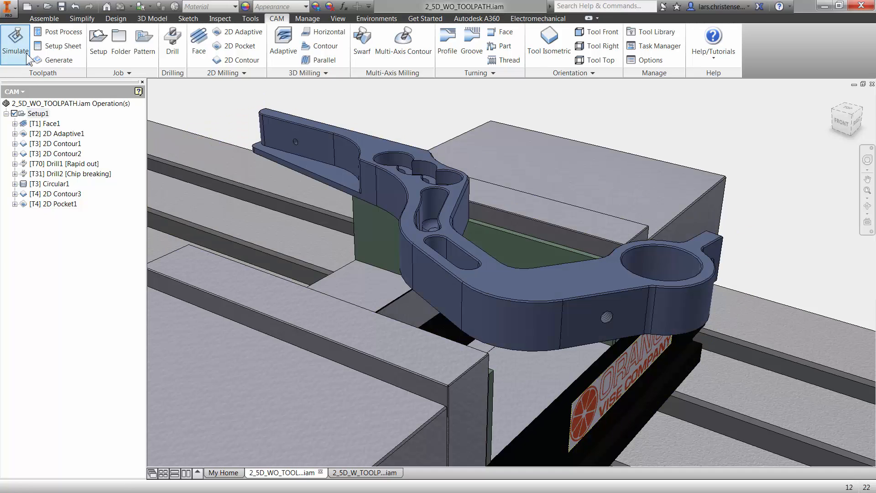
click(16, 44)
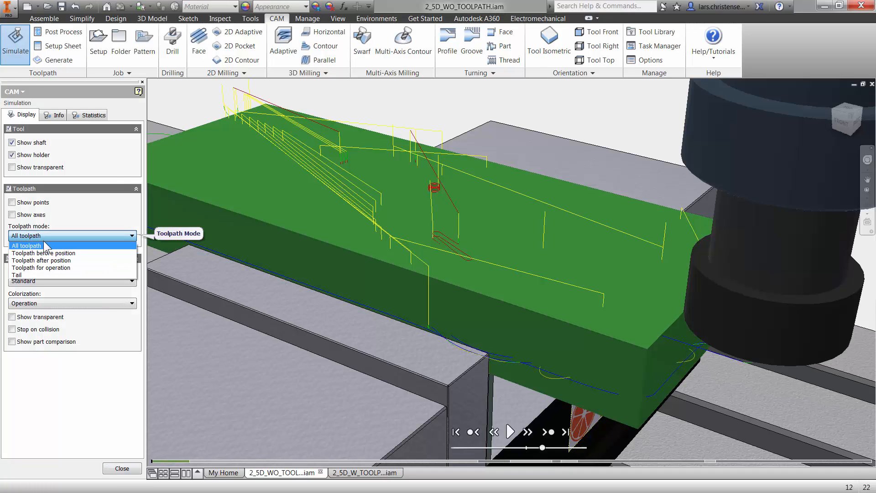
click(18, 275)
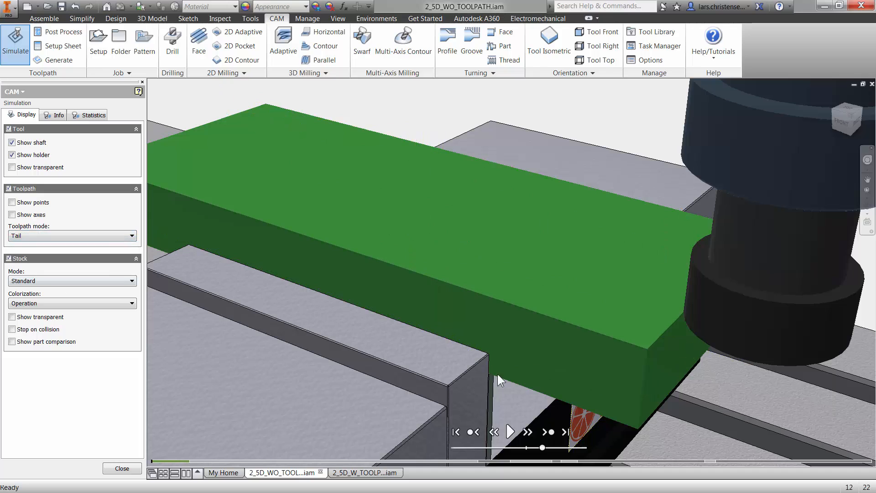
click(509, 432)
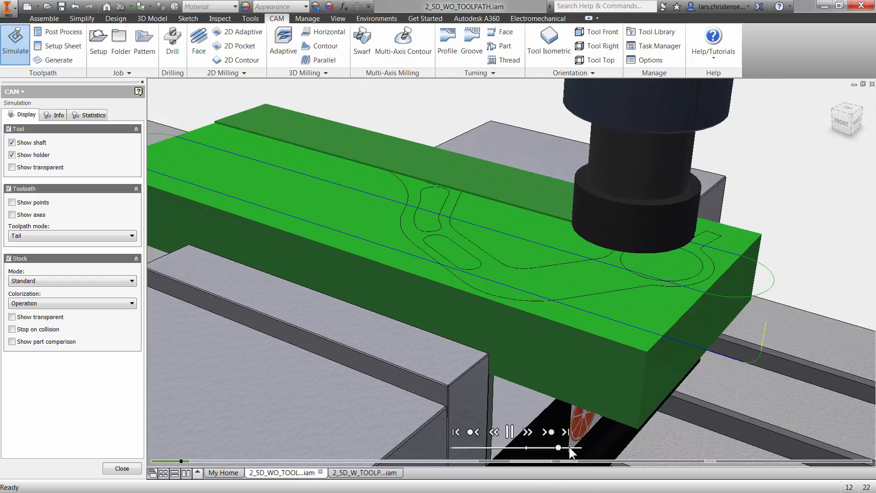
click(509, 431)
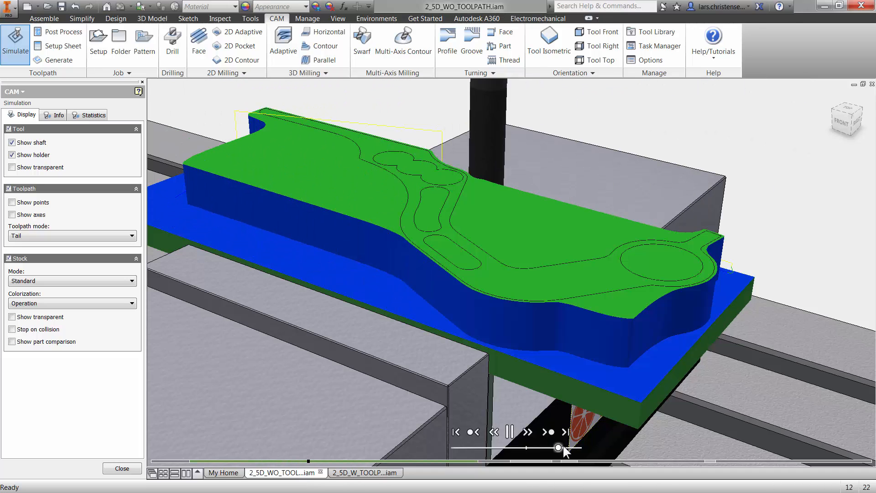
click(558, 448)
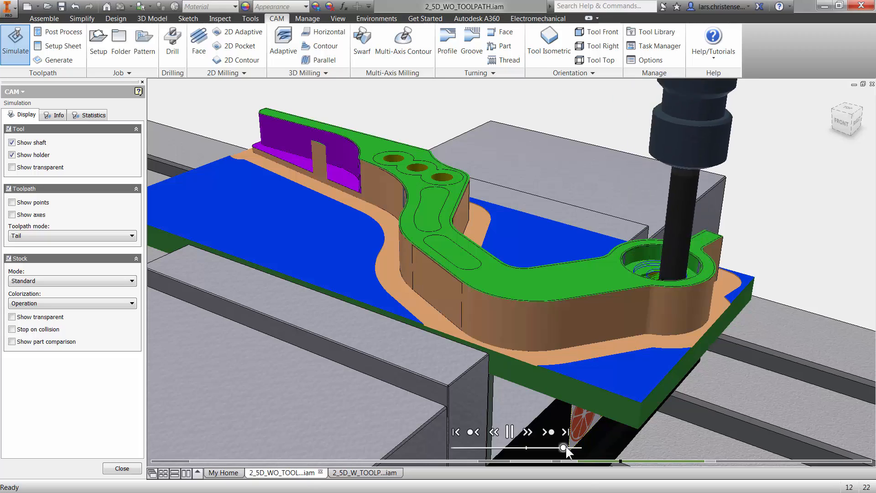
click(525, 431)
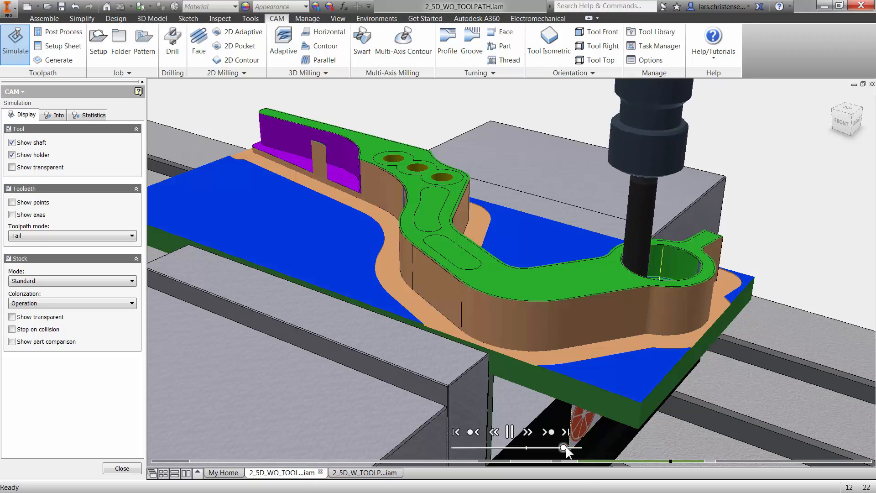